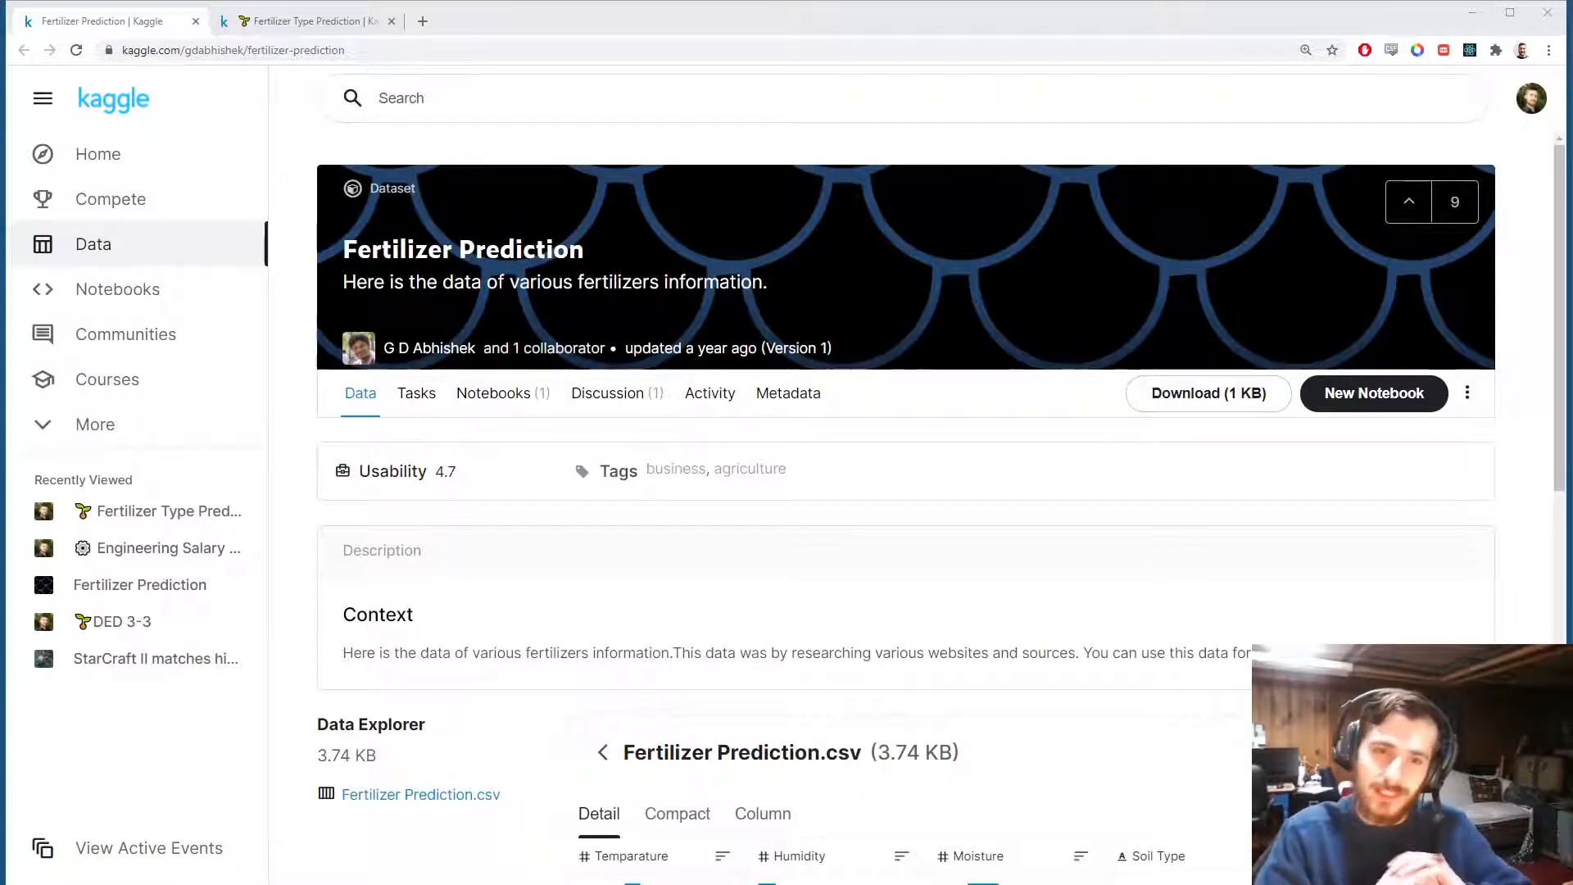
Review the imports cell, highlighting the OneHotEncoder and StandardScaler imports before running it.
scroll(down, 3)
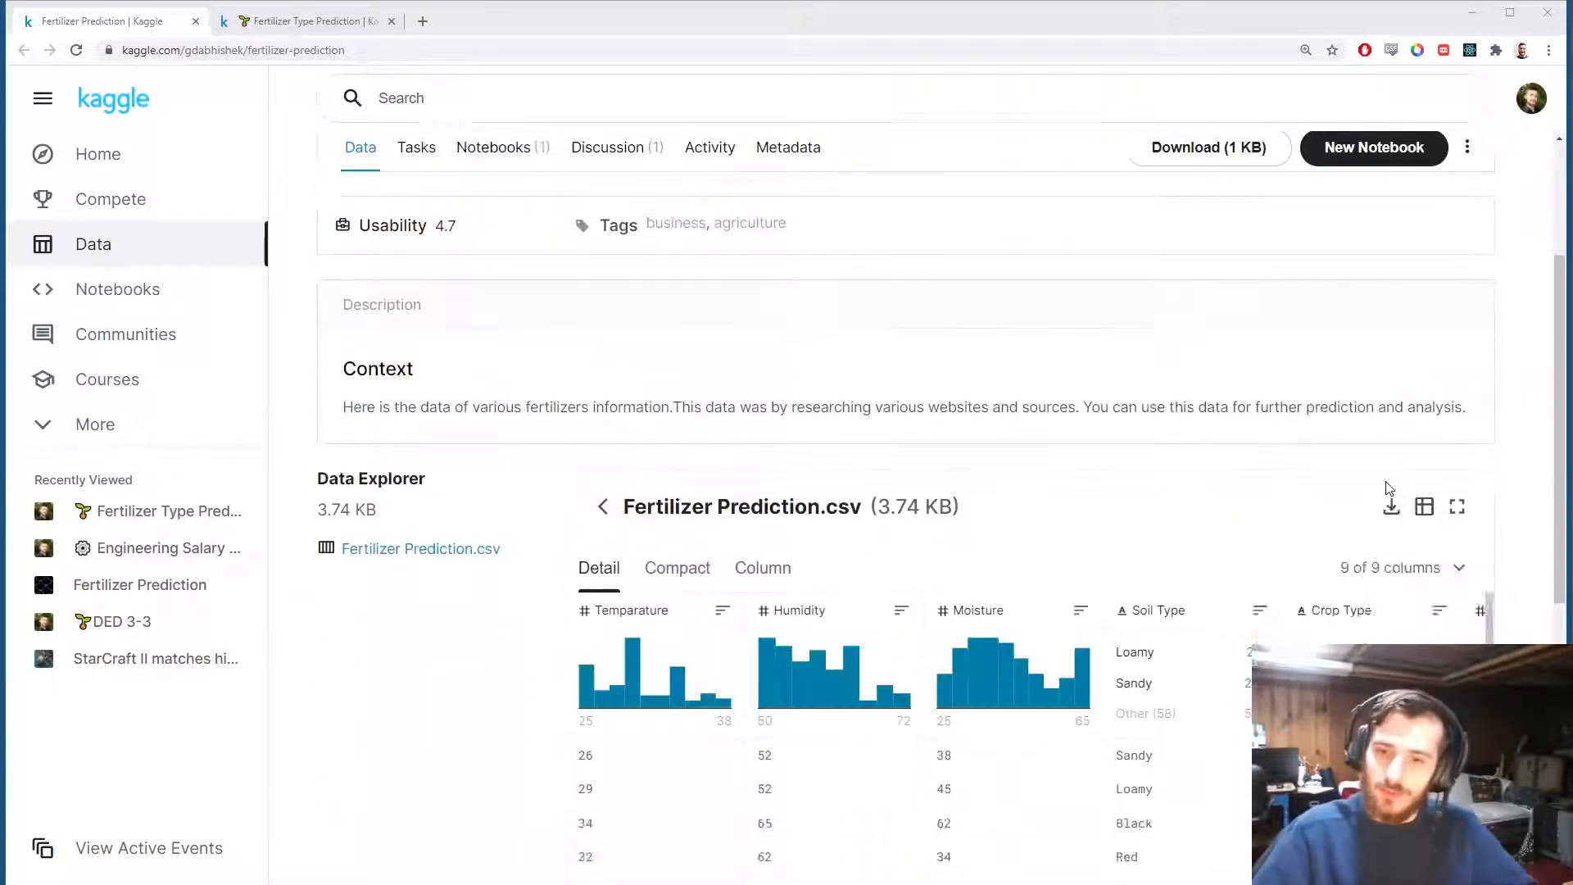
scroll(down, 3)
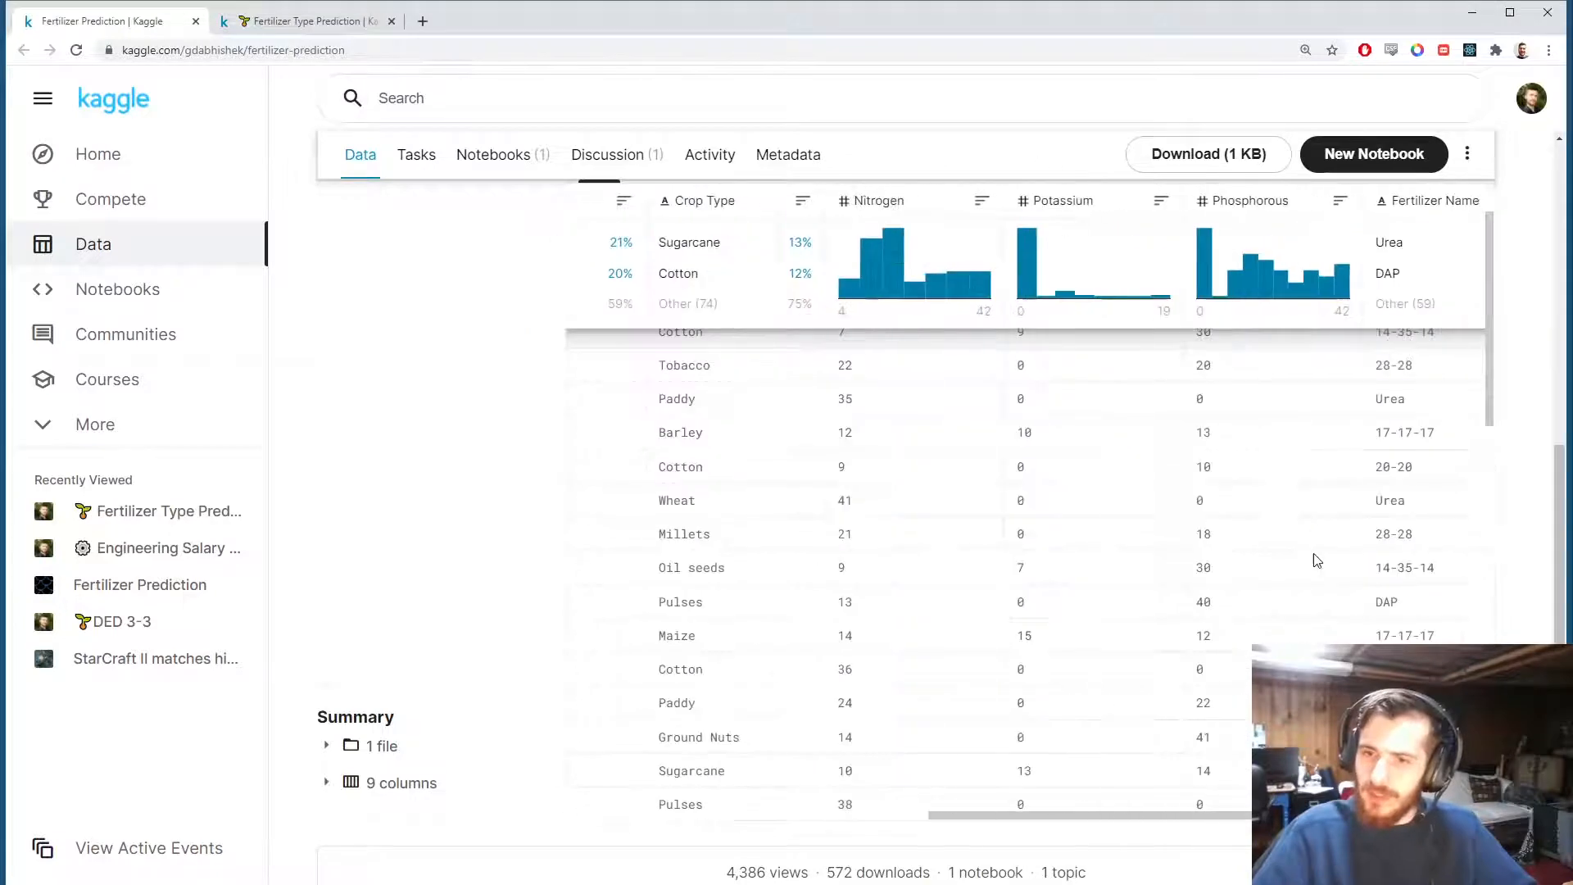
scroll(down, 3)
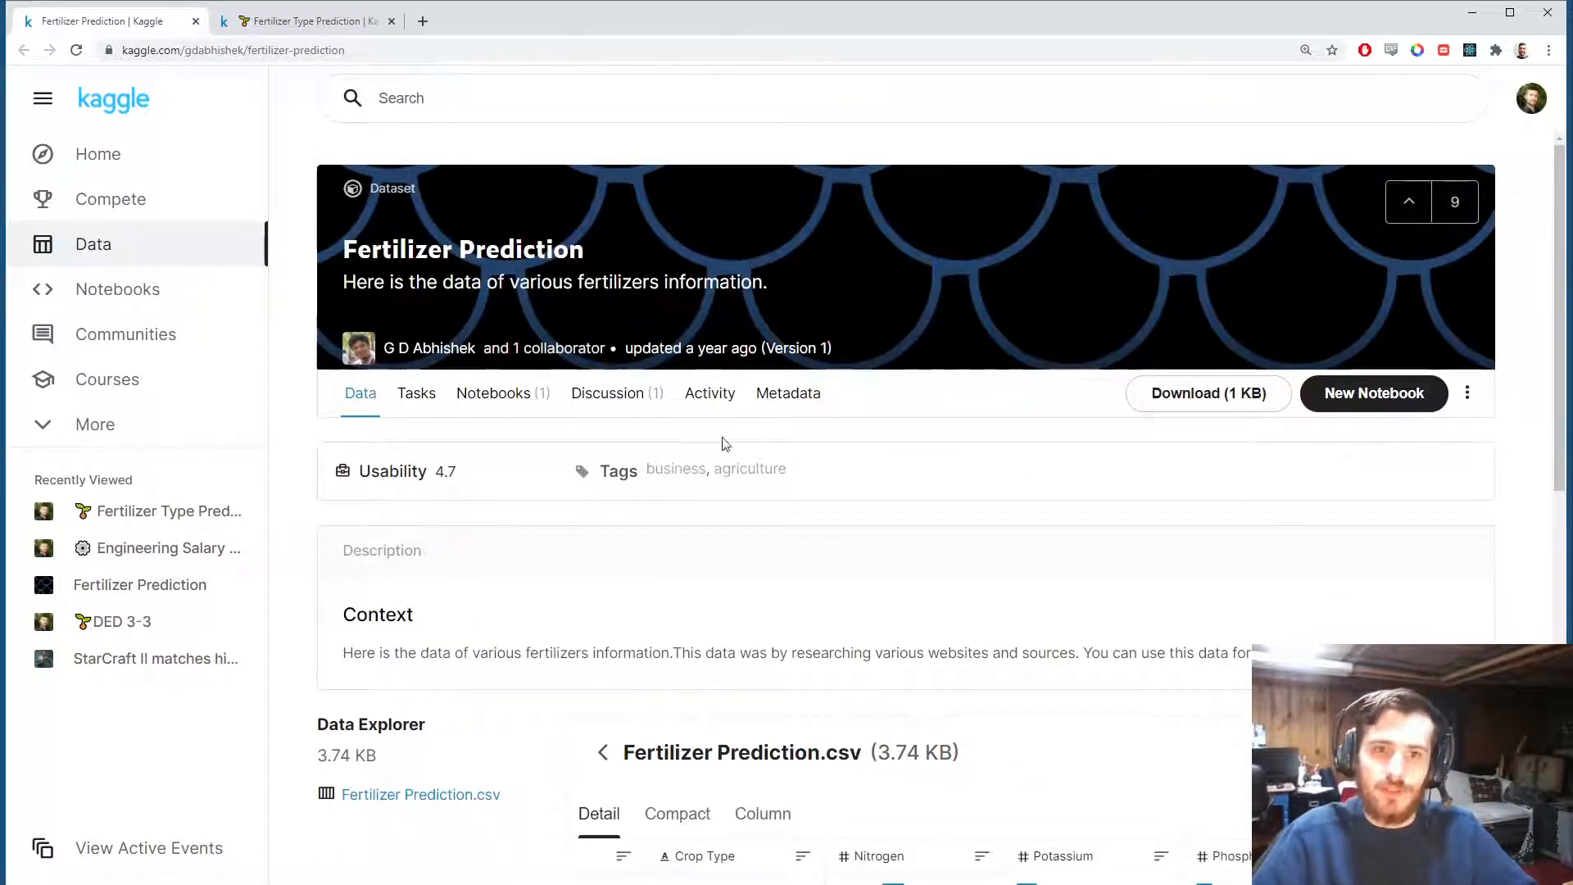
scroll(down, 3)
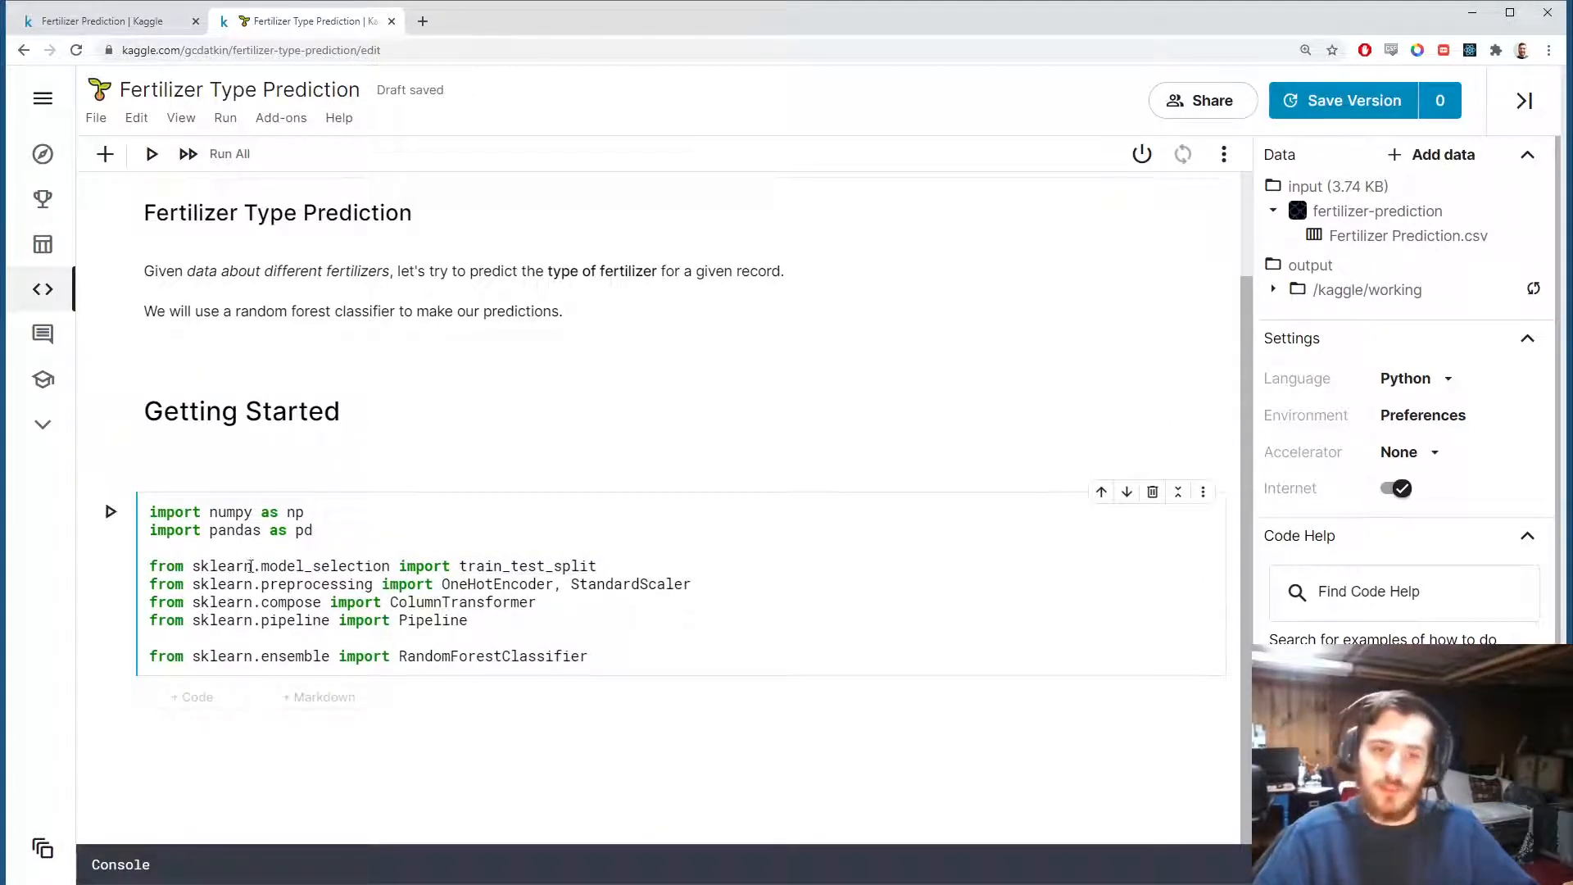
double_click(495, 583)
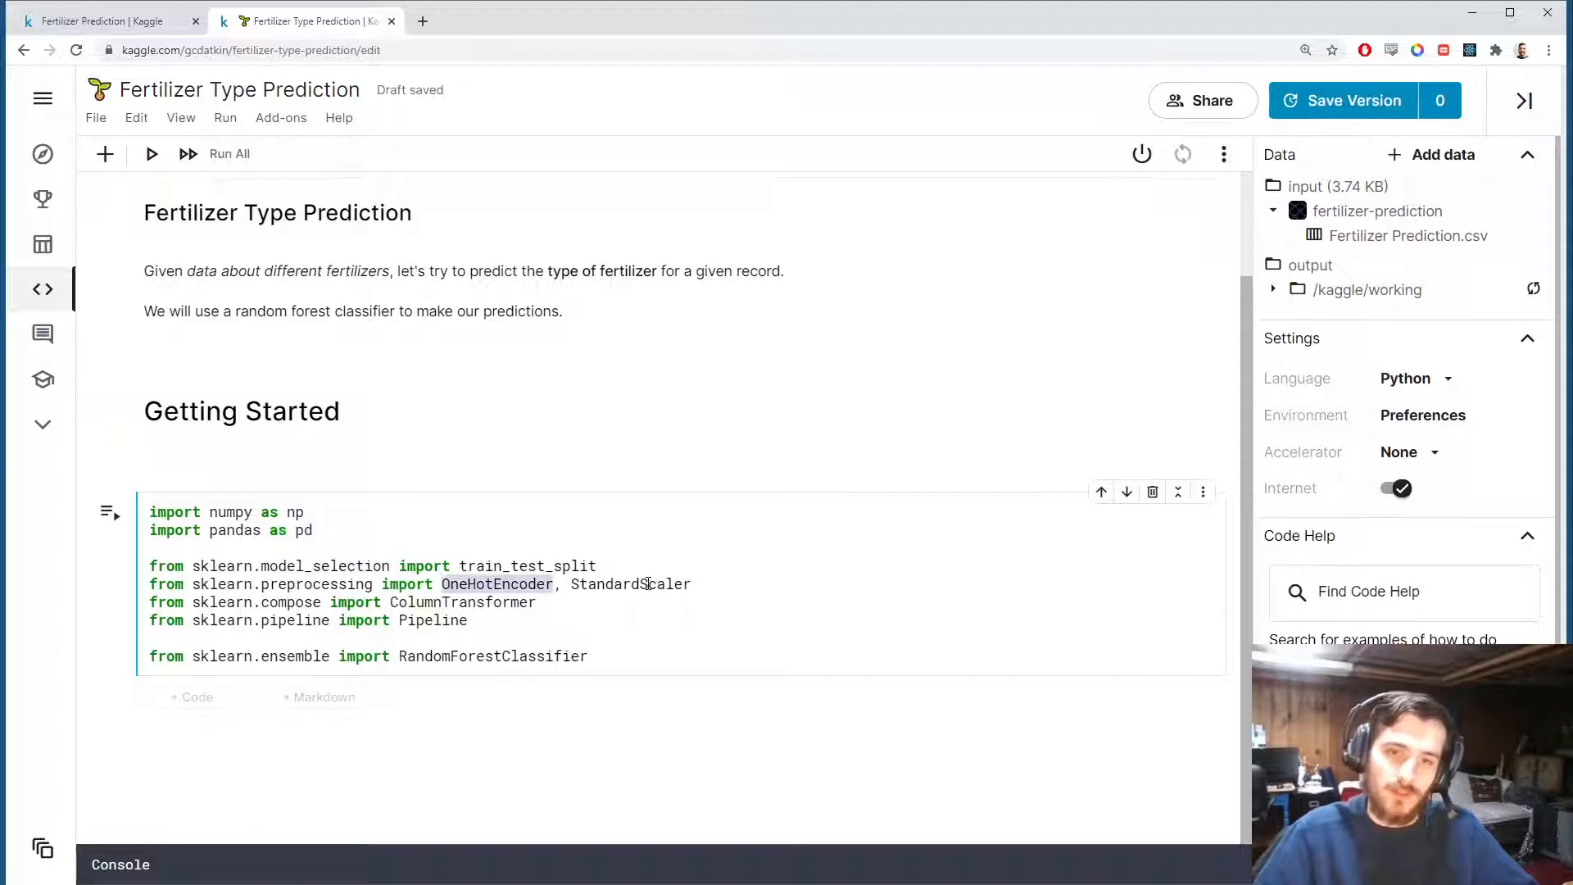
double_click(462, 601)
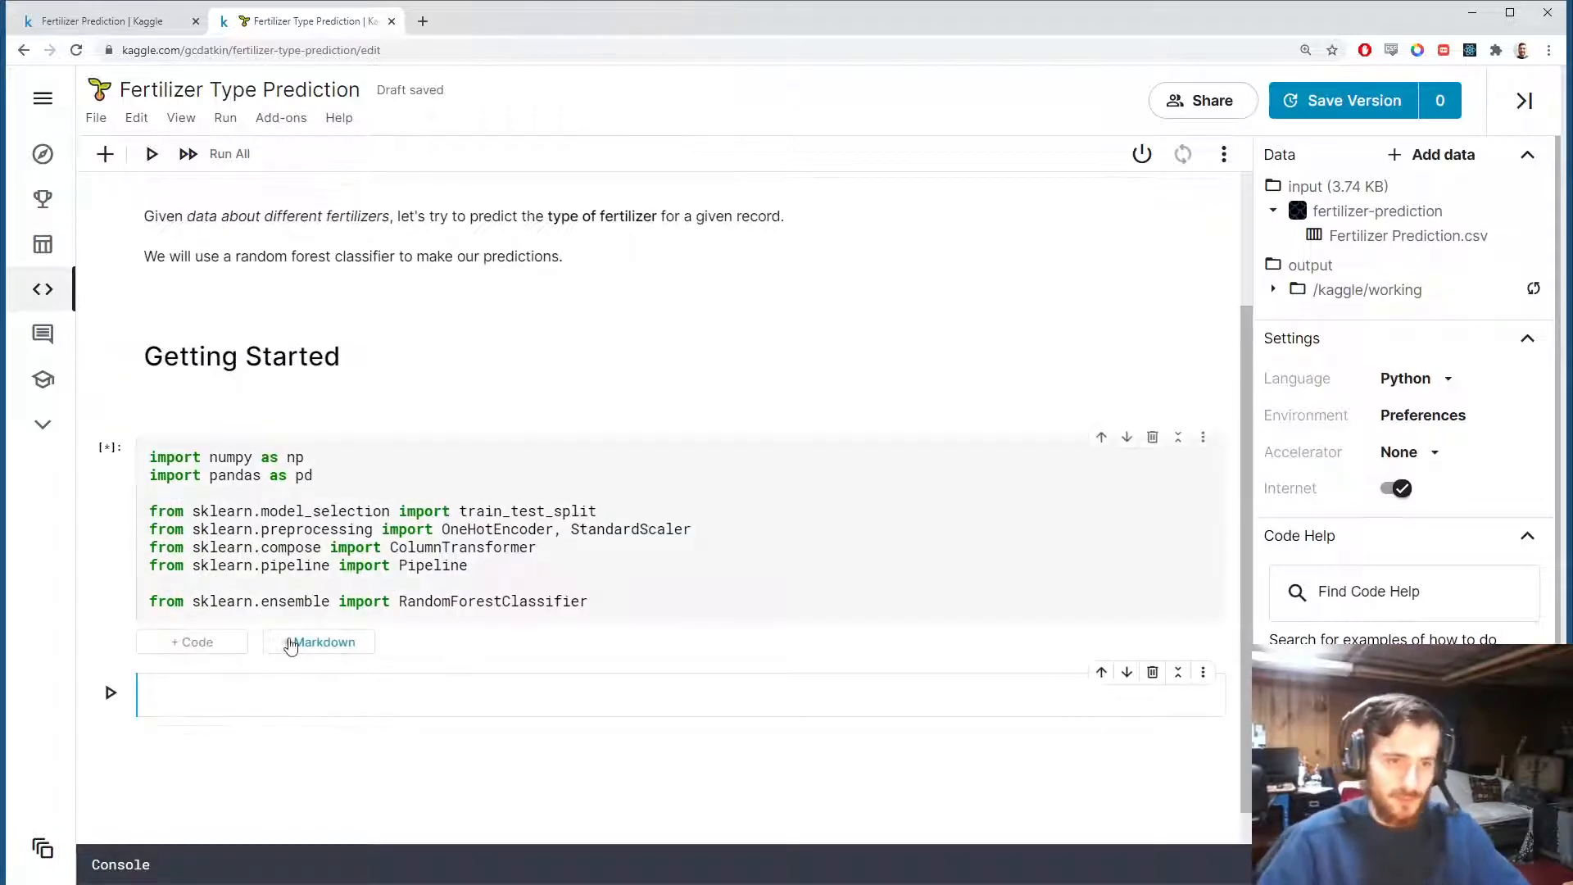
Write cells reading Fertilizer Prediction.csv into data, showing data and data.info(), with the sidebar collapsed.
click(322, 642)
text(data = p)
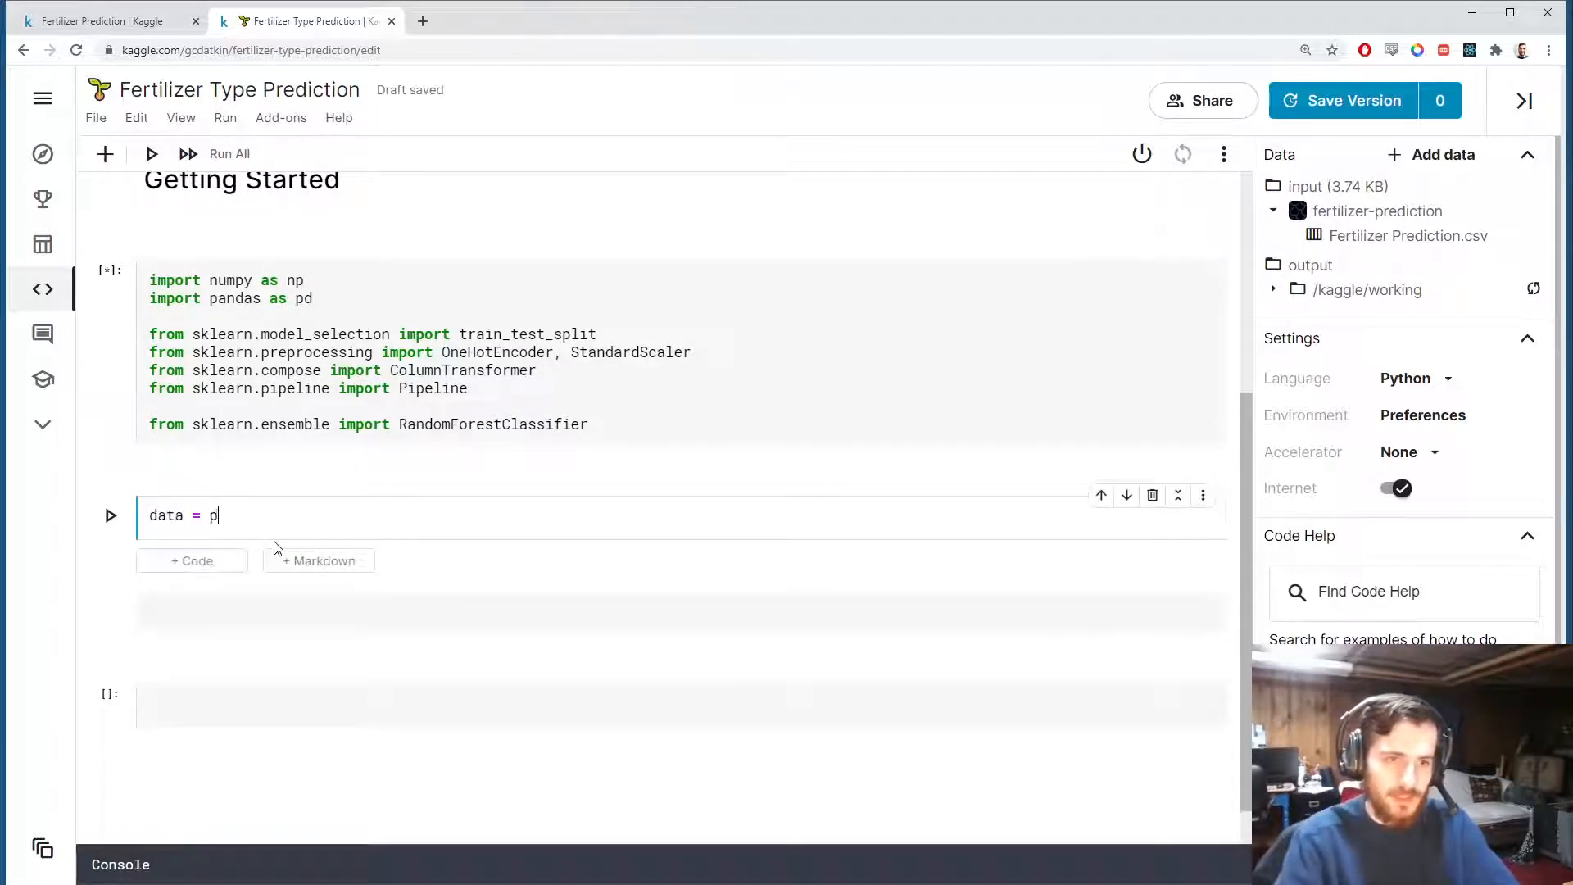
text(d.read_csv9)
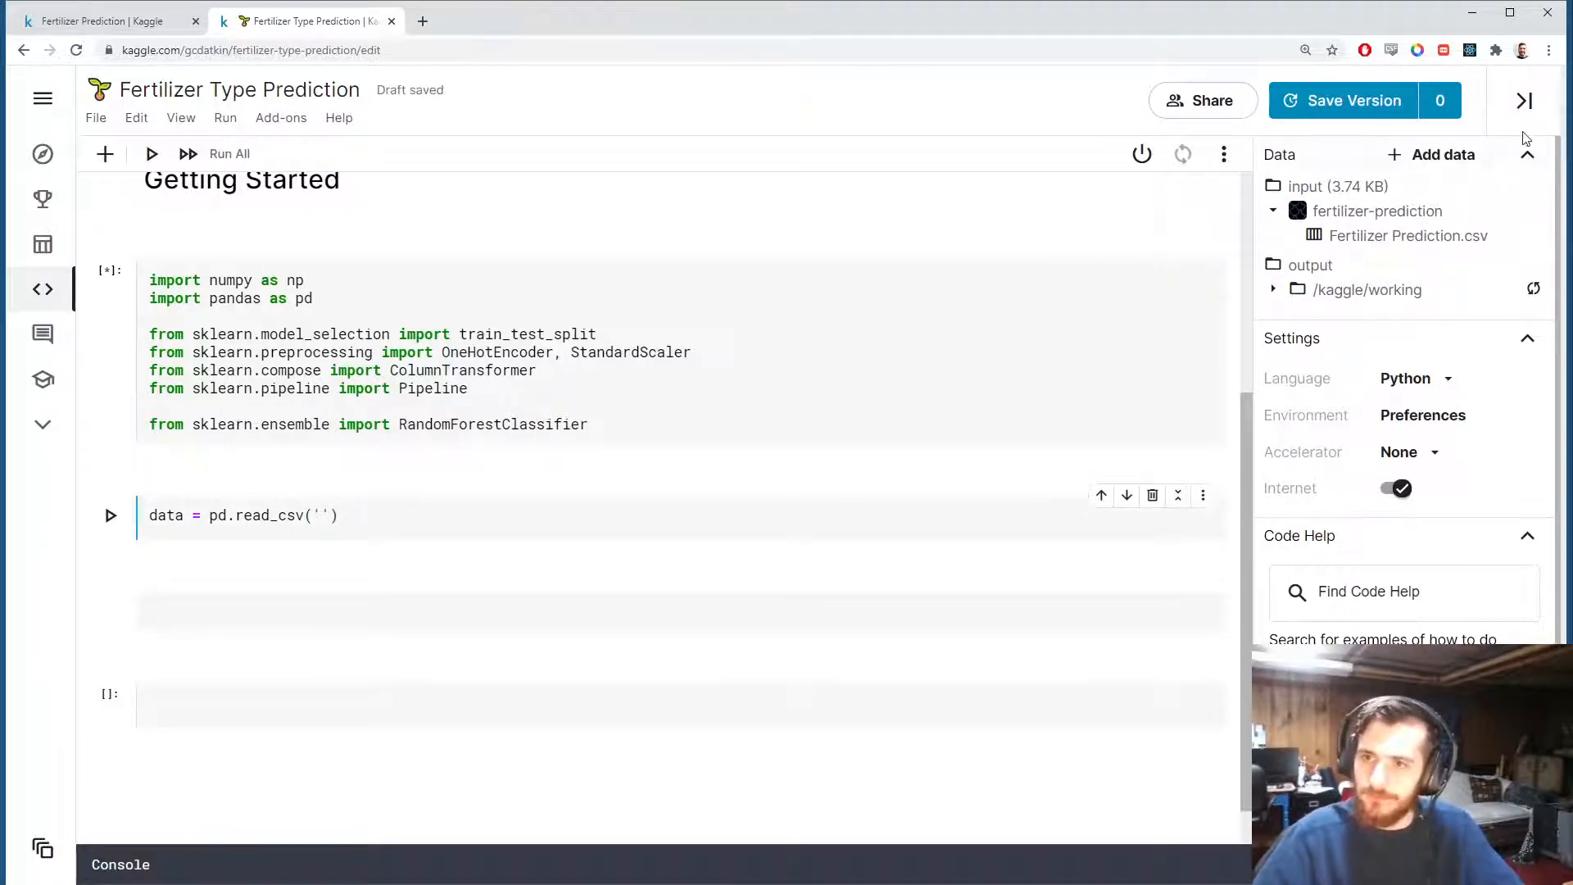
click(1524, 100)
text(d)
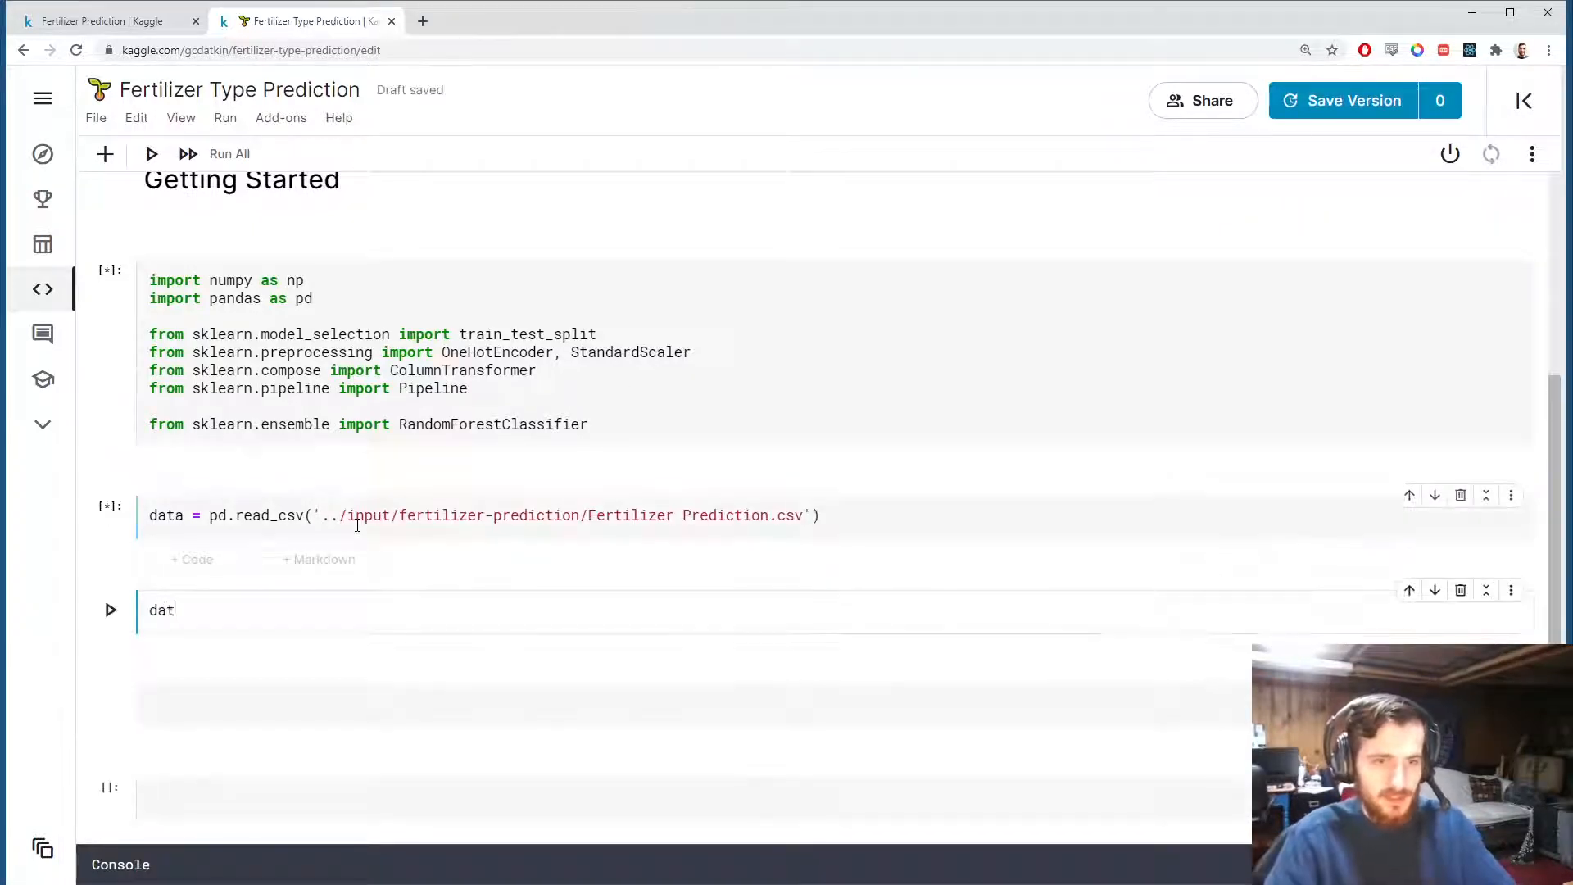
text(ata)
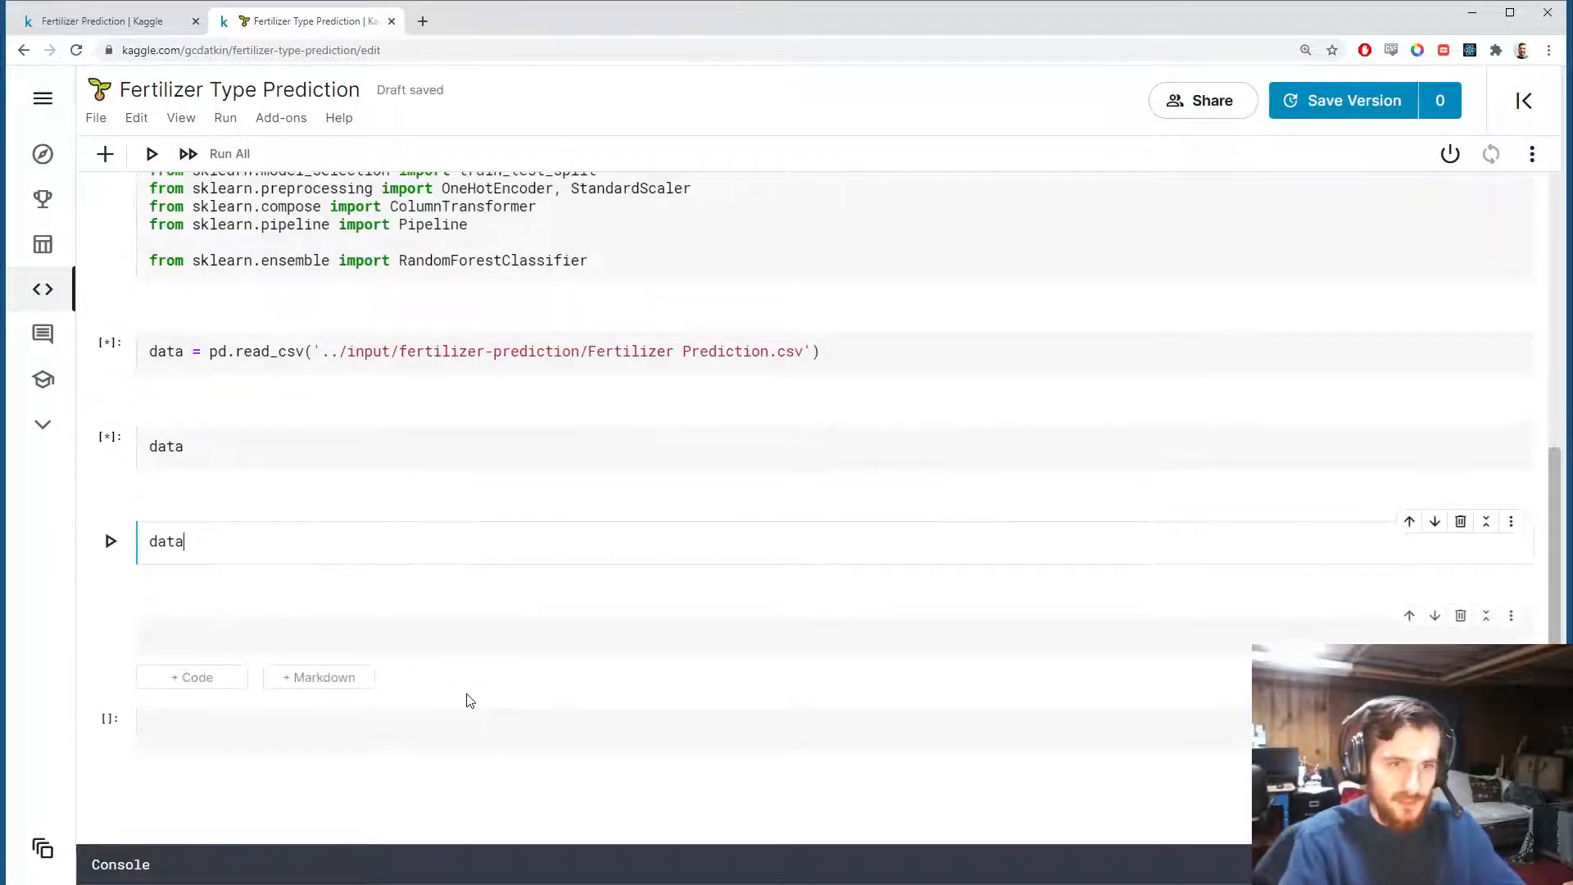
text(.info())
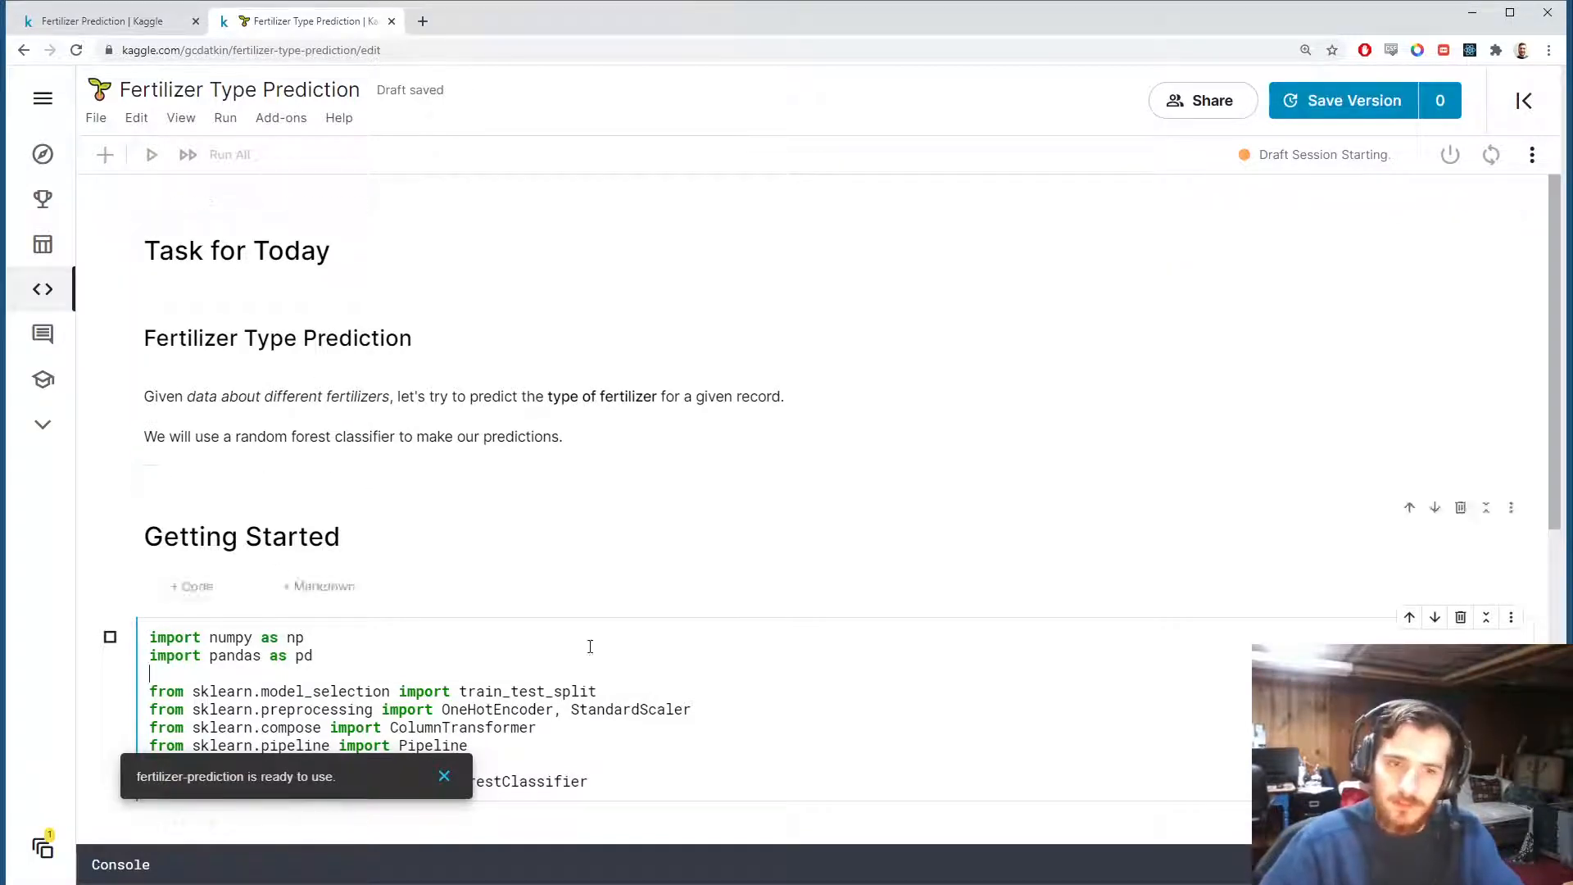
Execute the data and data.info() cells, then begin a data['Fertilizer Name'] scratch cell.
click(444, 775)
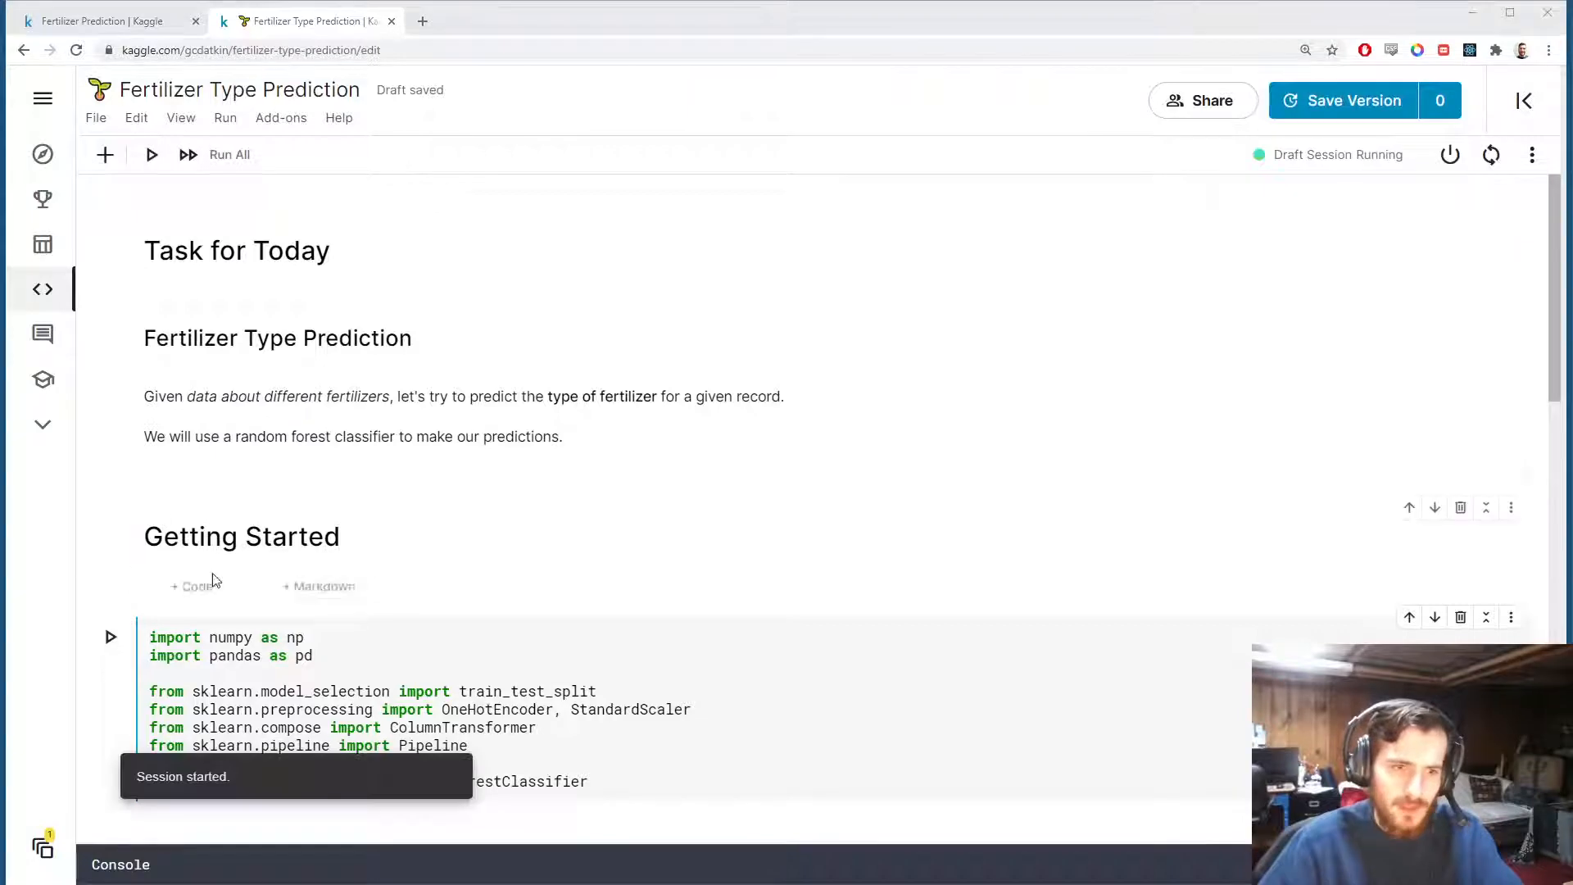
scroll(down, 3)
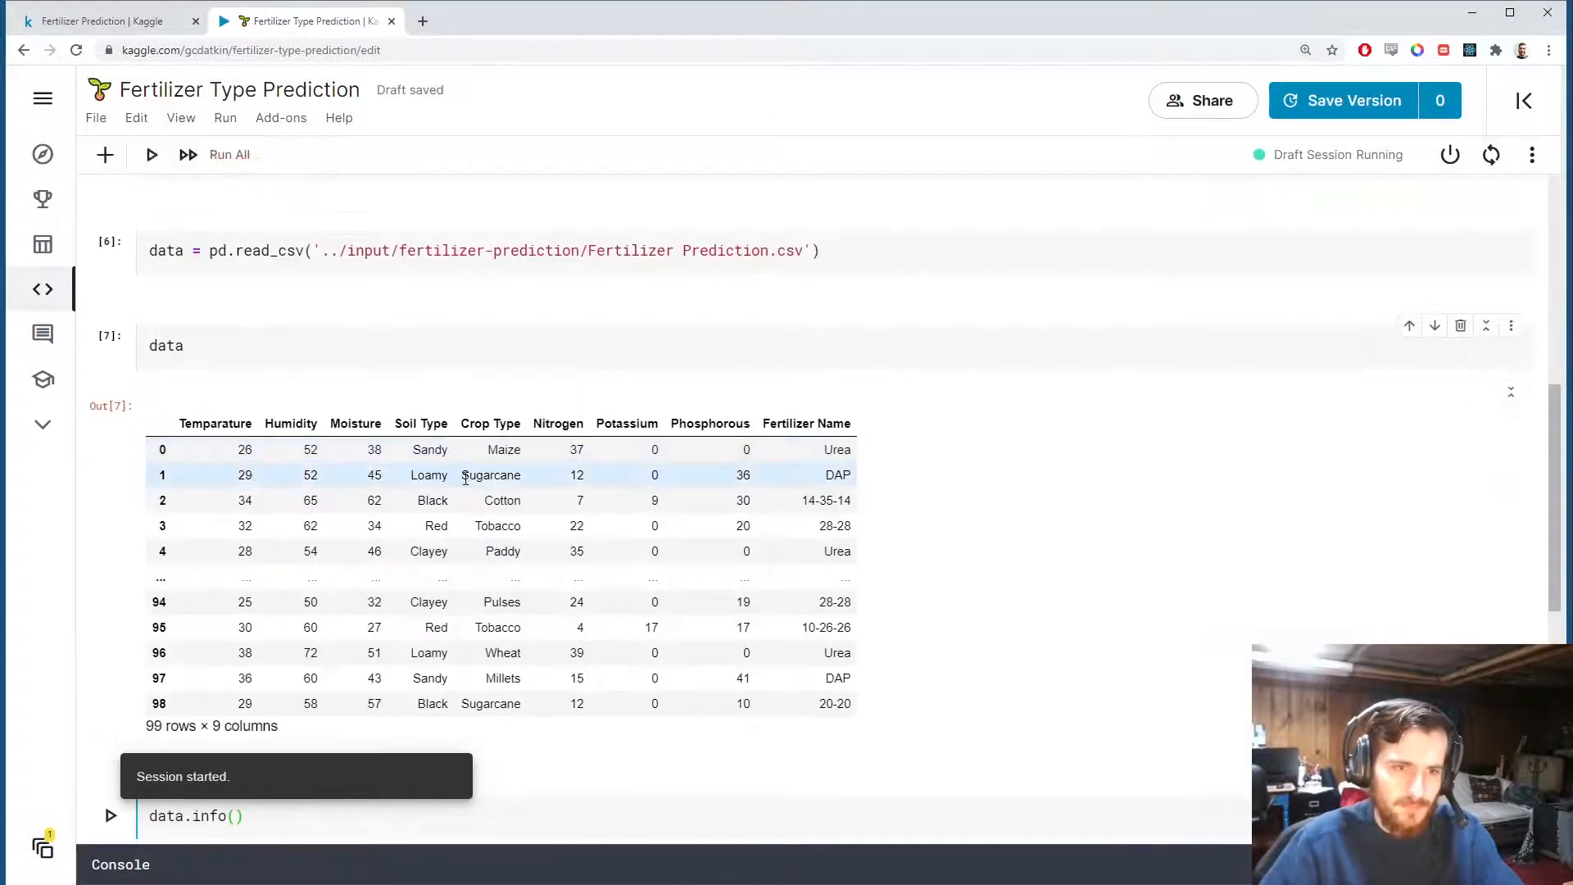
click(110, 816)
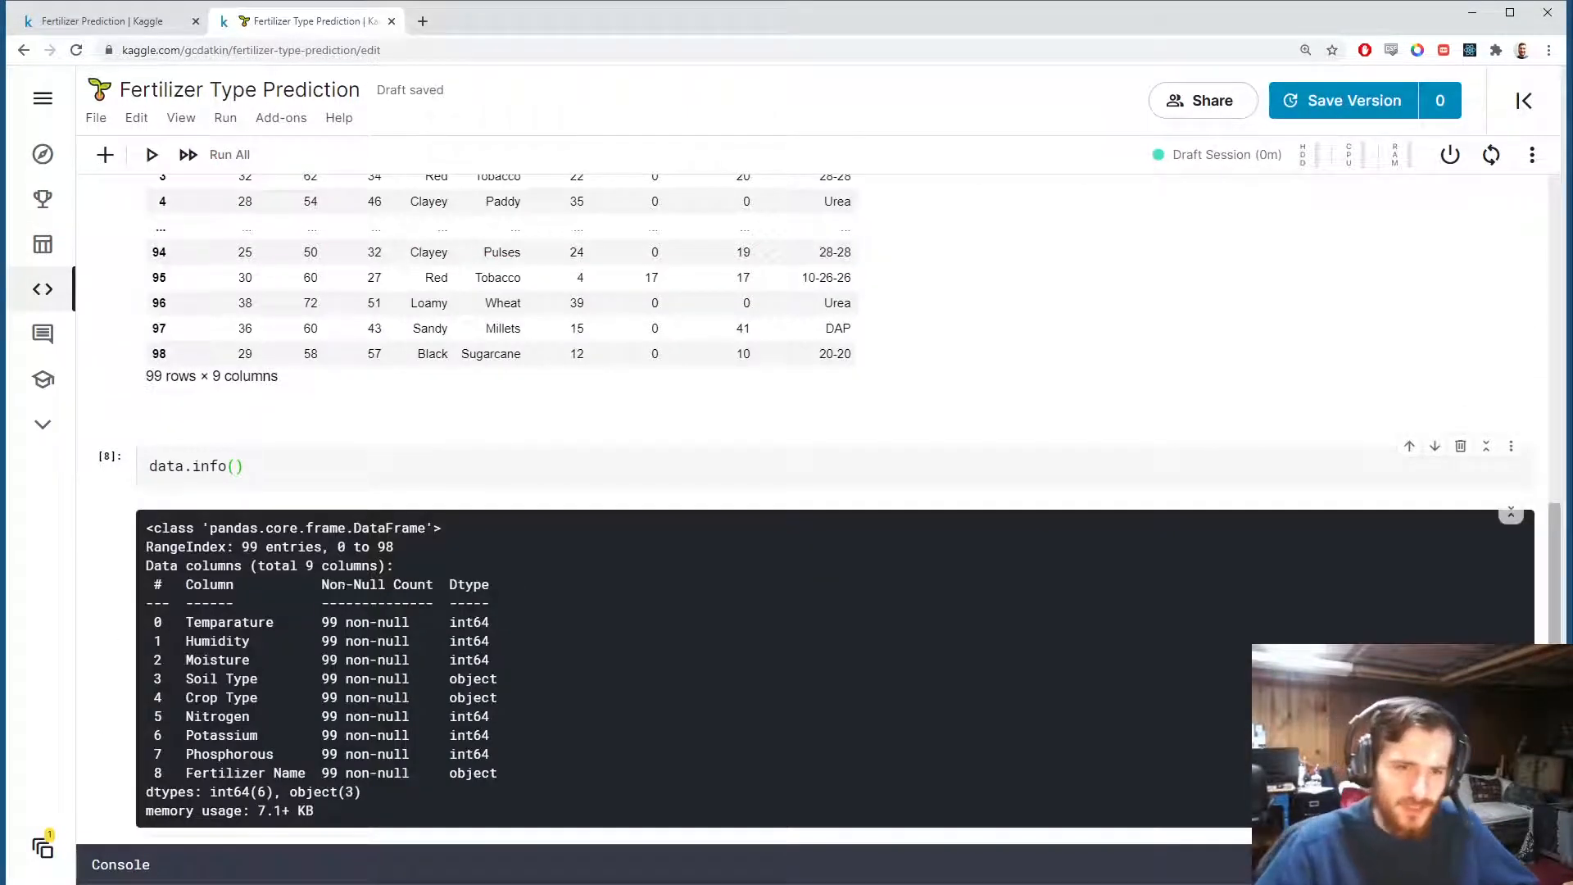
scroll(down, 3)
text(data['Fertilize)
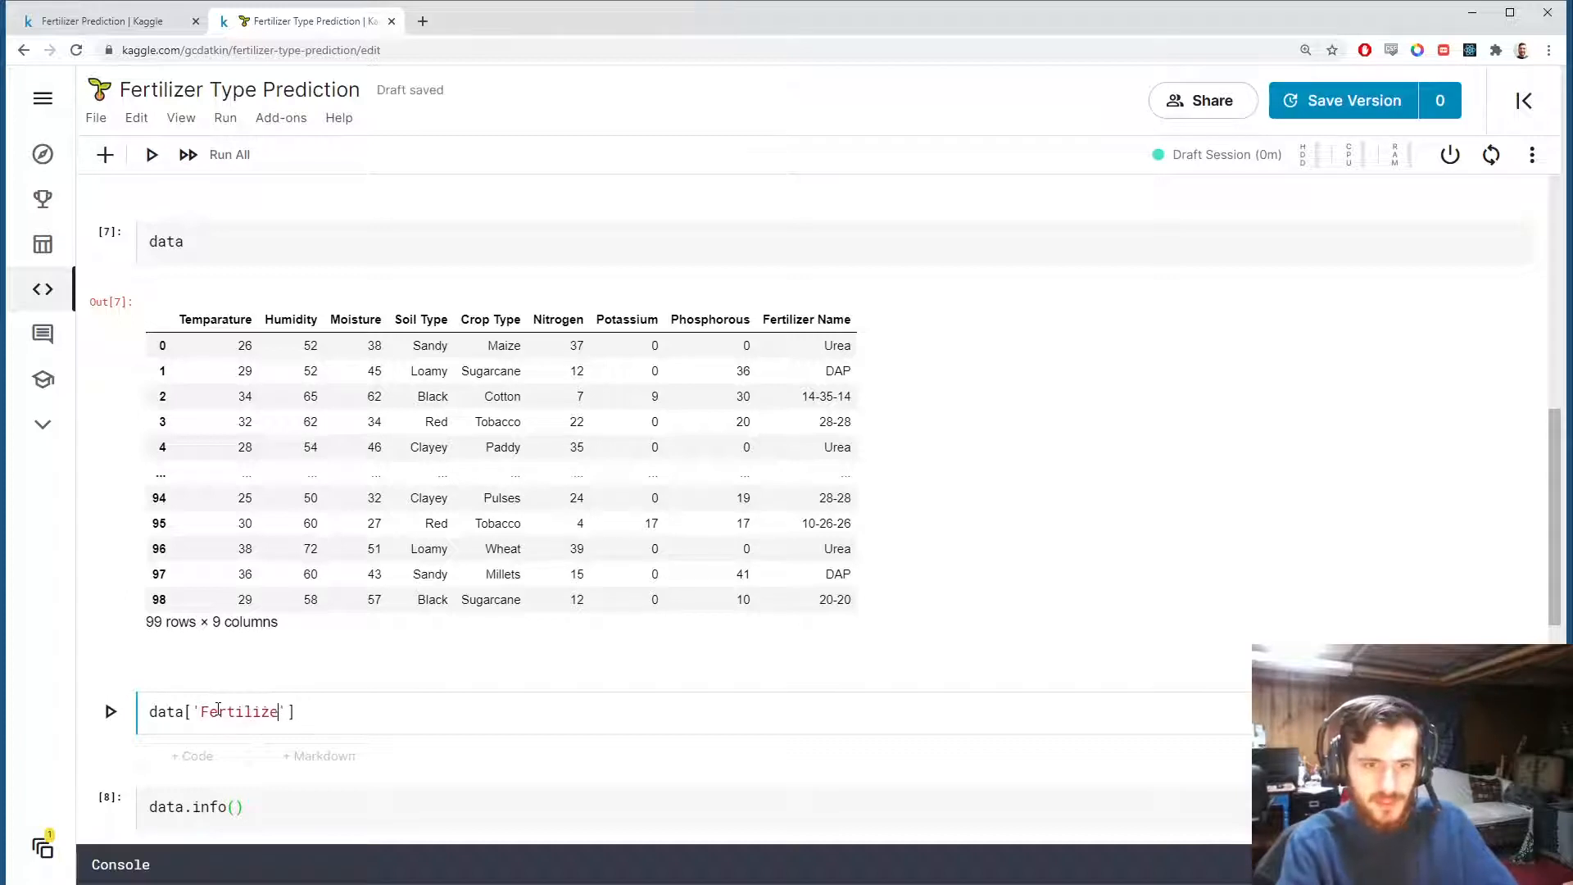
text(Name)
text(# Pre)
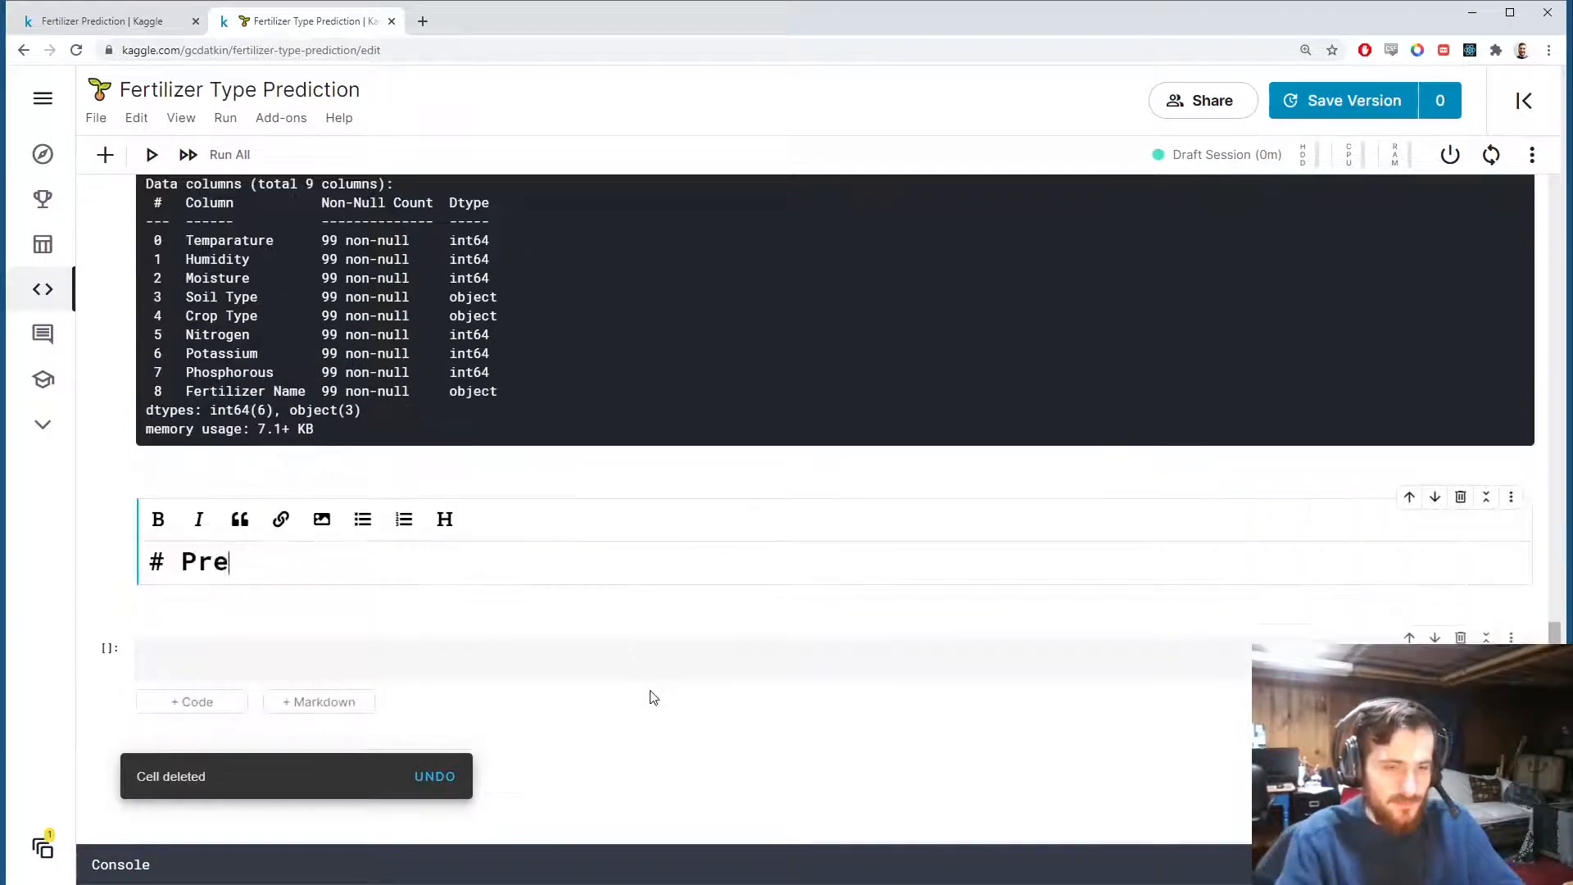
Add and run a '# Preprocessing Pipeline' markdown heading with an empty code cell below.
text(processing Pip)
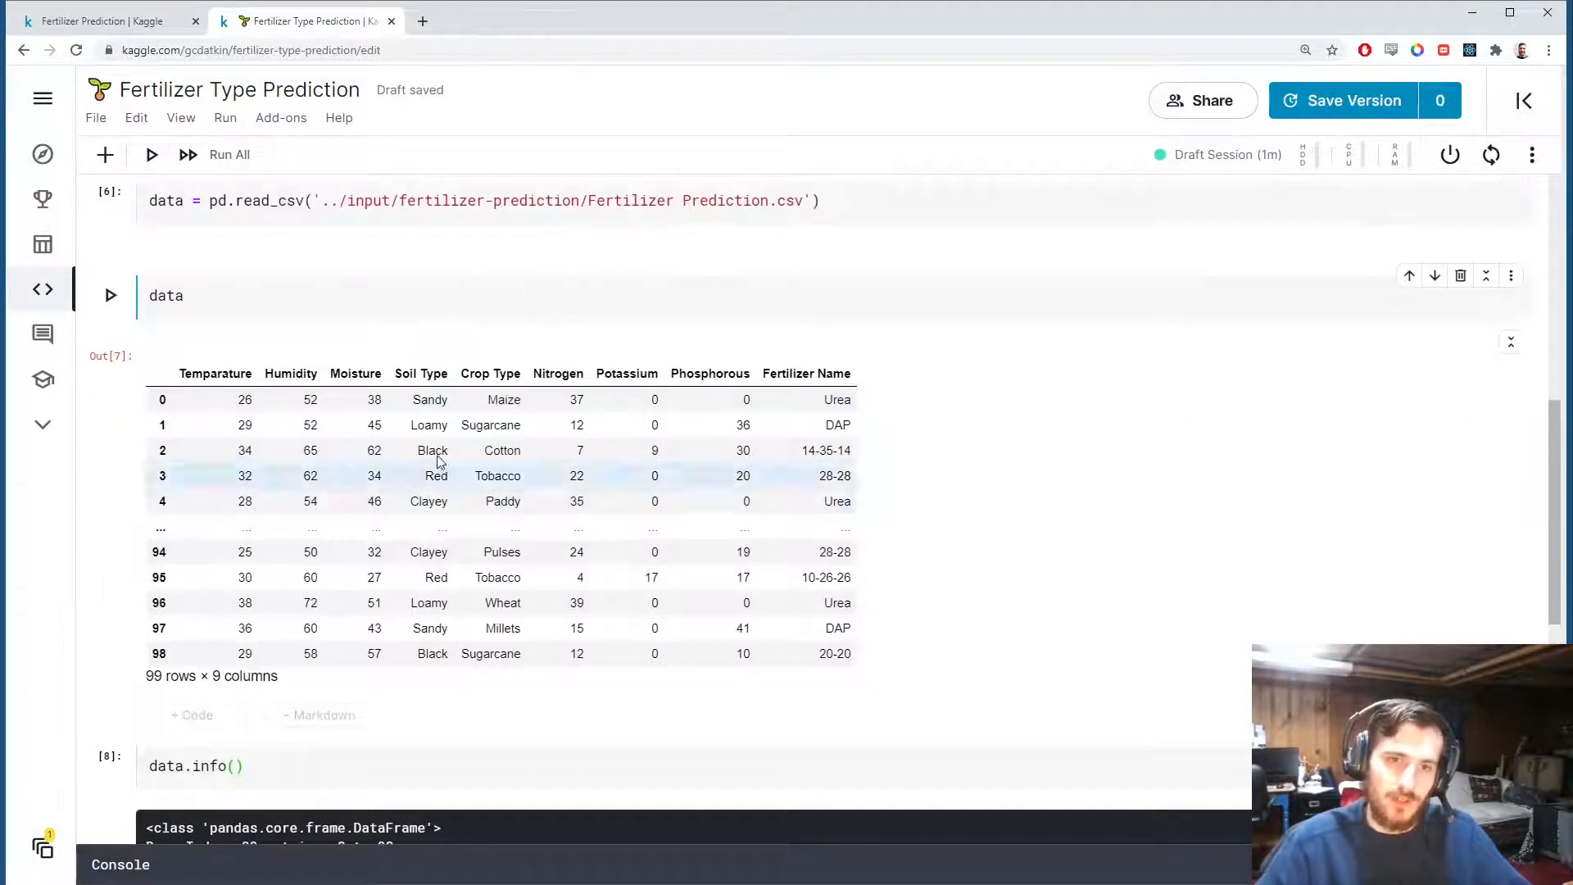
mouse_move(462, 348)
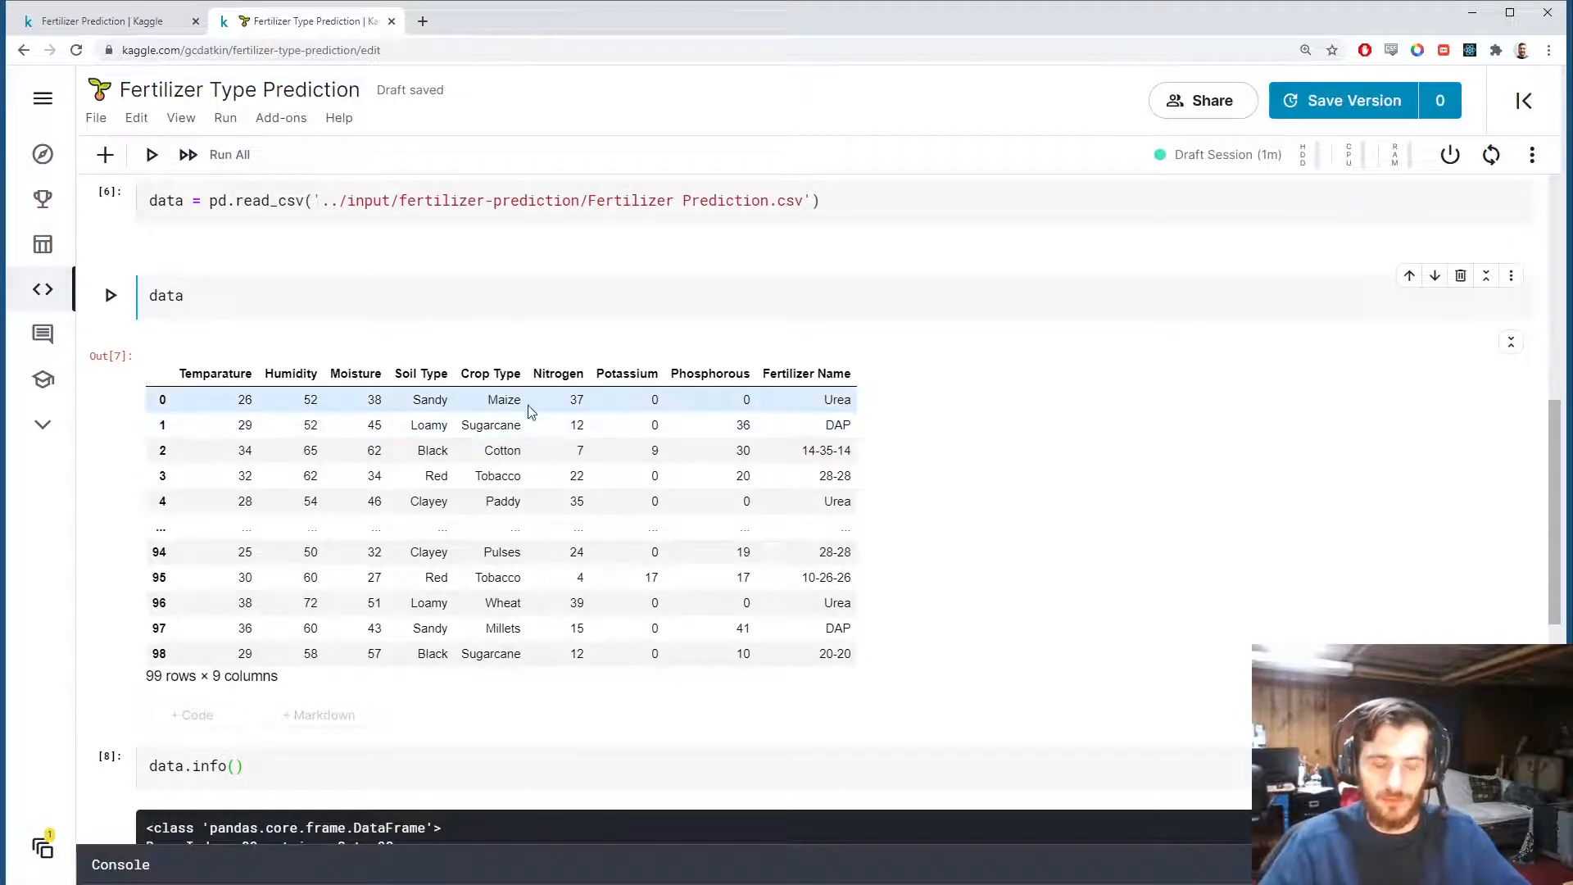
scroll(down, 3)
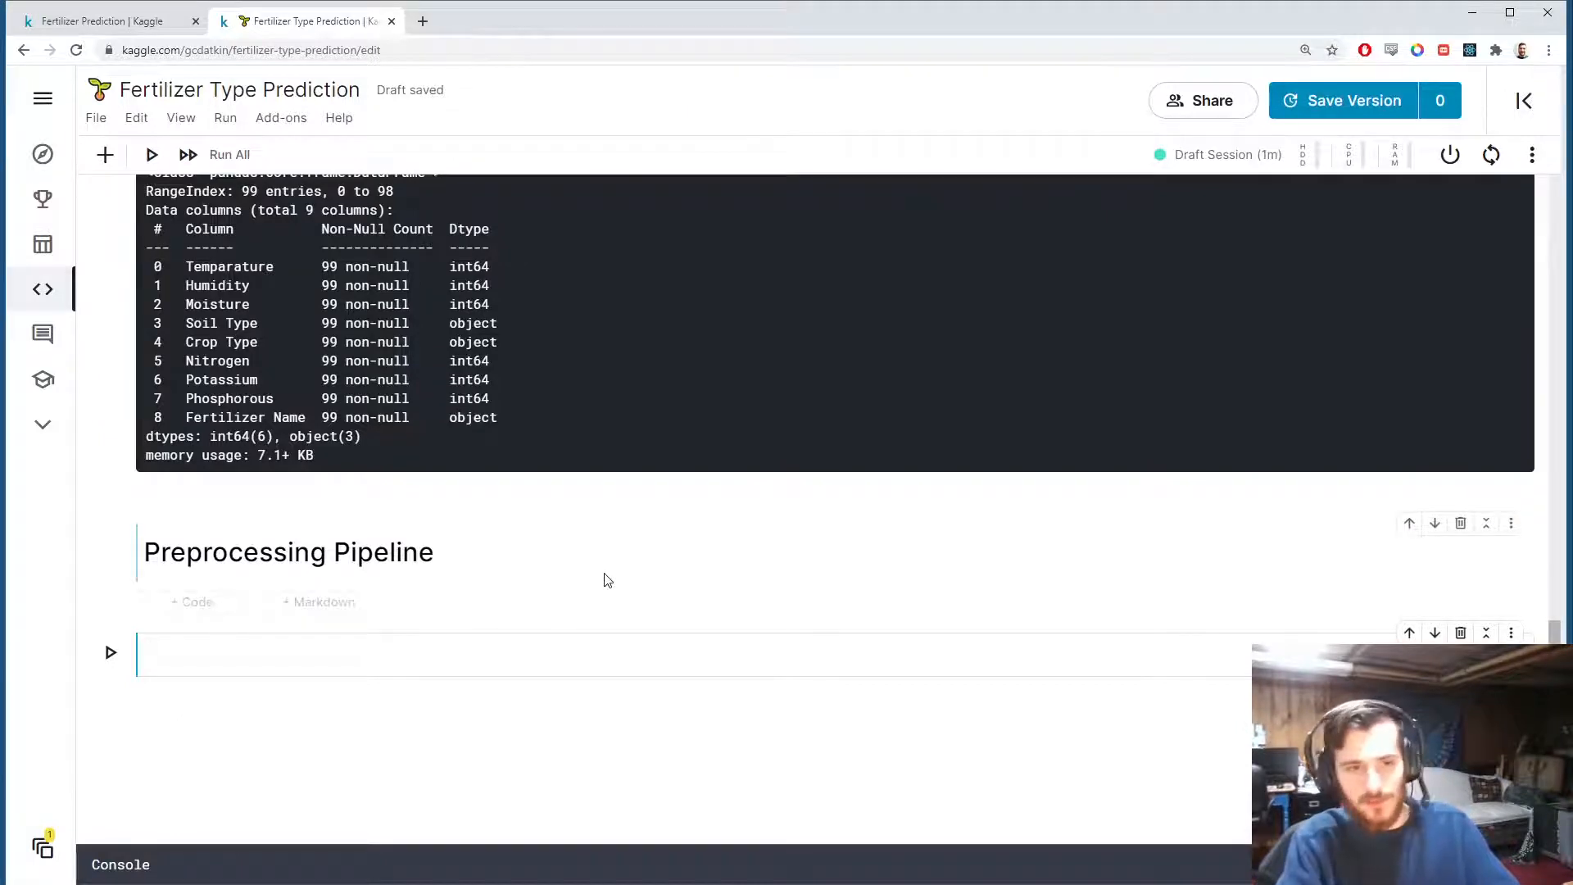
Define y as data['Fertilizer Name'].copy() and X as data with that column dropped.
text(y =)
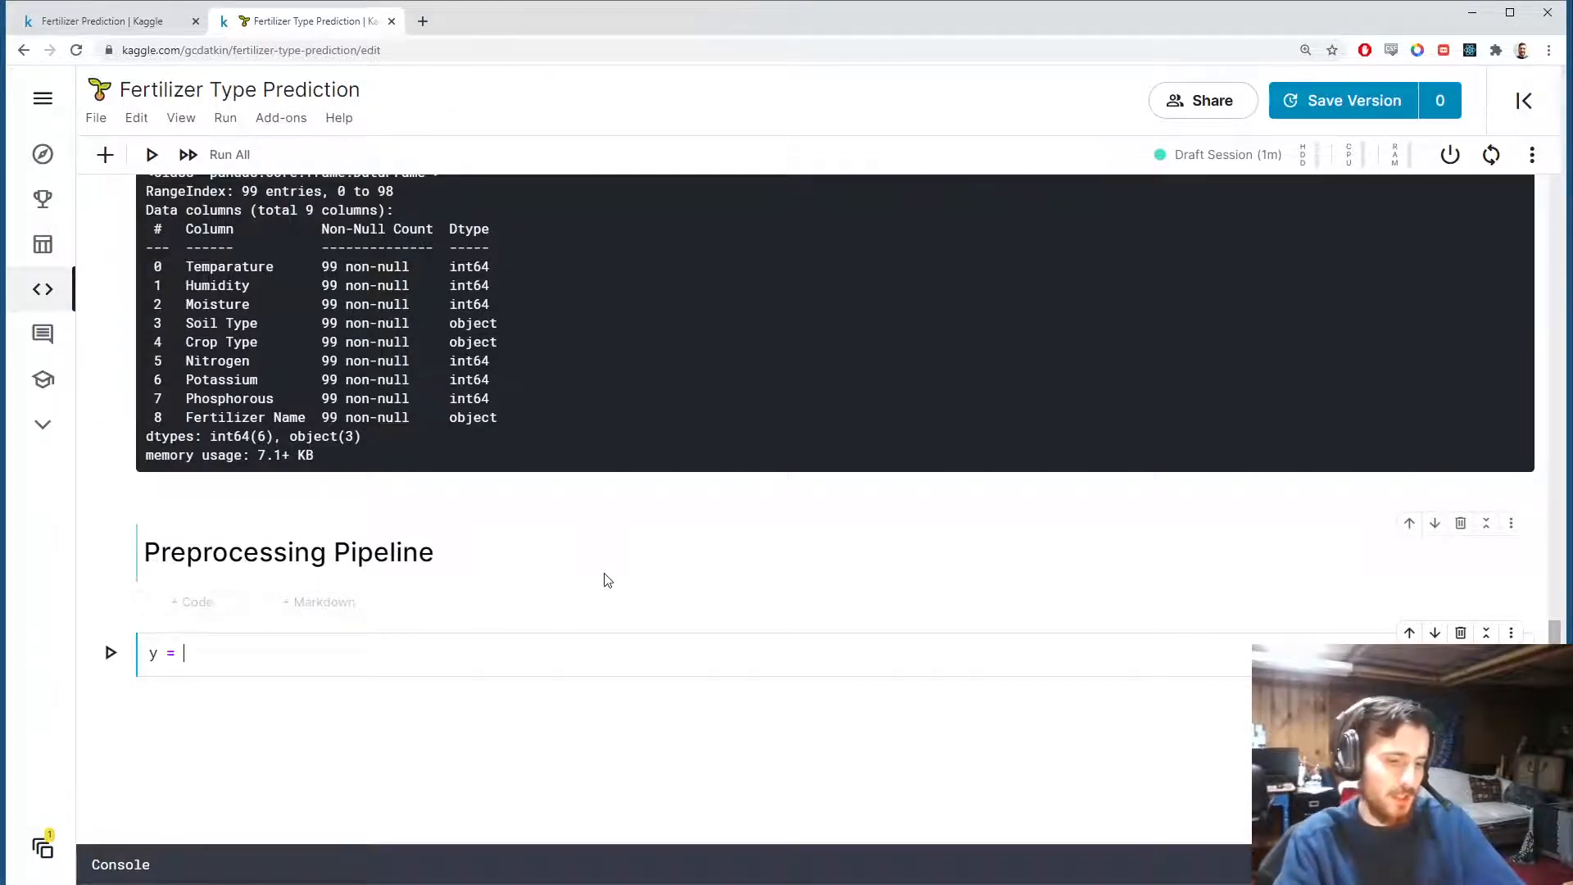
text(data['Fet'])
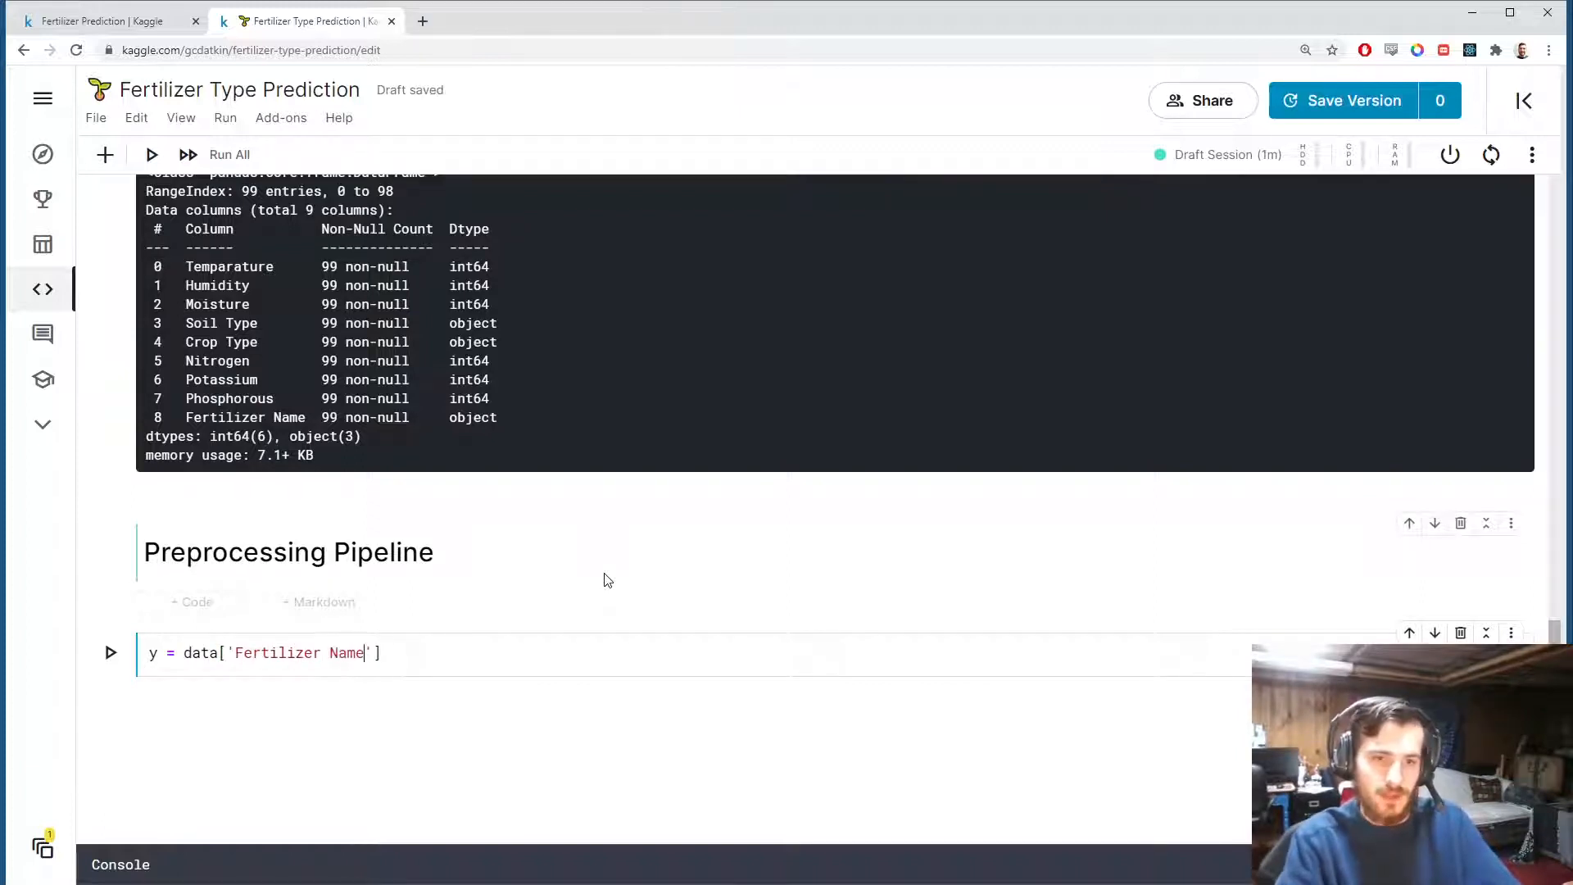
text(.copy())
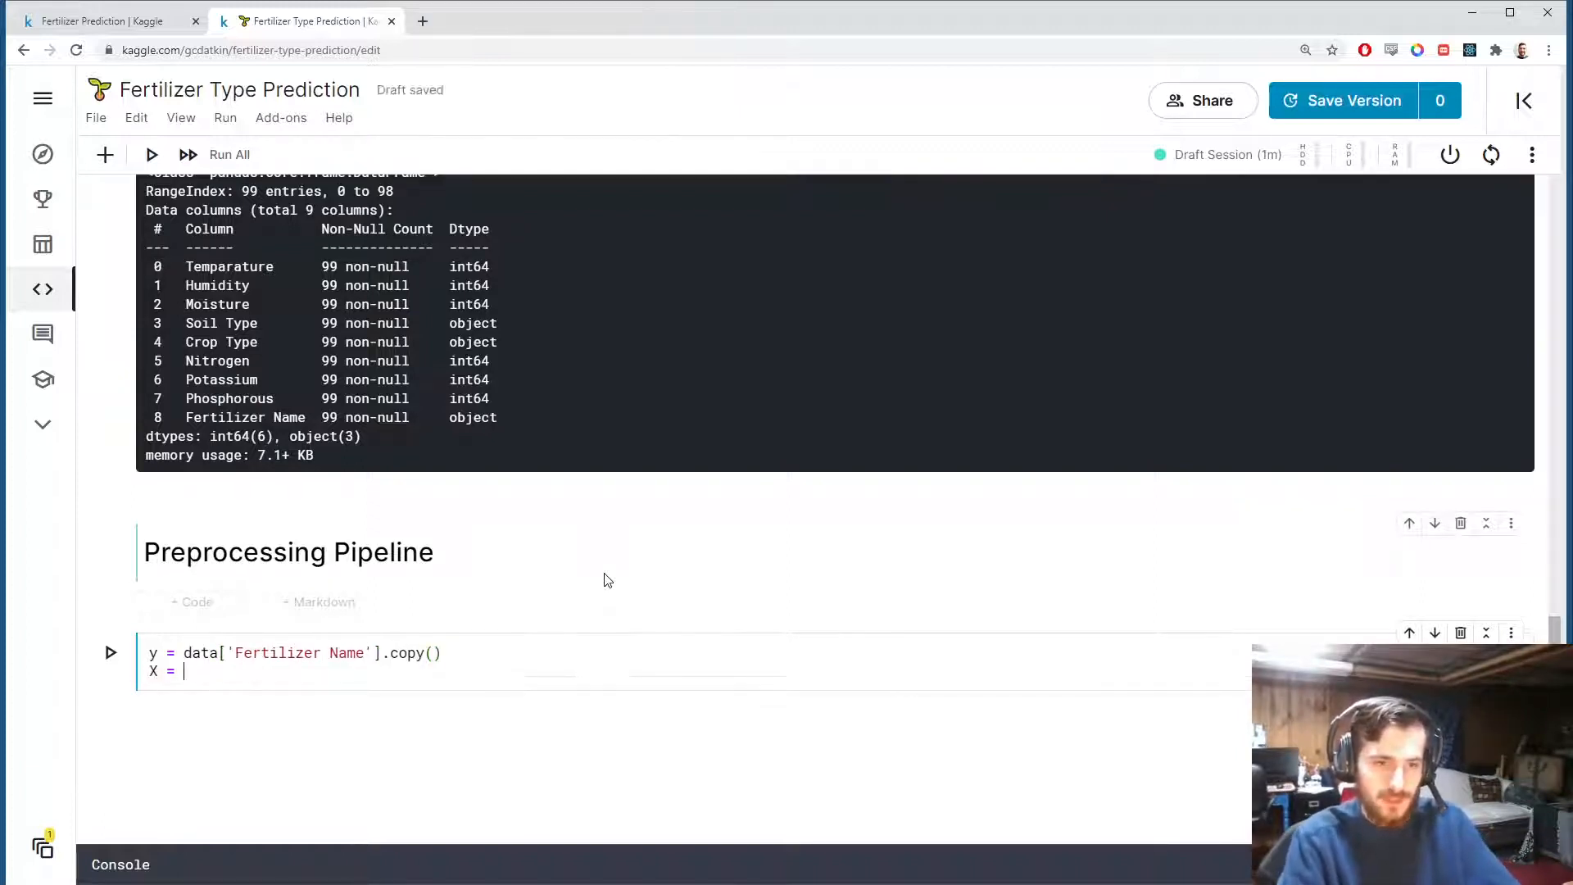
text(data.drop('Ferti)
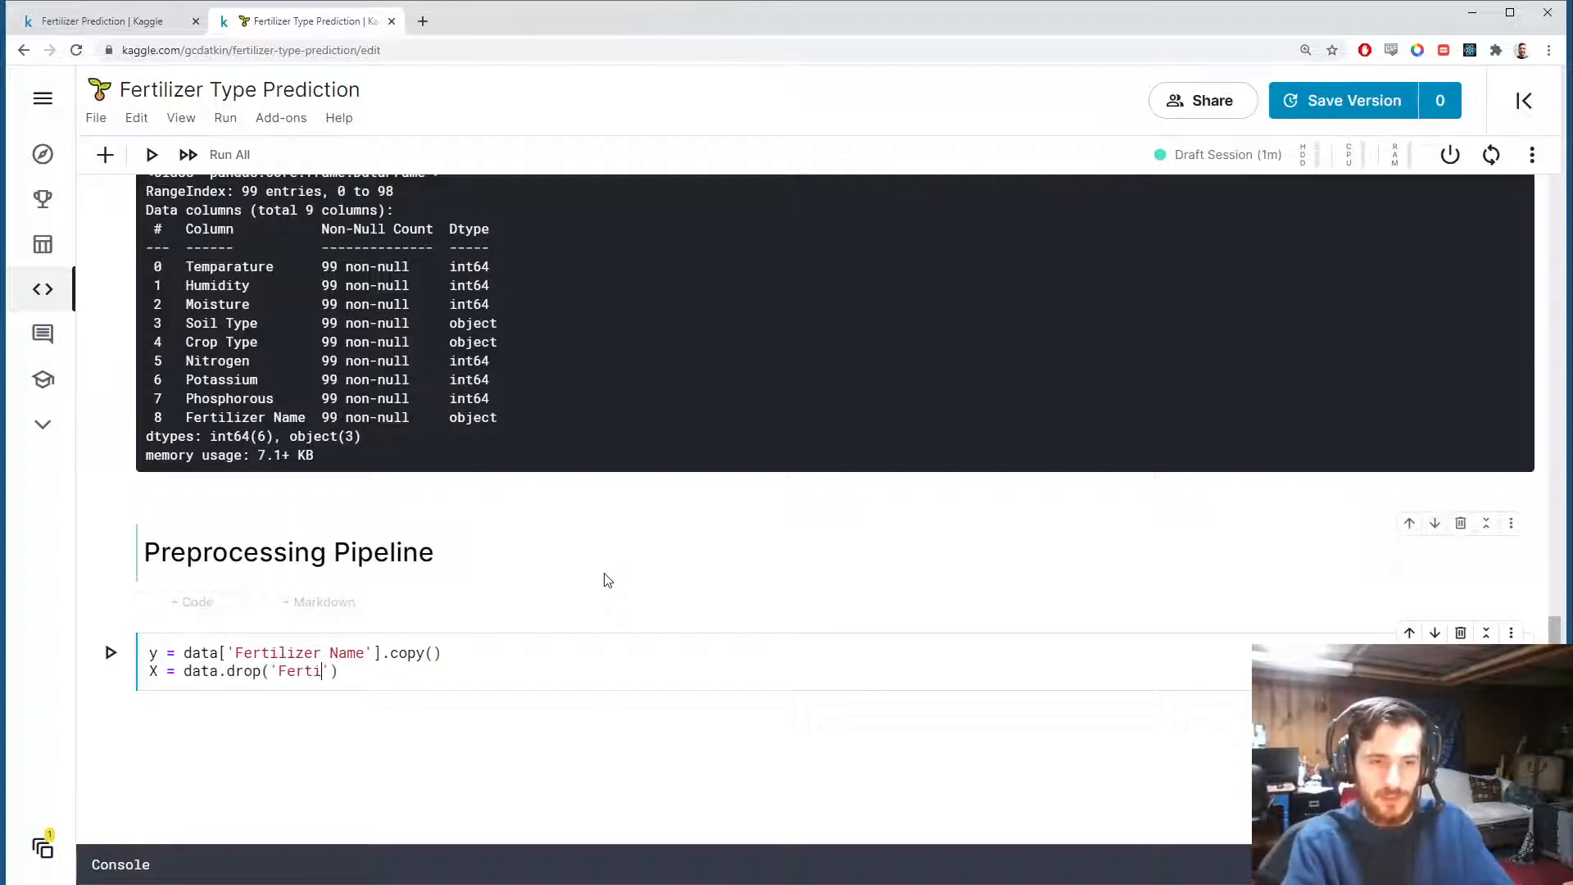
text(lizer Name',)
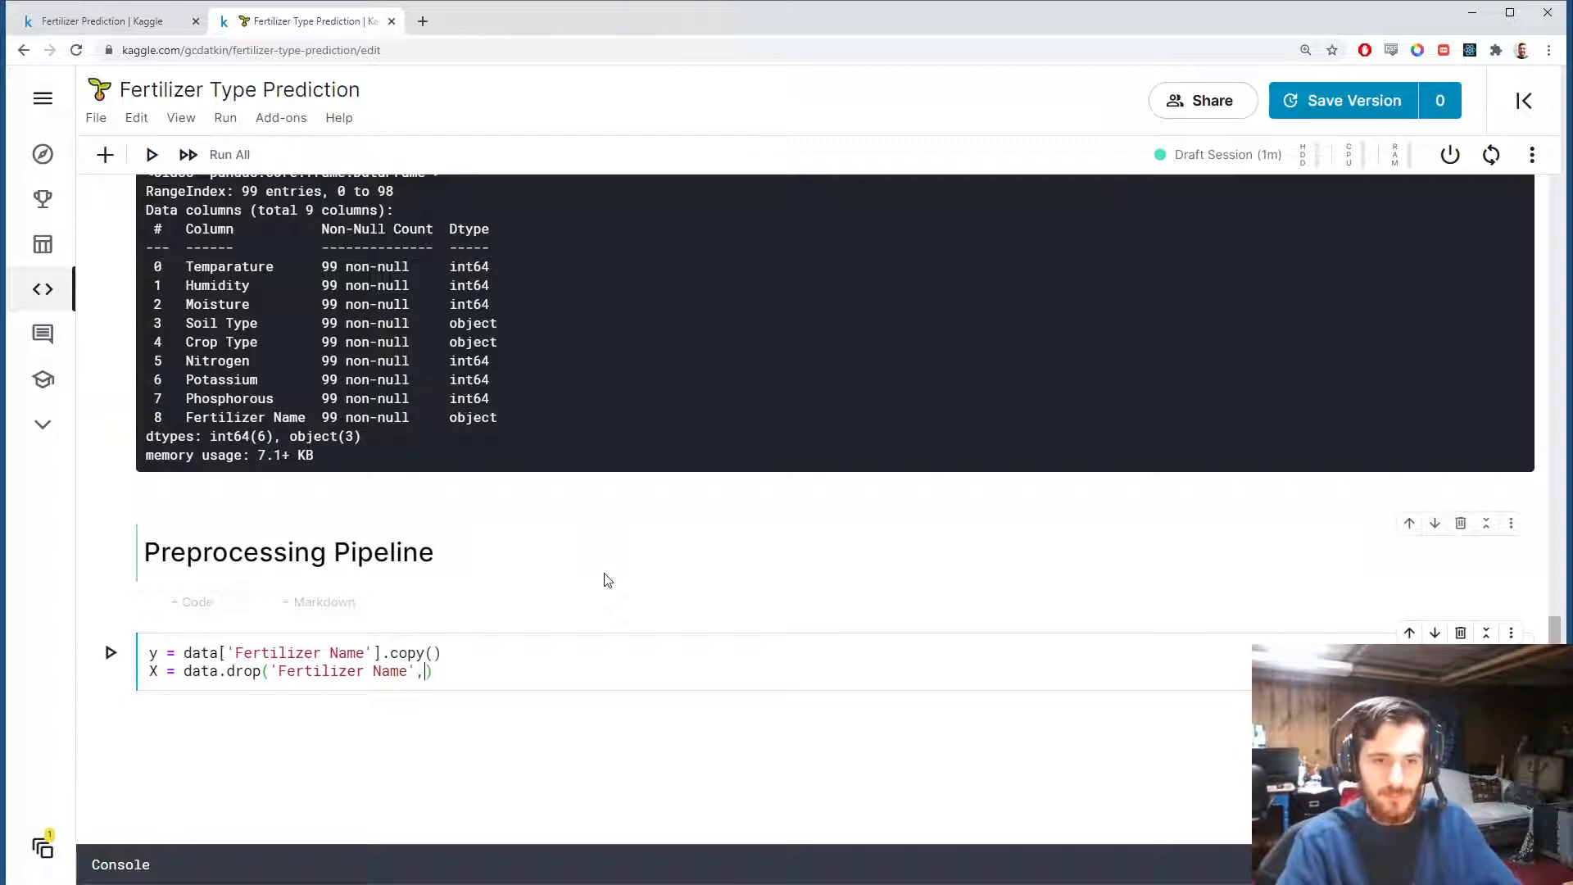
text(axis=1).copy())
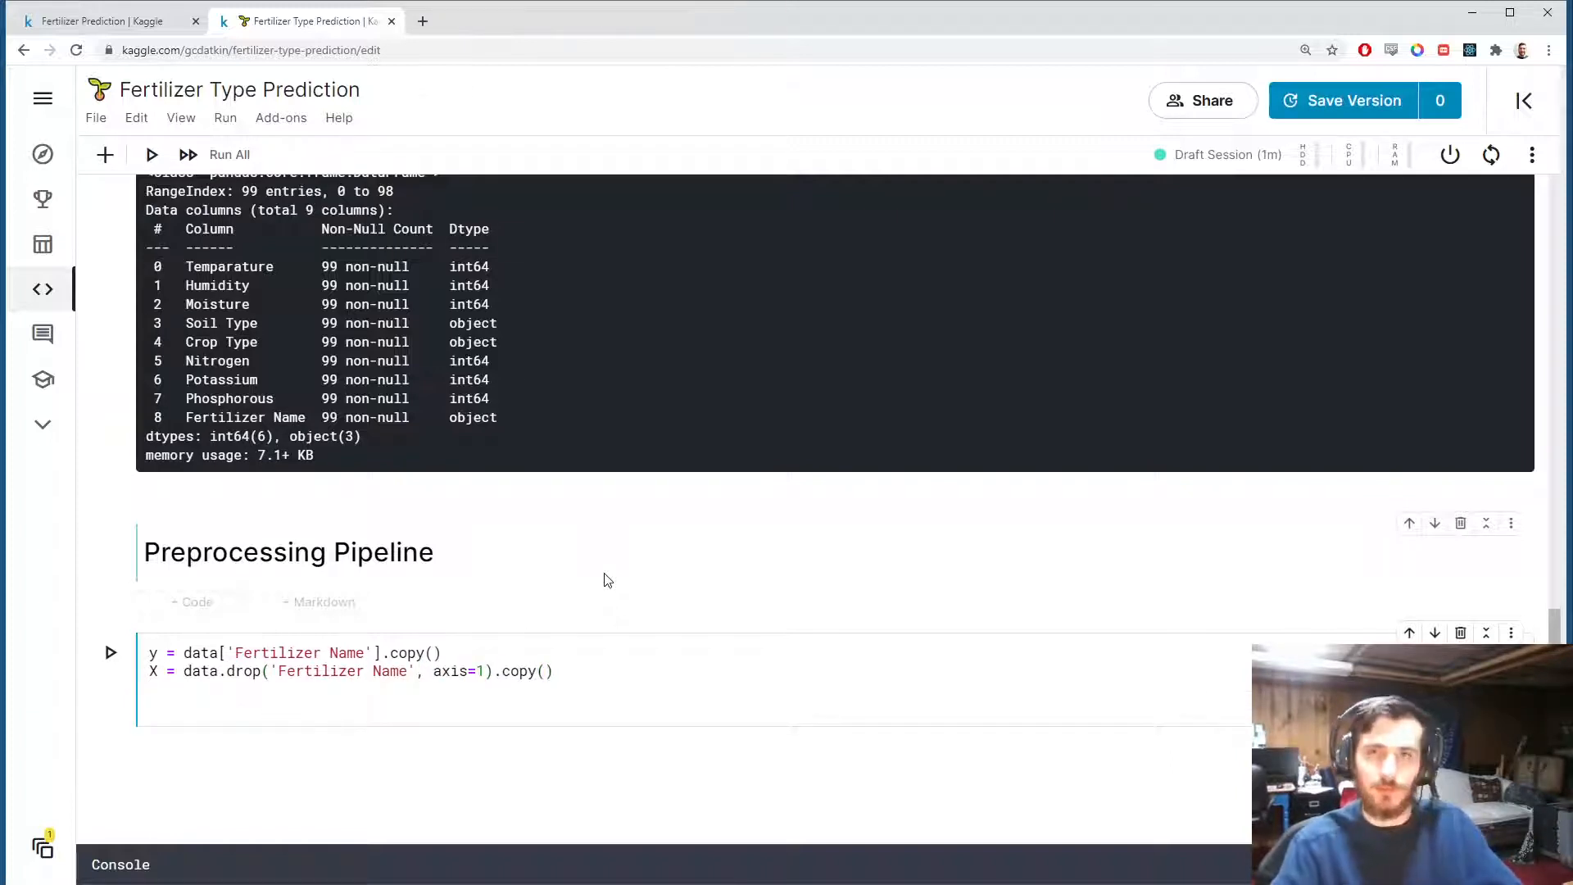
Split X and y with train_test_split using train_size=0.7, shuffle=True, random_state=1 and run it.
text(X_test)
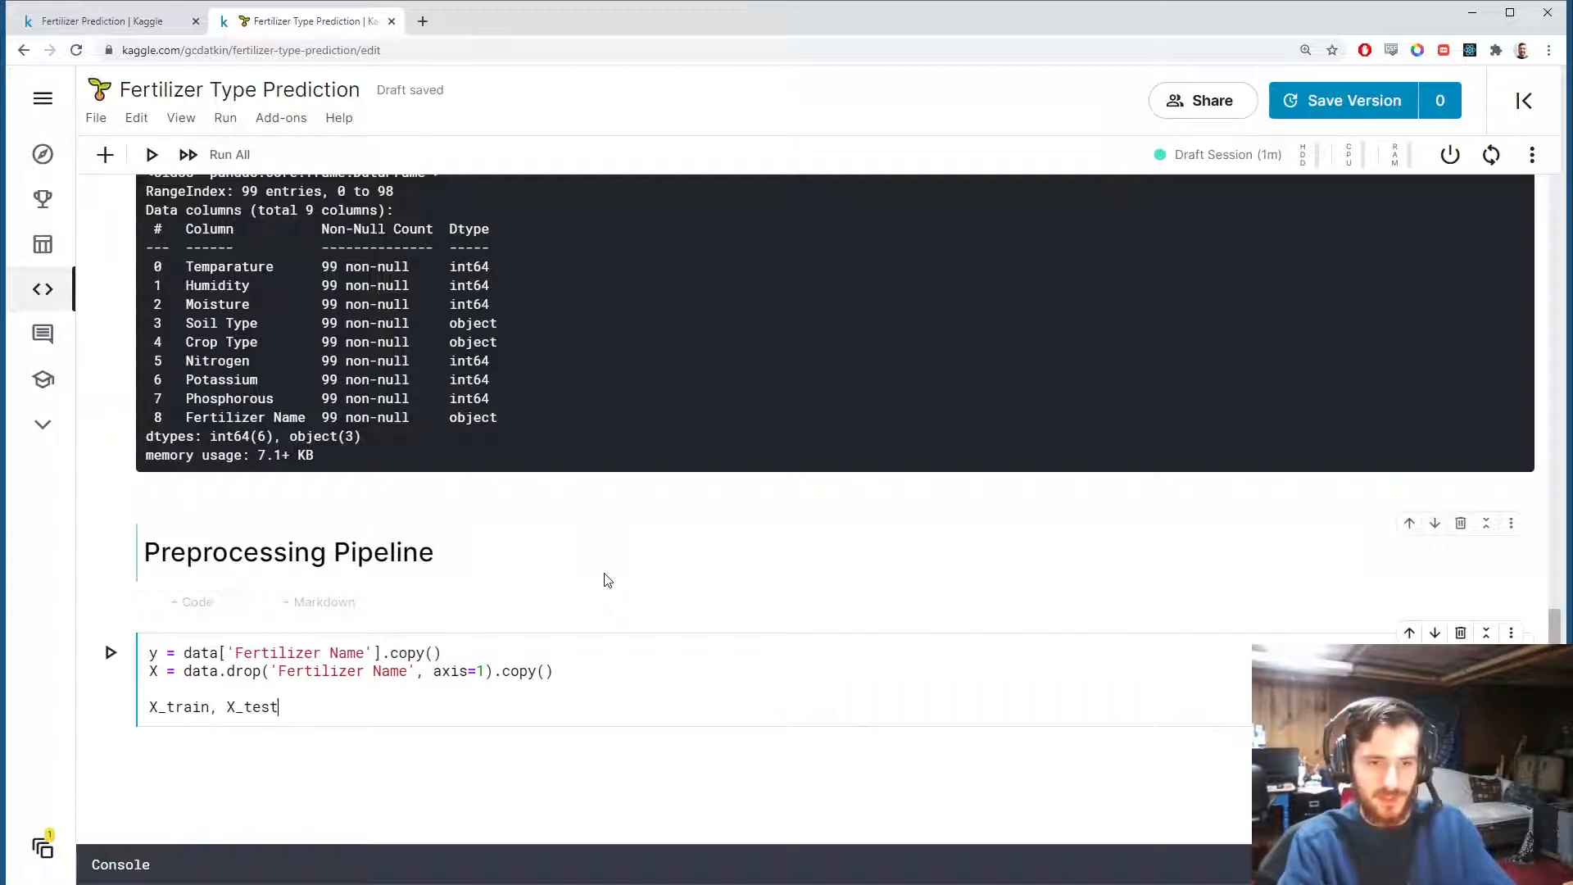
text(, y_train, y_test = train_test_split()
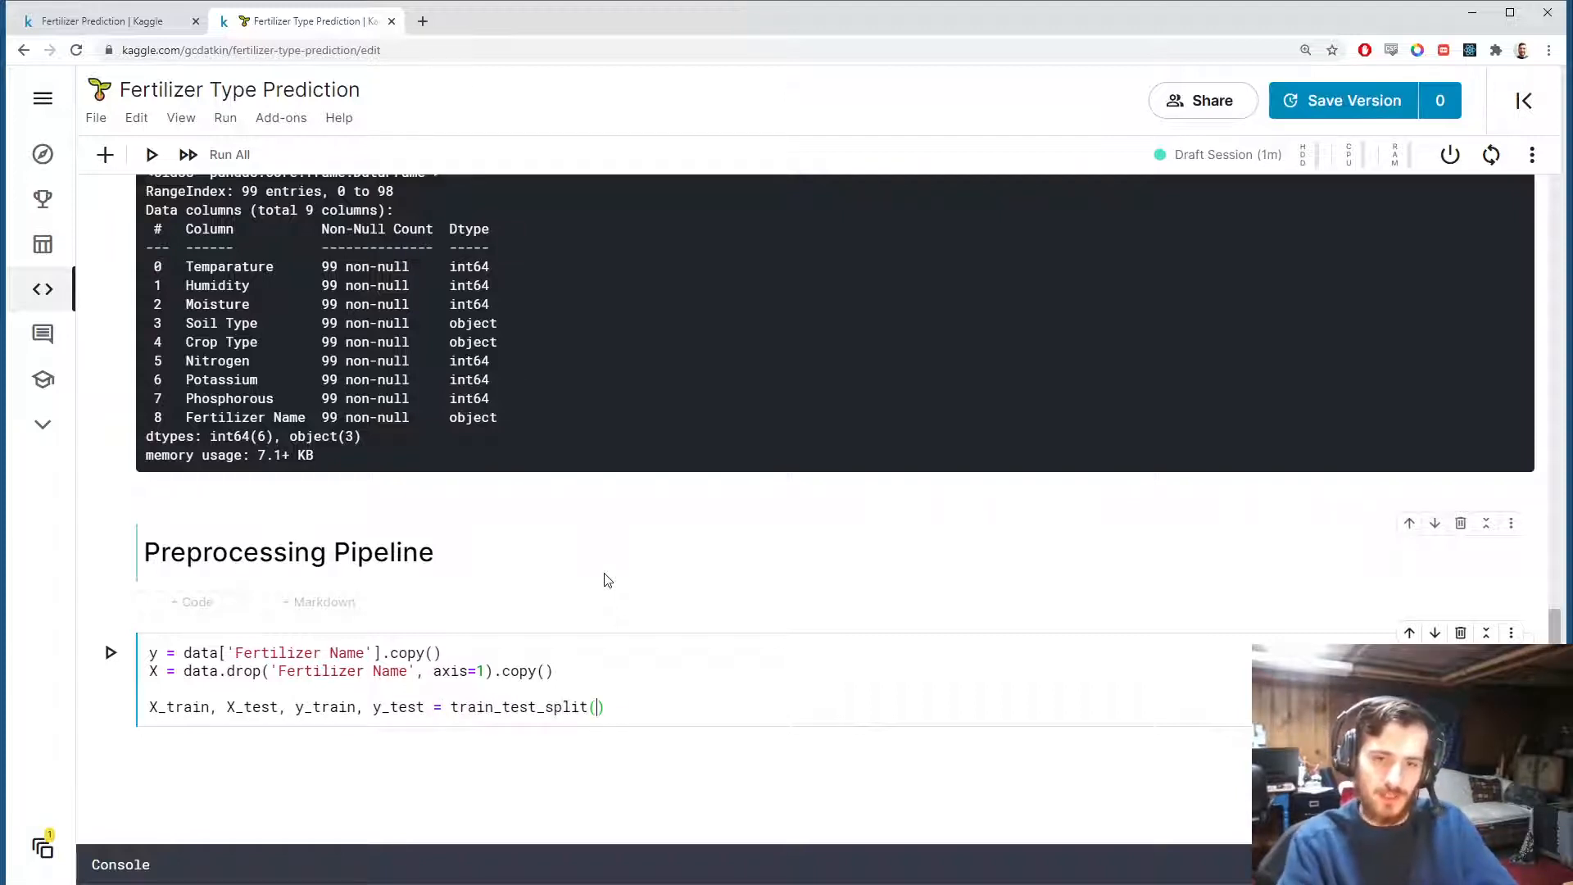
text(X, y,)
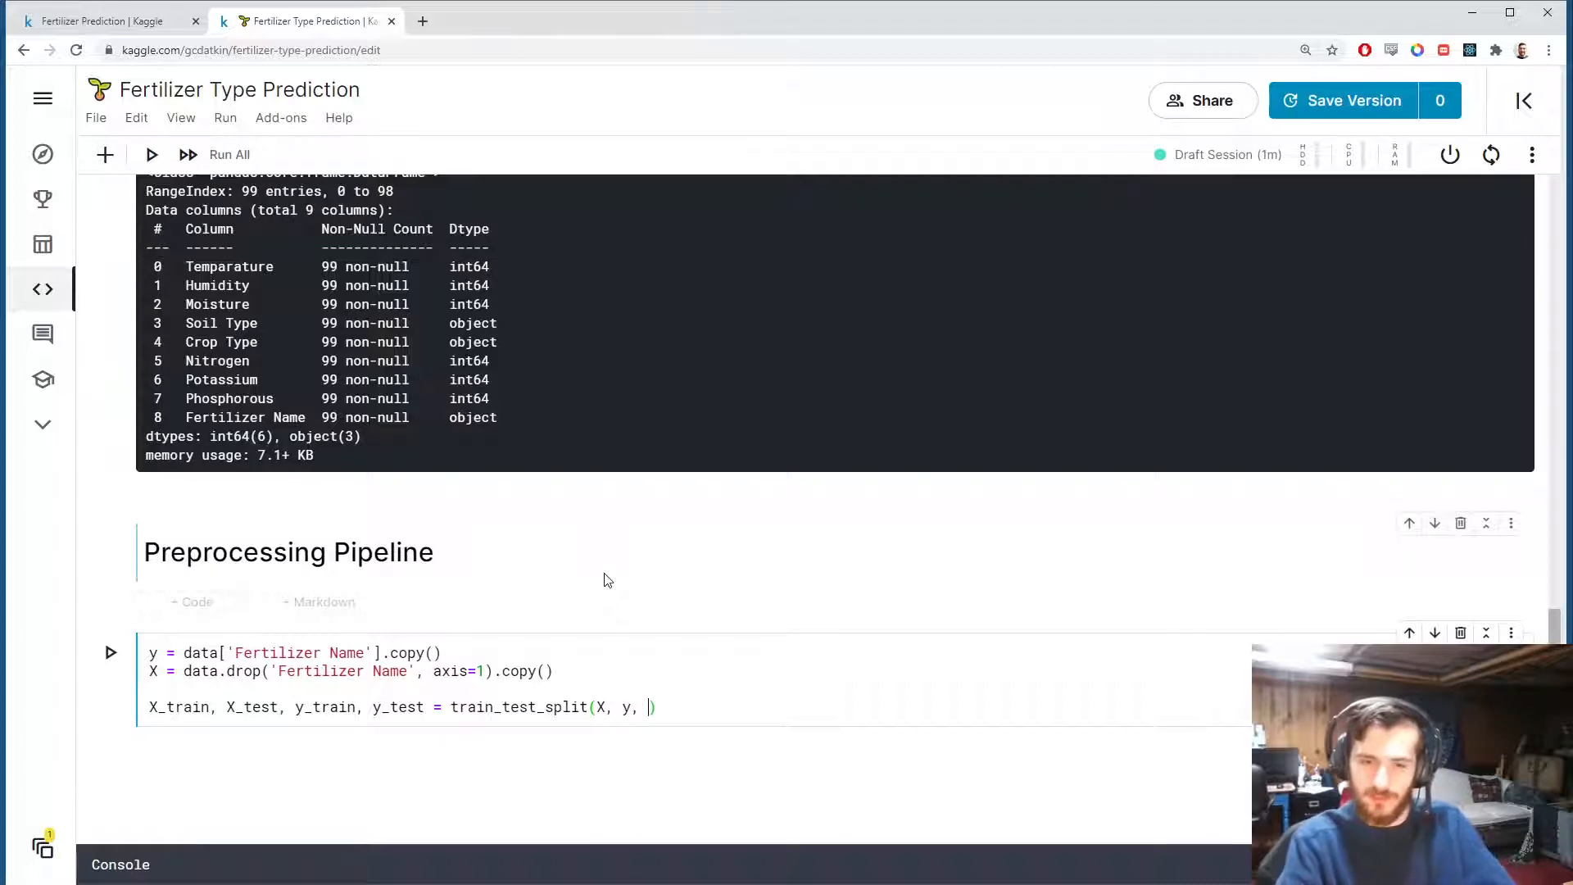
text(train_size=0)
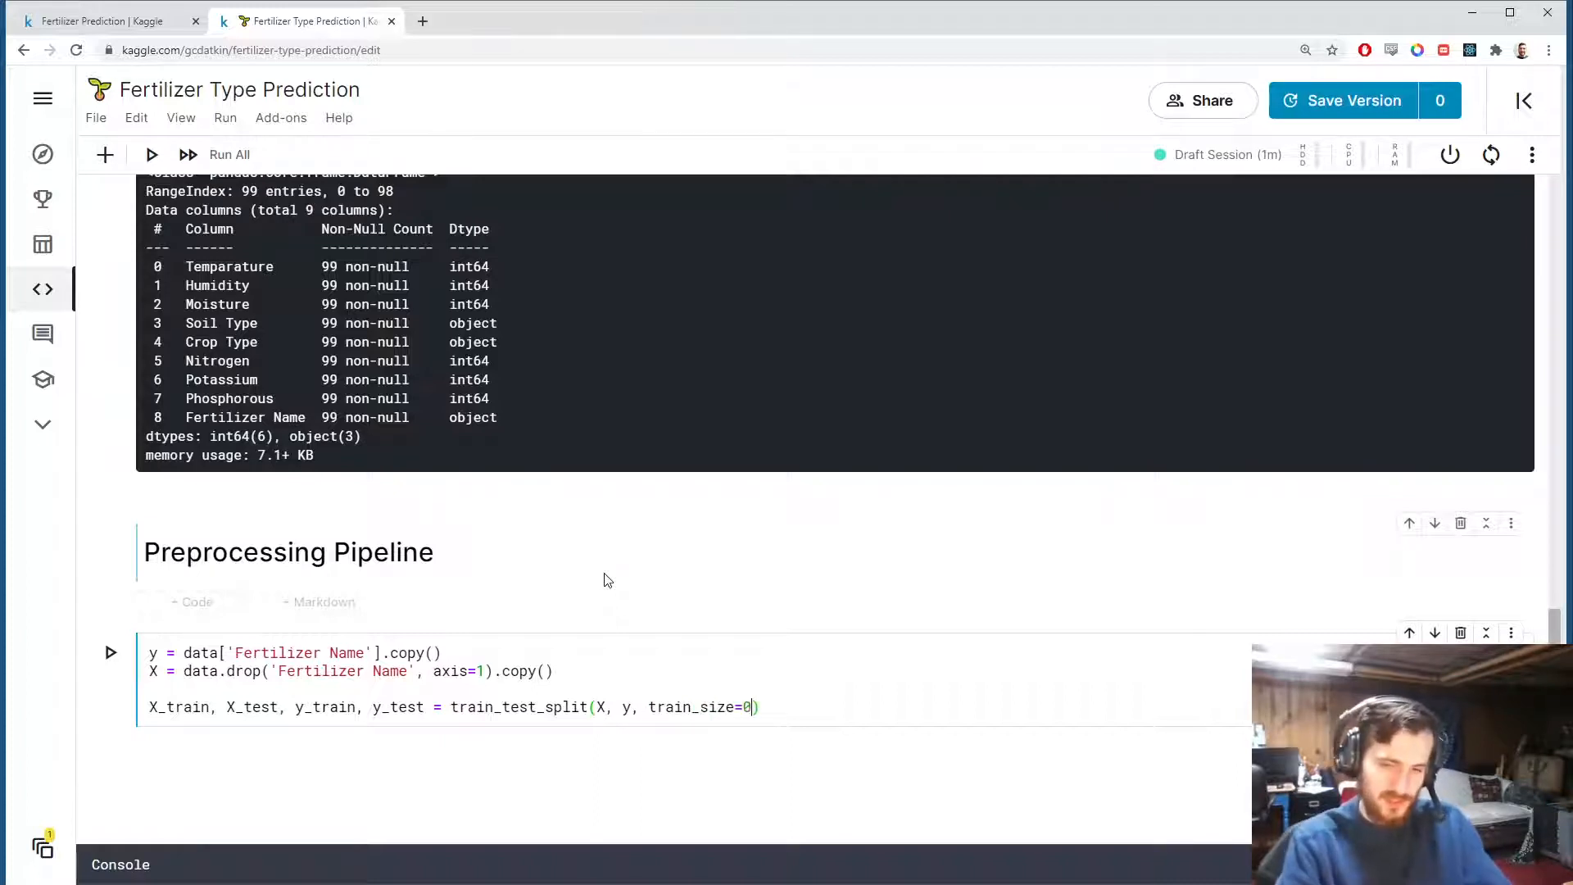
text(.7, sh)
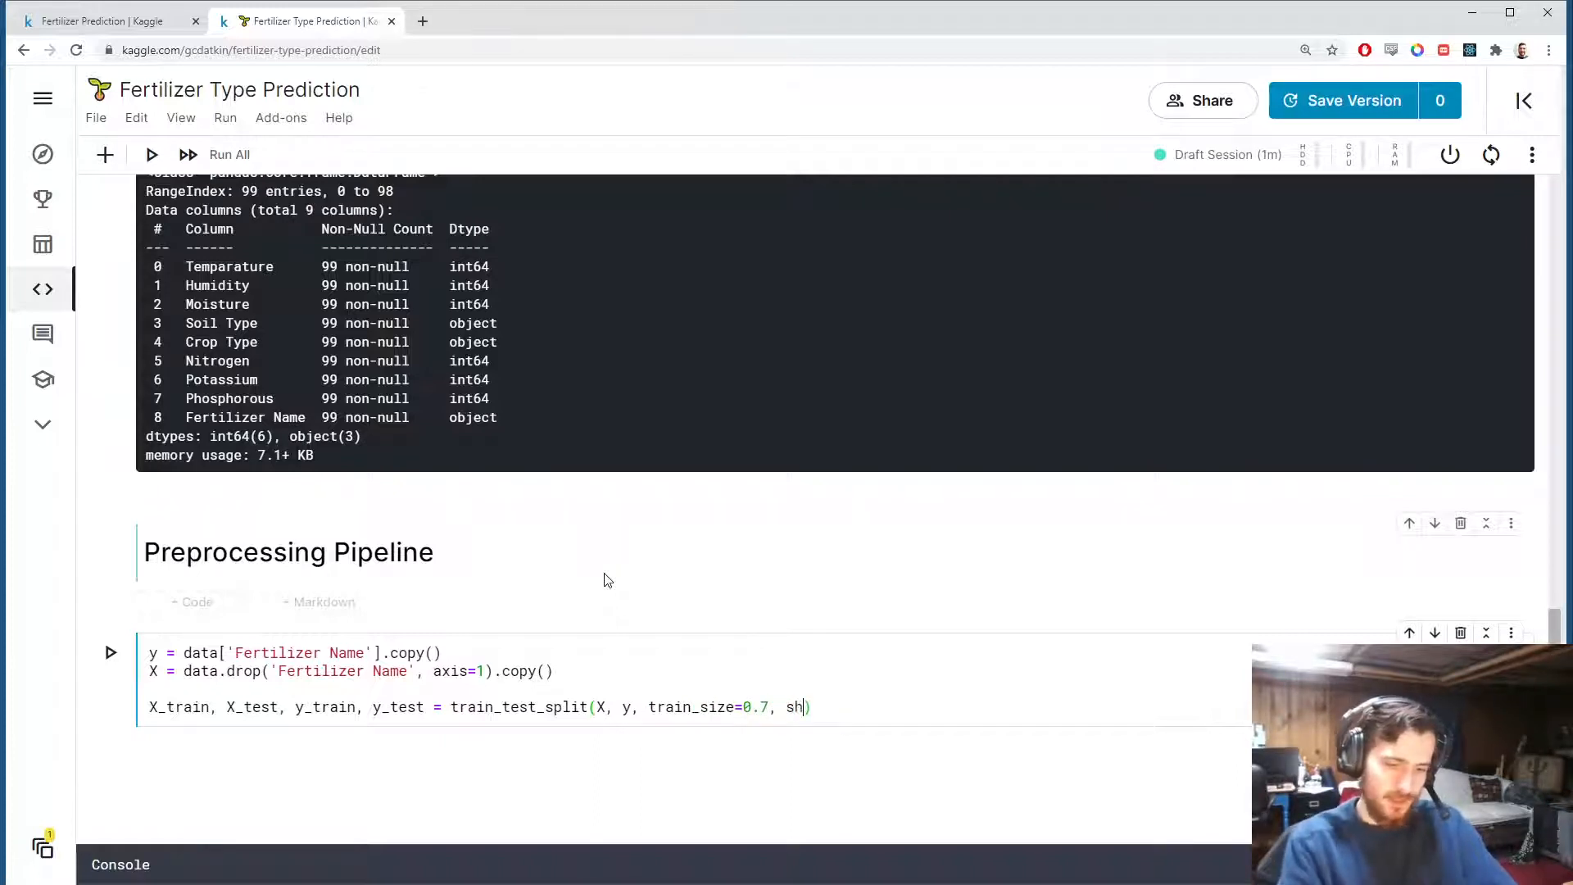
text(uffle=True,)
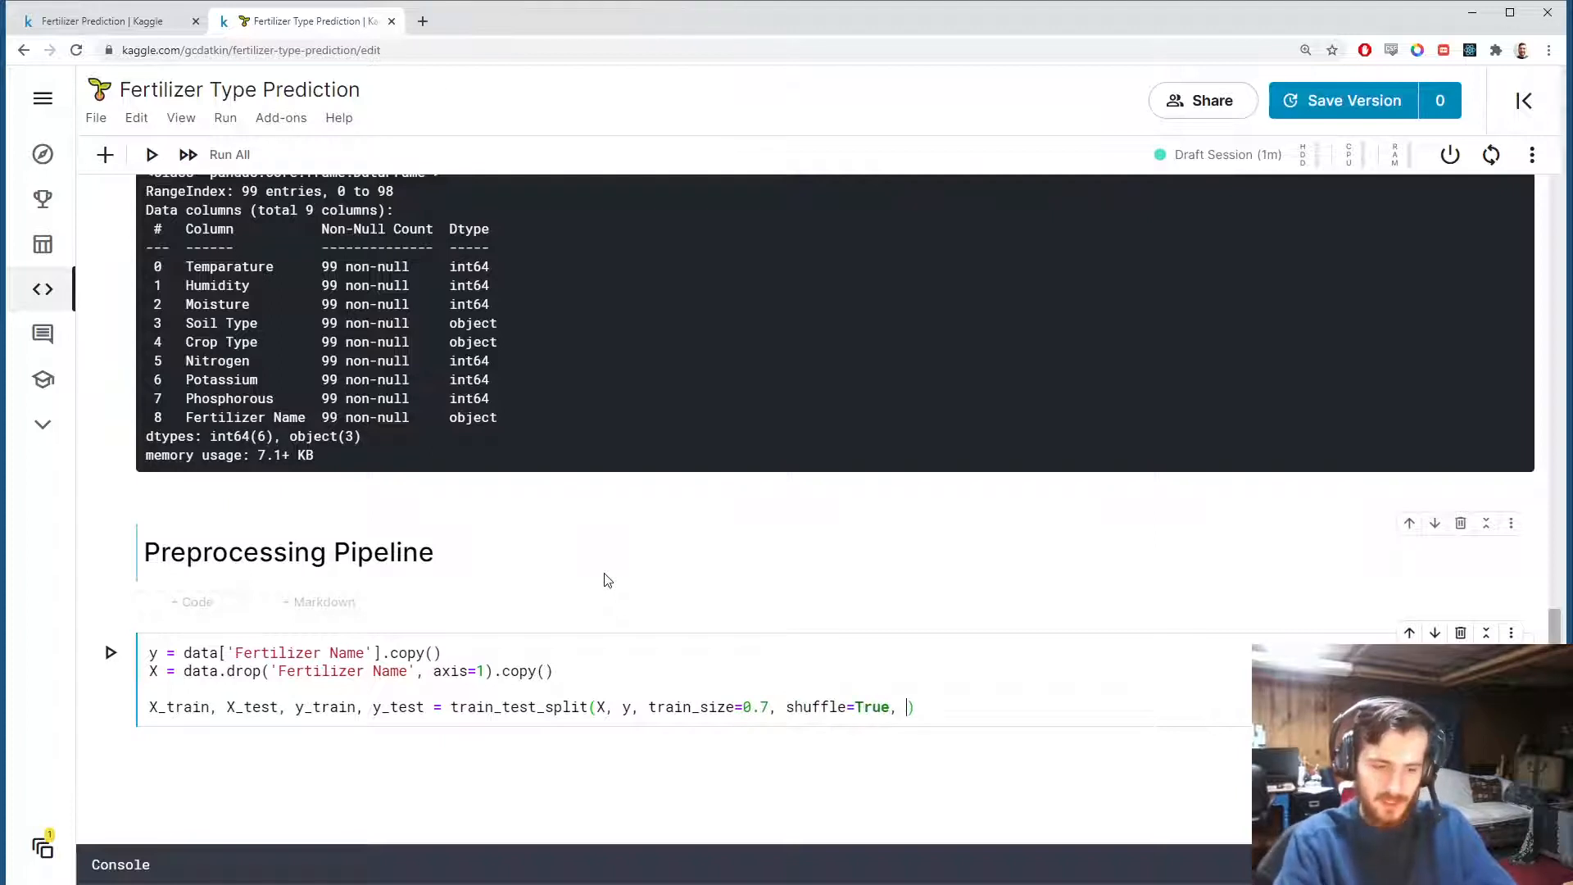
text(random_state=)
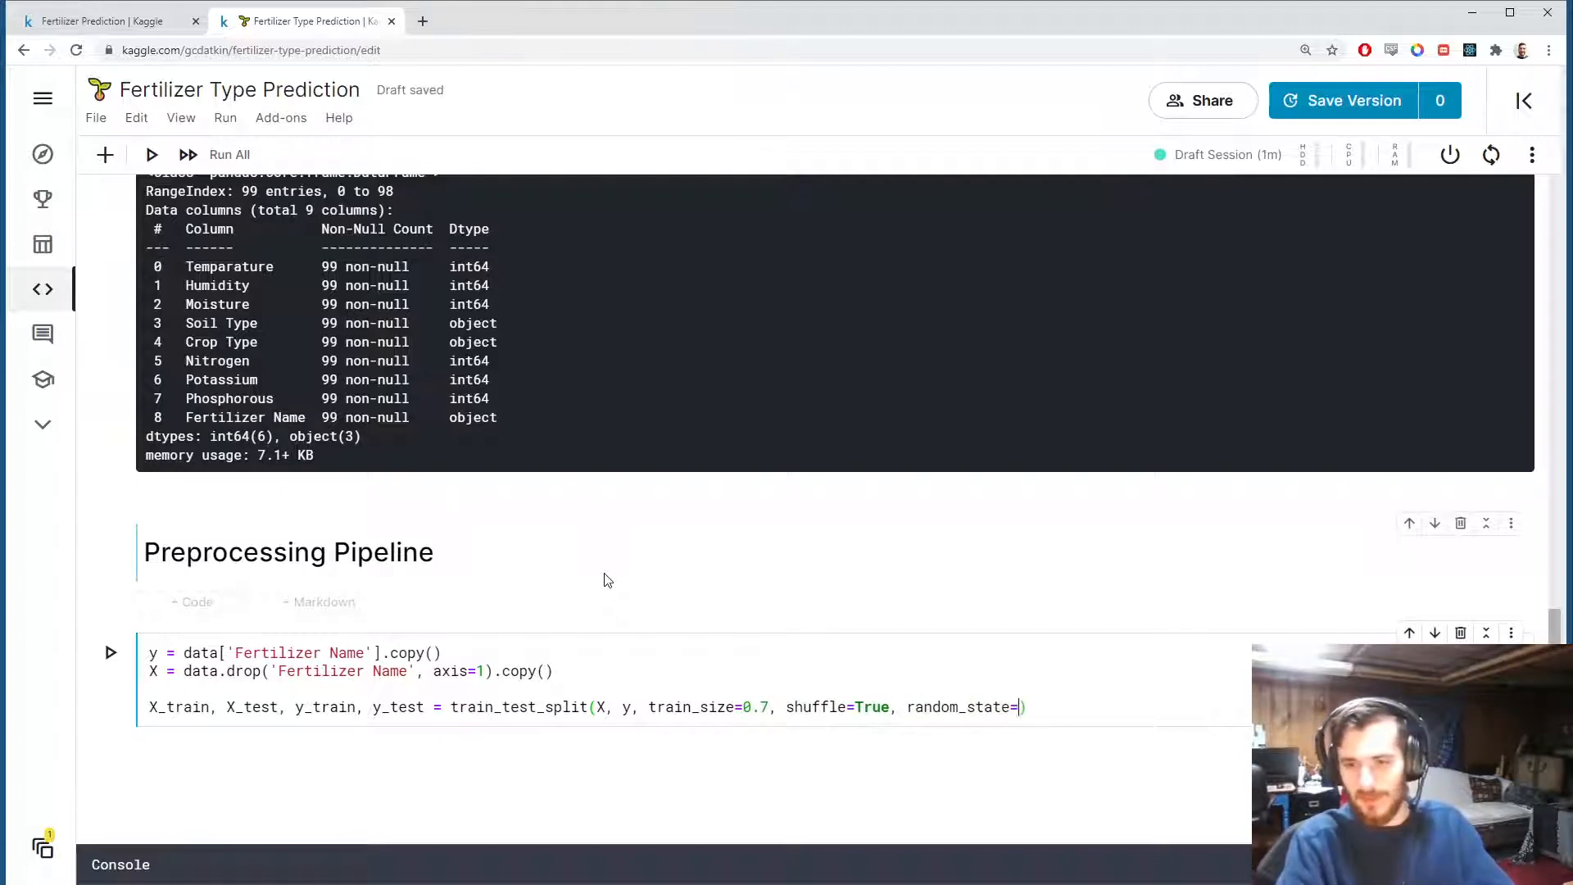
text(1)
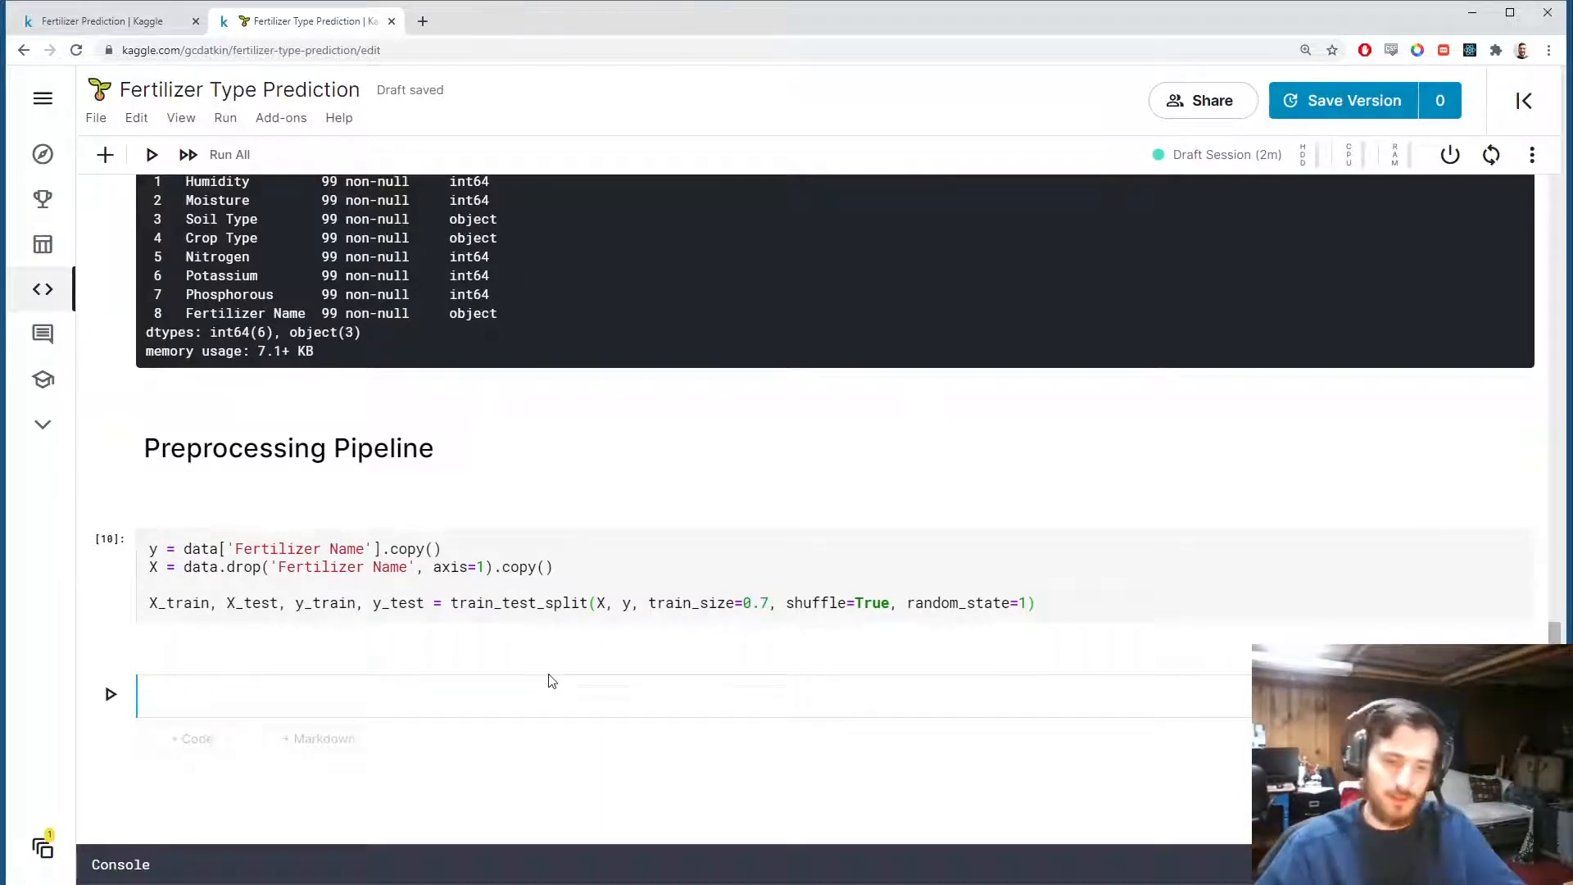
scroll(up, 3)
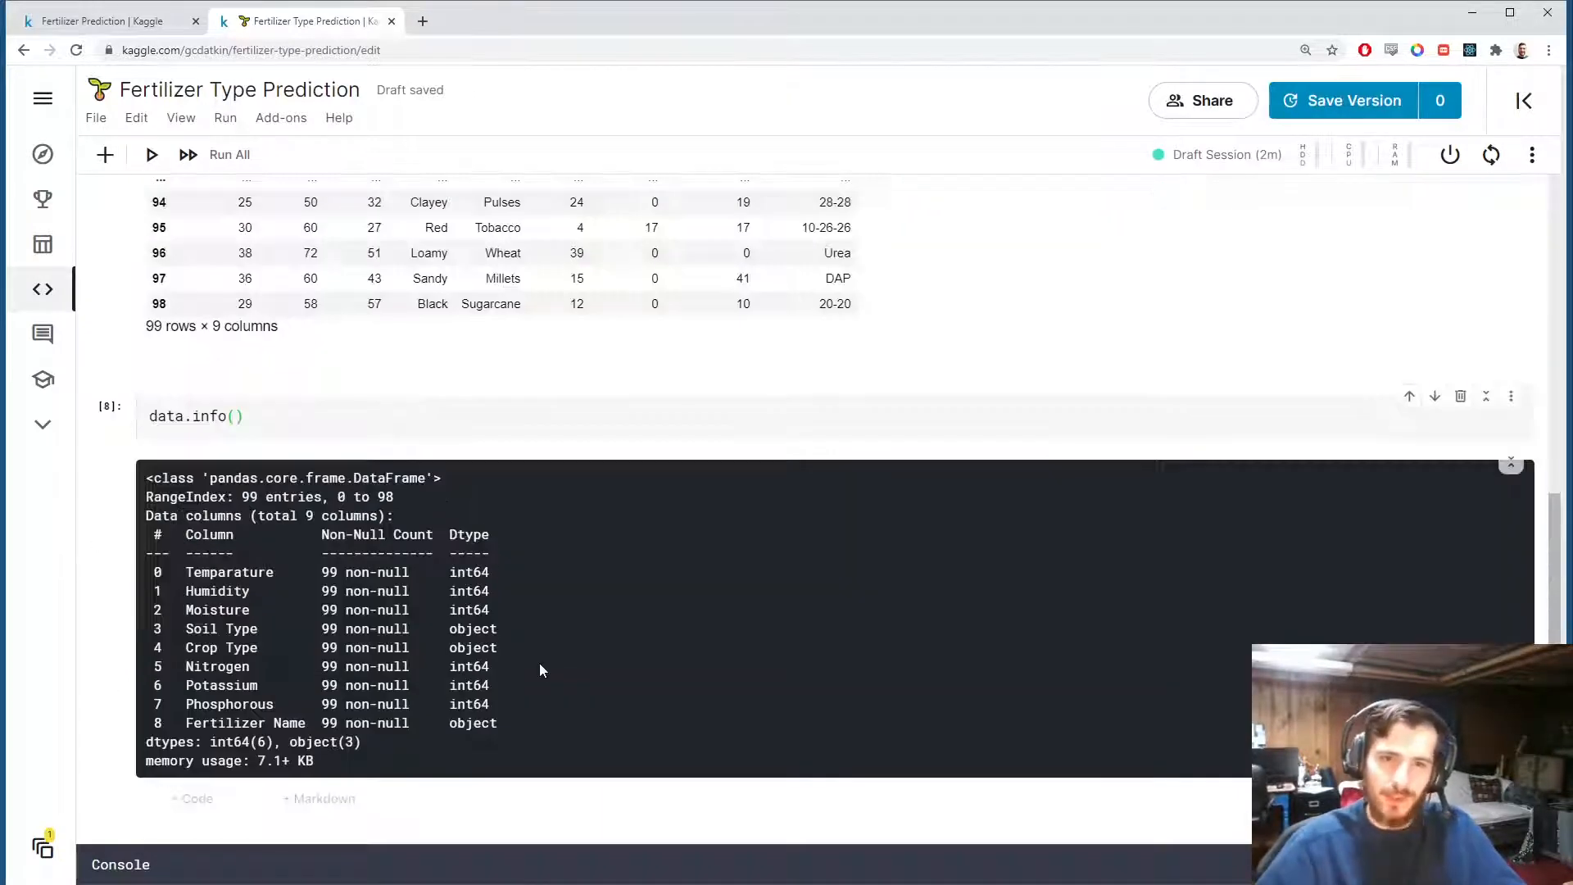
scroll(down, 3)
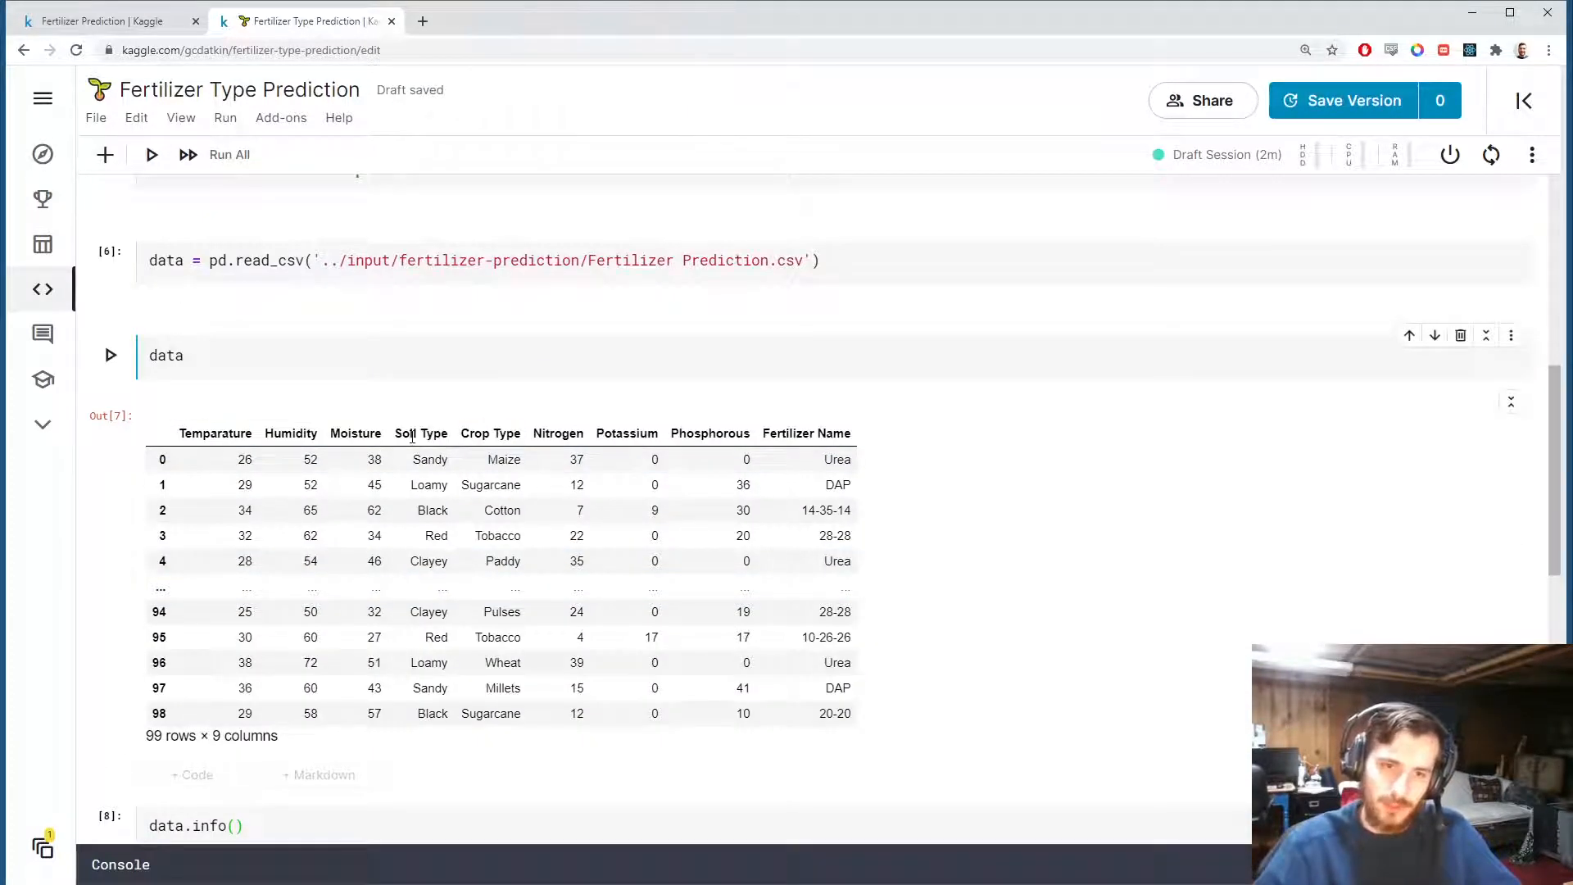
double_click(507, 432)
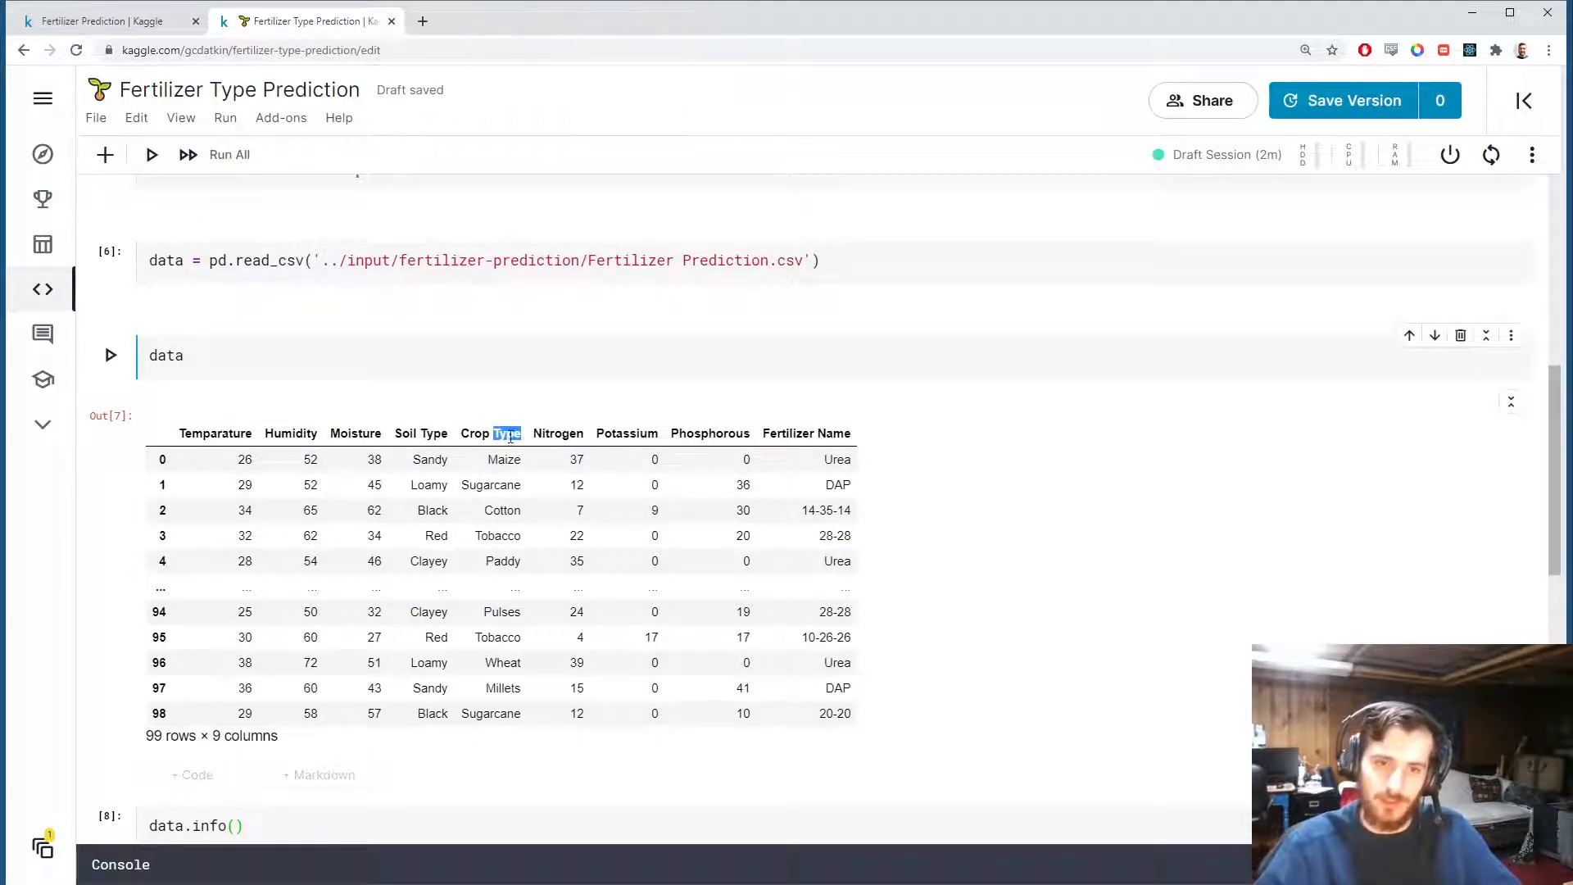
scroll(down, 3)
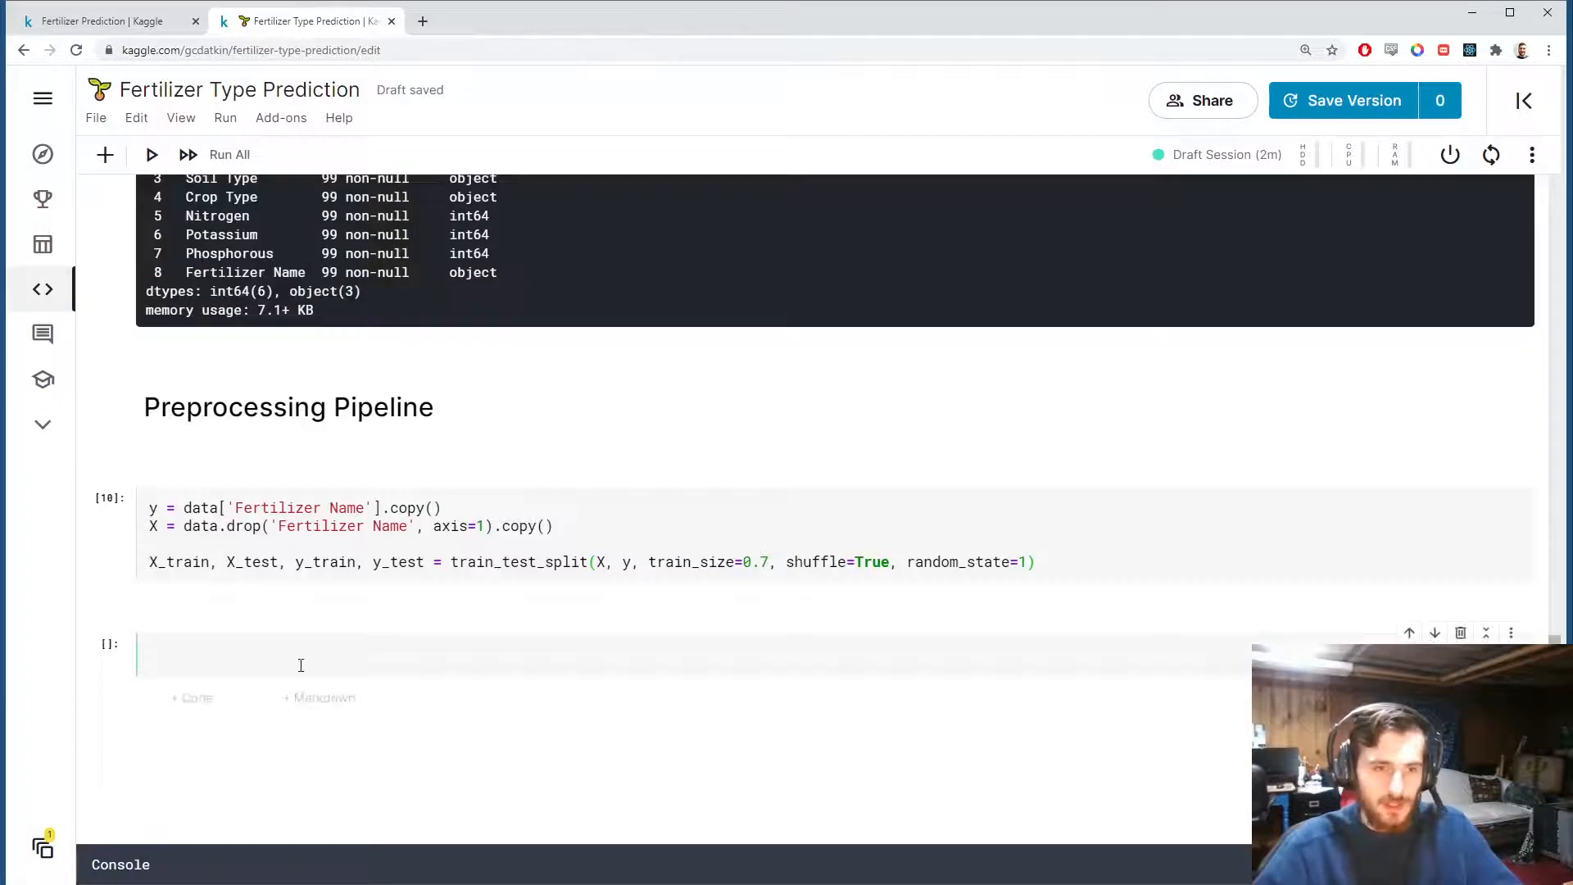
Define nominal_transformer = Pipeline(steps=[('onehot', OneHotEncoder(sparse=False))]).
text(nomin1)
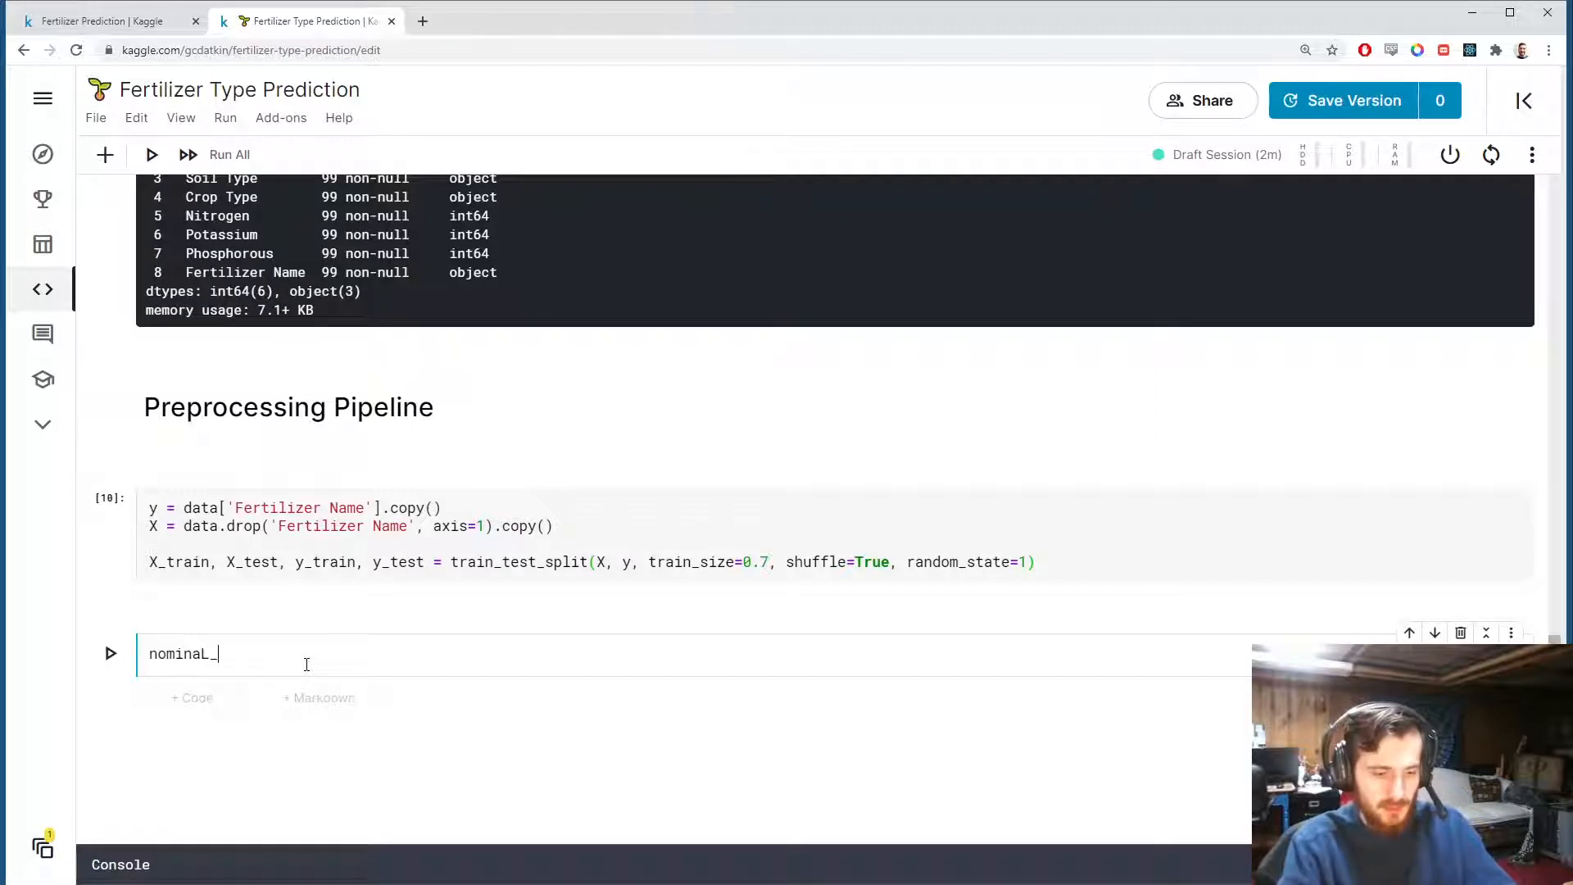
text(transformer)
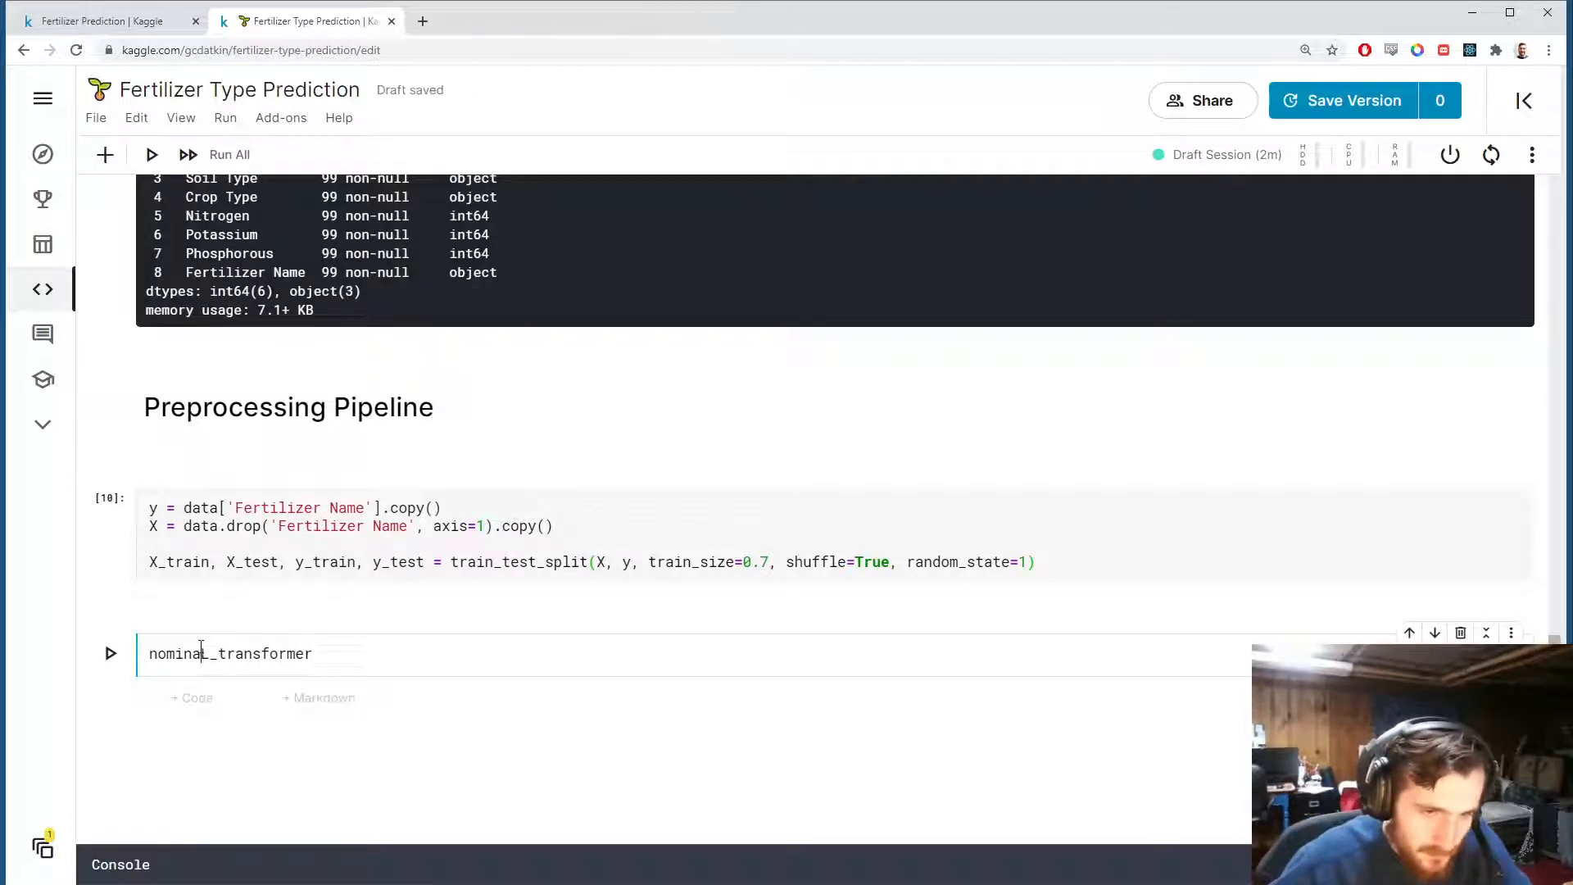
text(=)
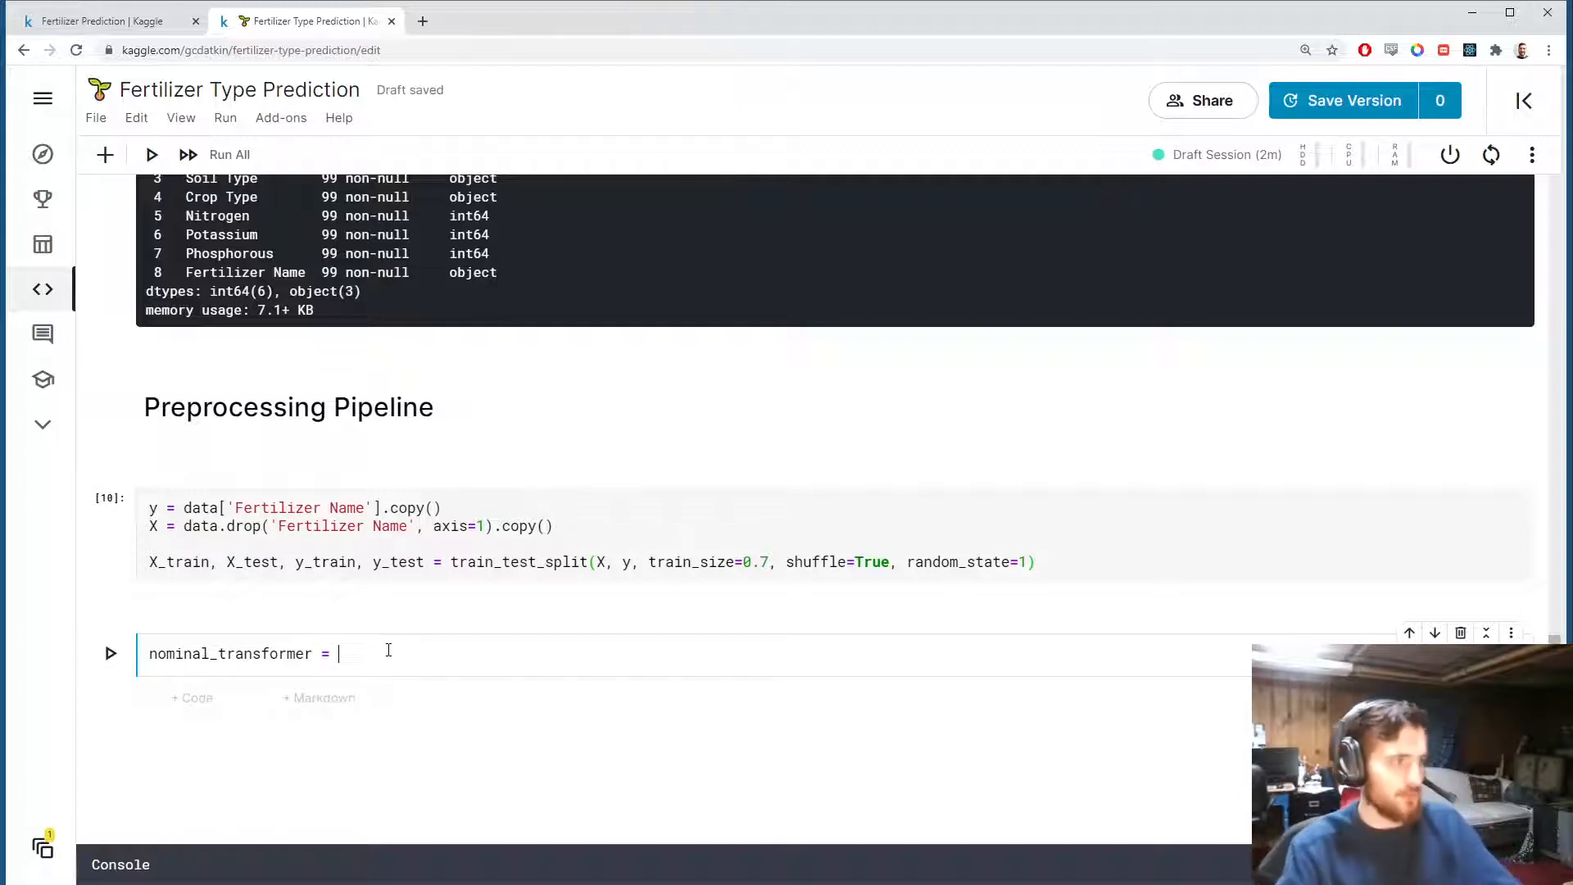
text(Pipeline)
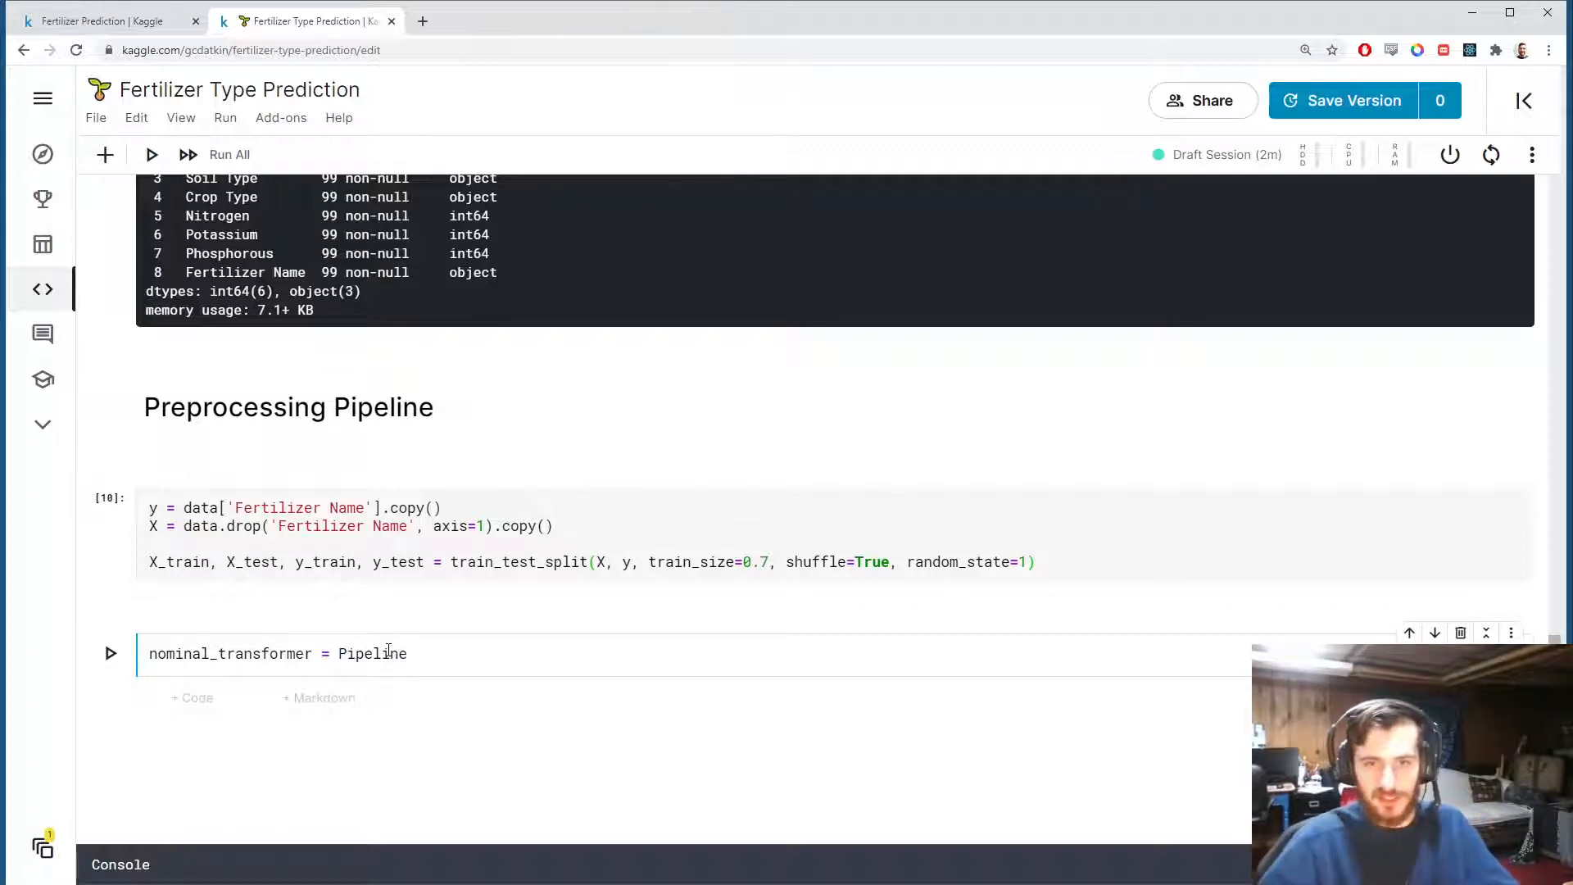
text((steps))
text(('onehot', One)
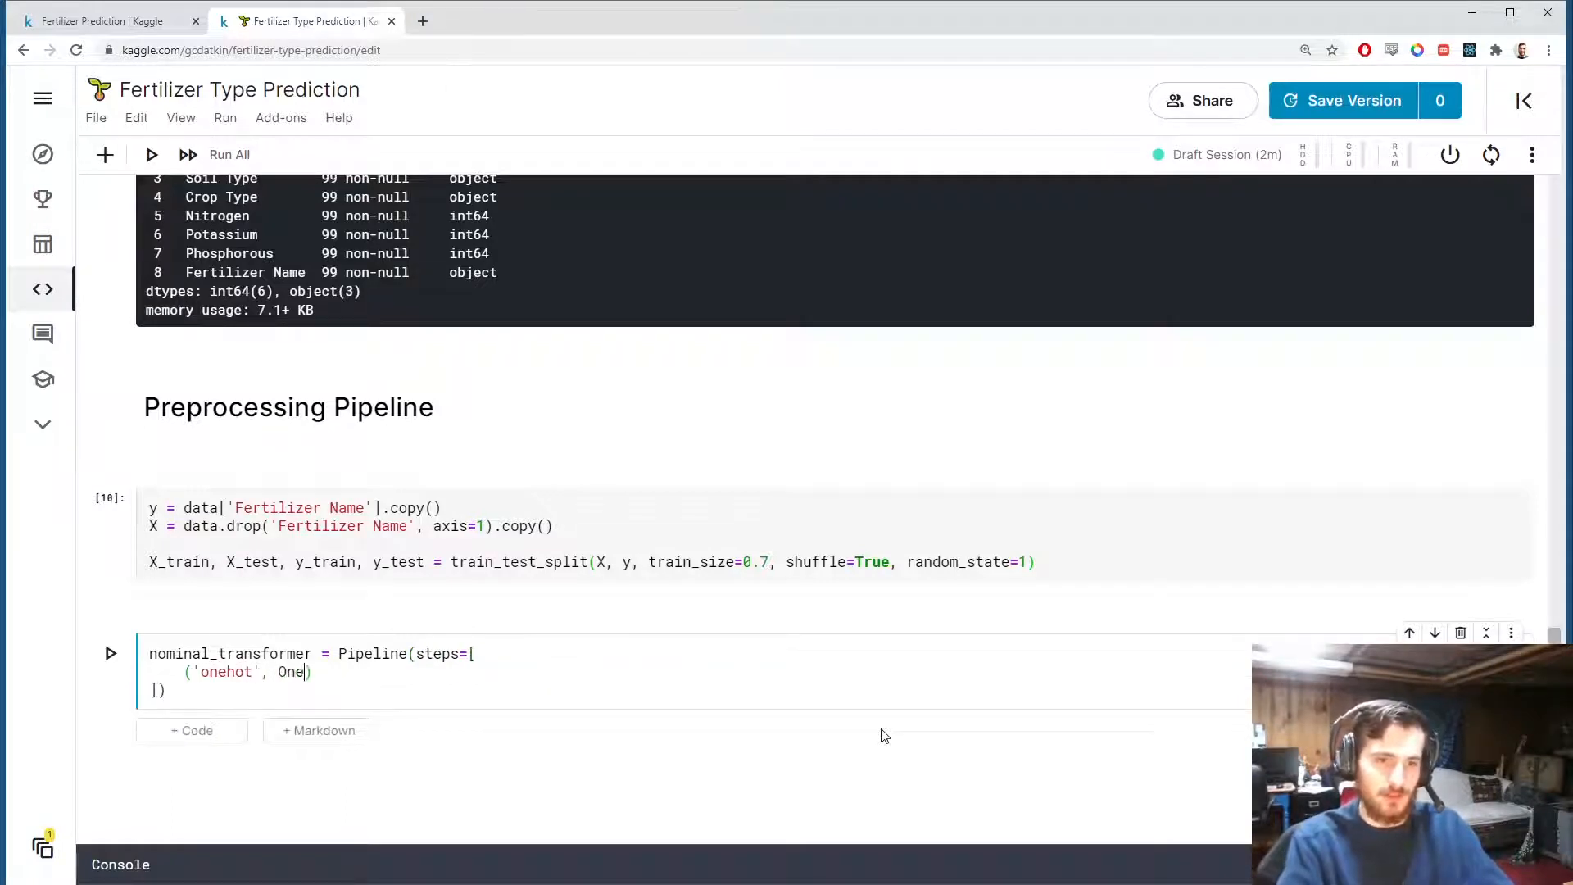
text(HotEncoder())
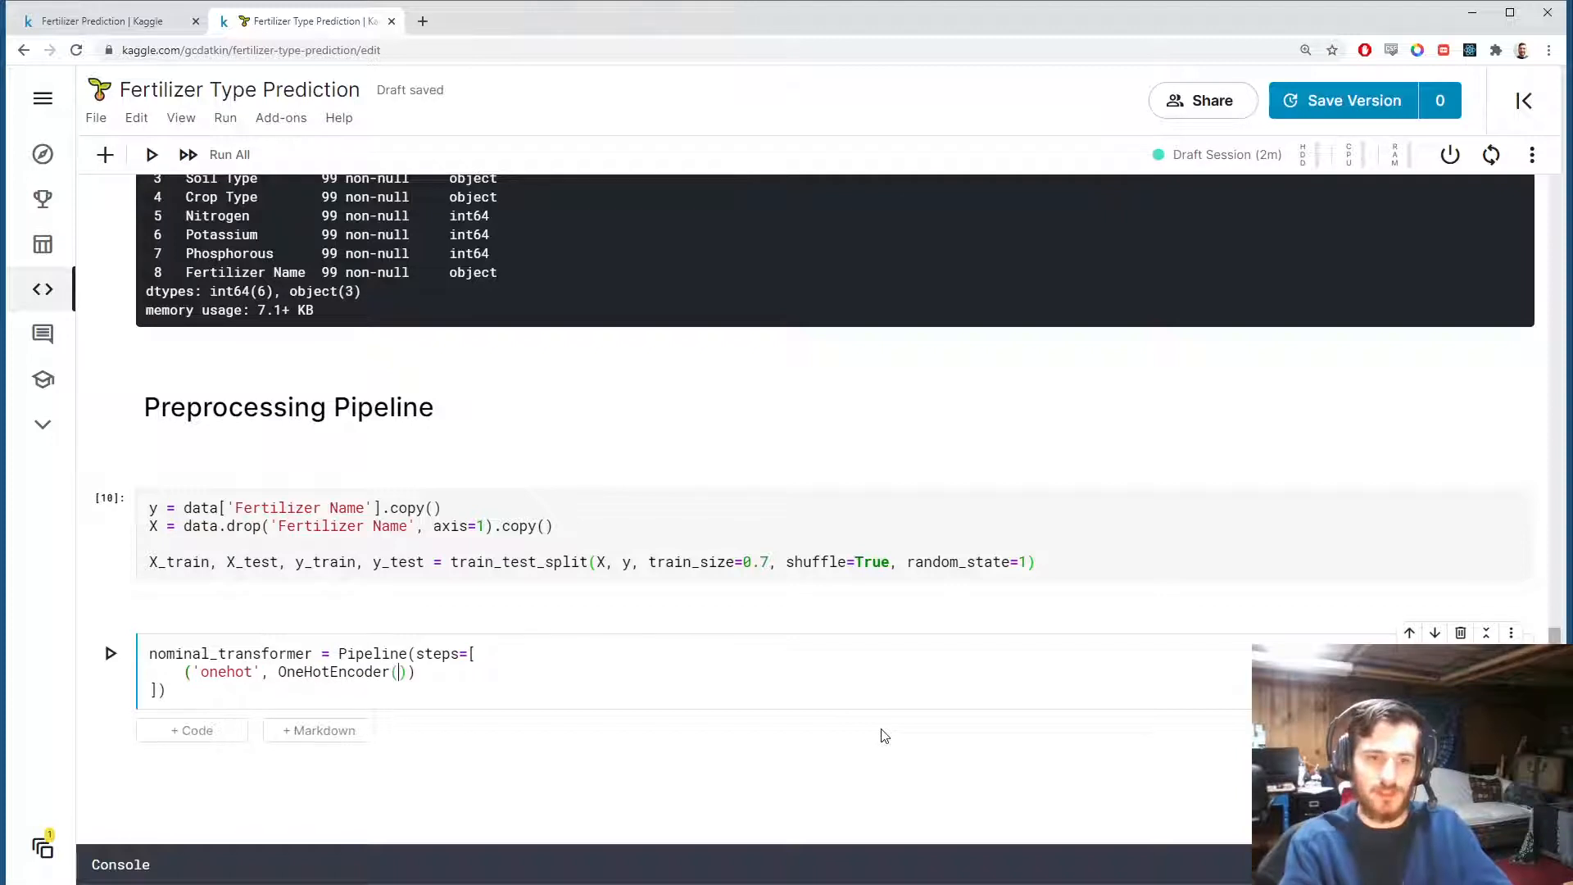
text(sparse=Fals)
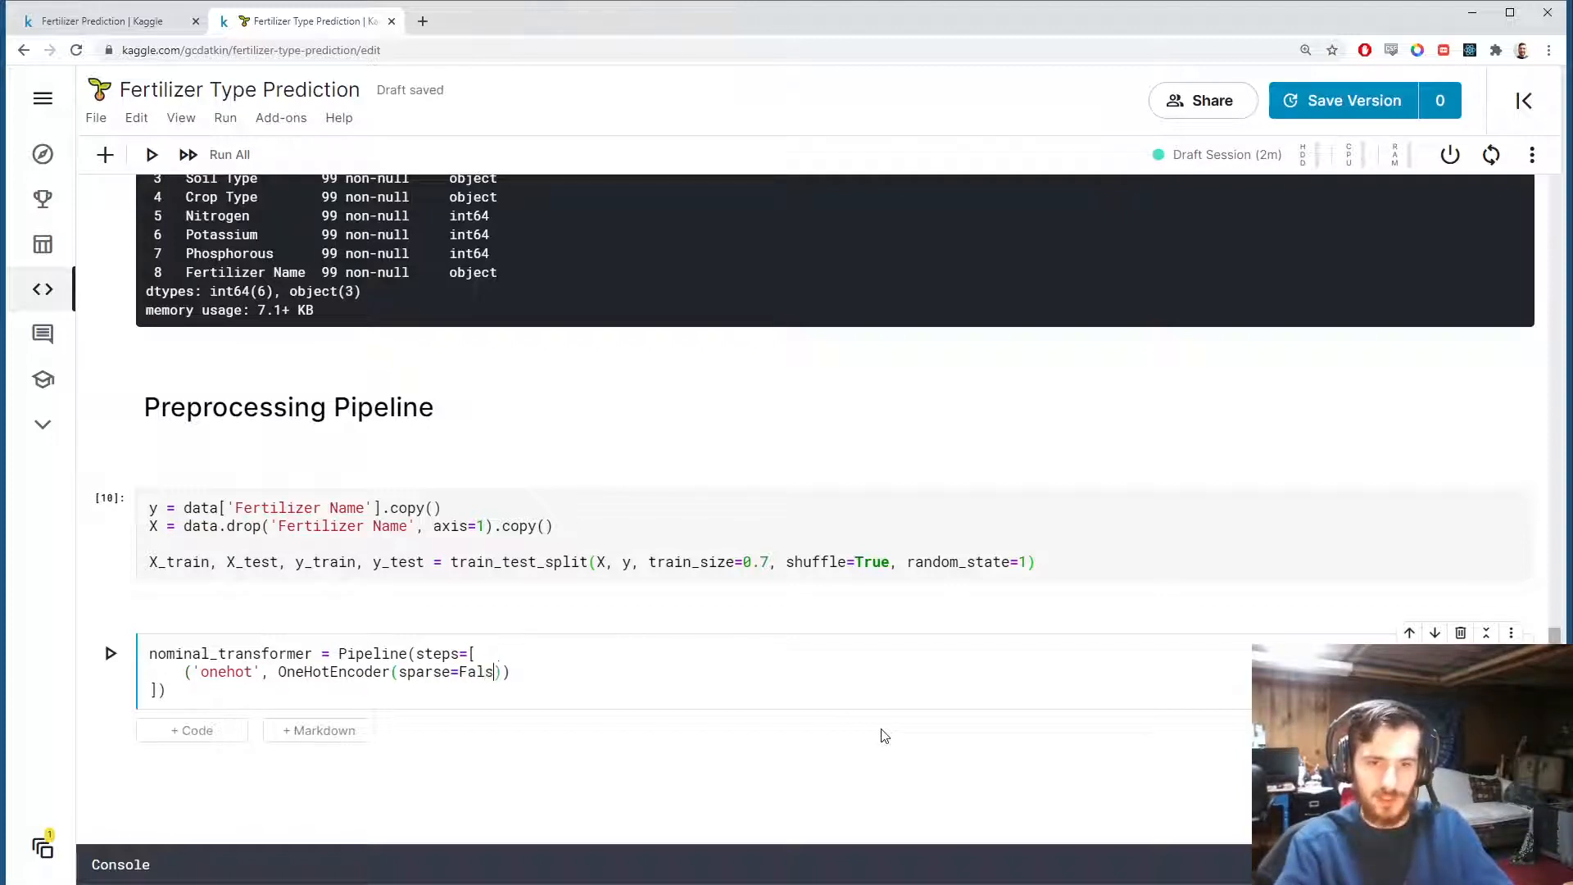
text(e)
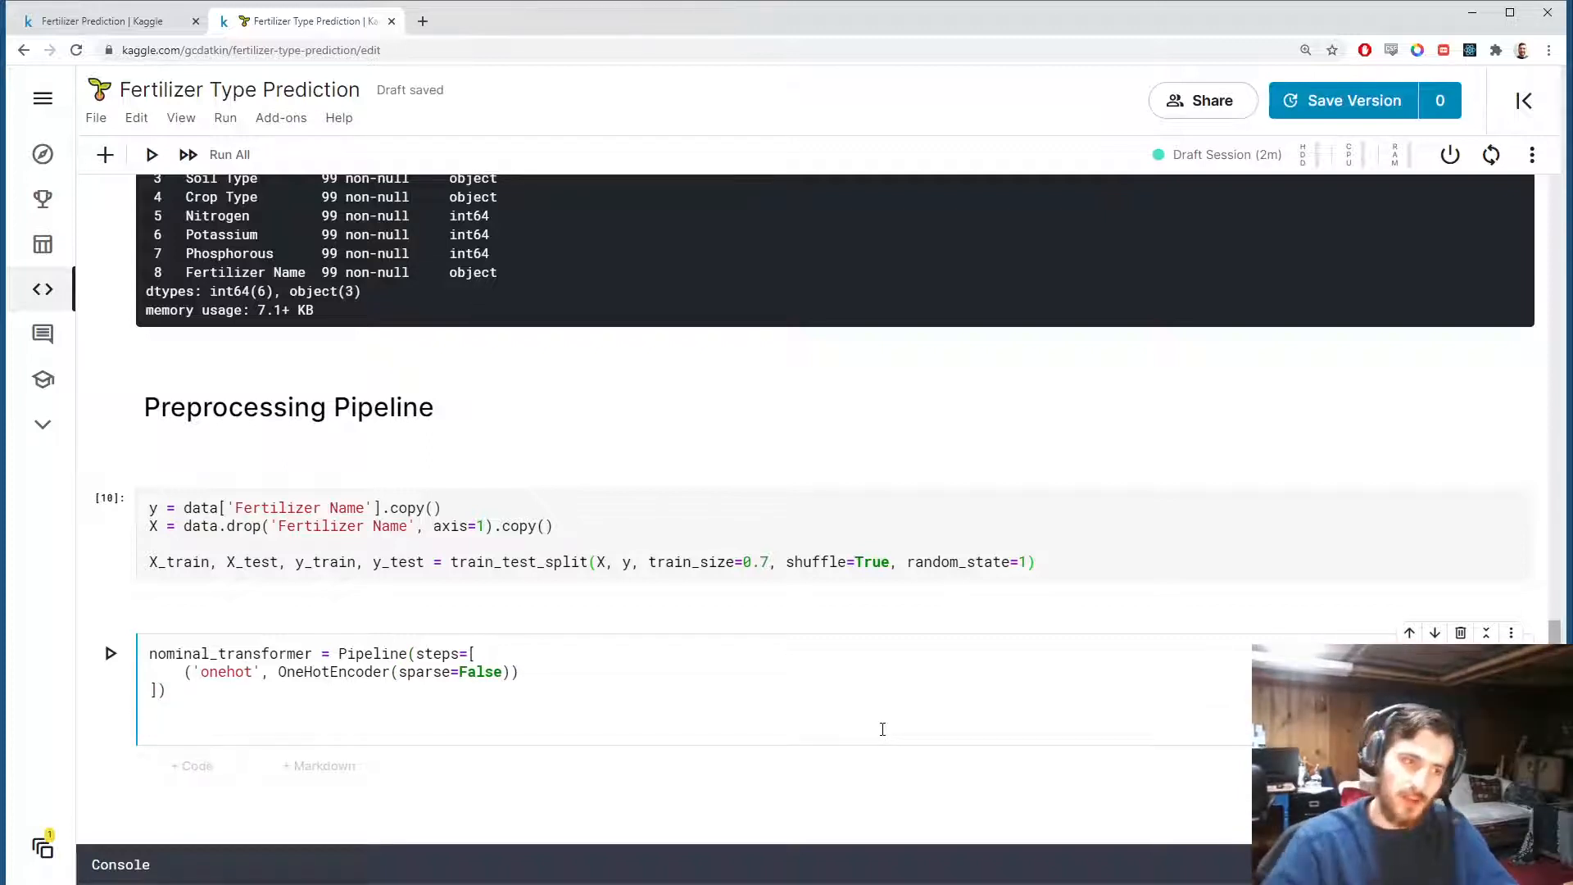
text(pr)
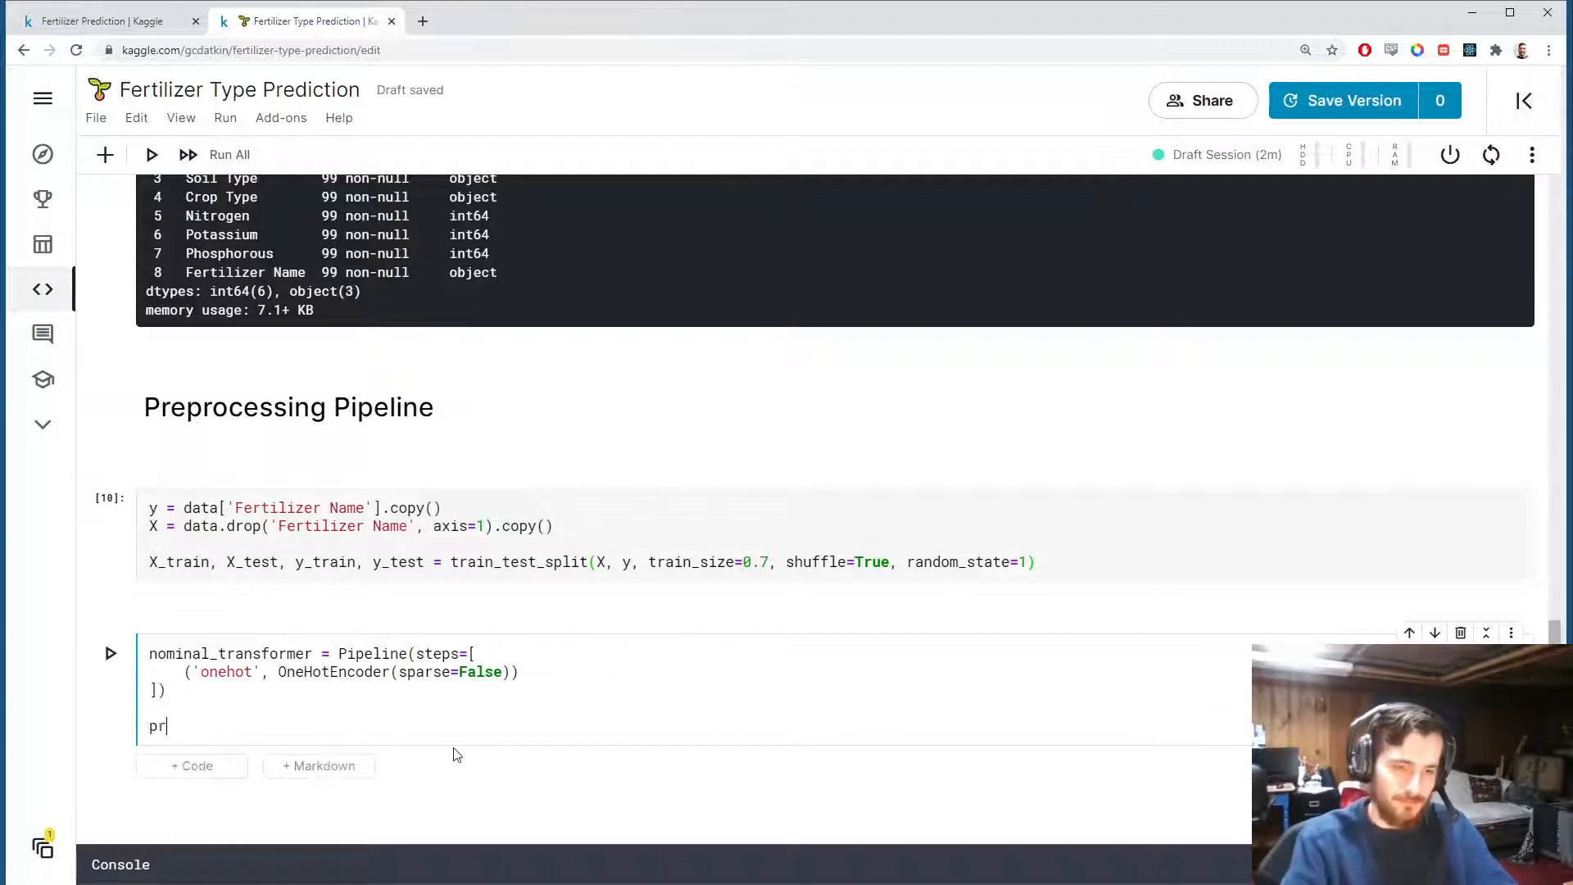
Start preprocessor = ColumnTransformer with a ('nominal', nominal_transformer, ...) entry.
text(eprocessor)
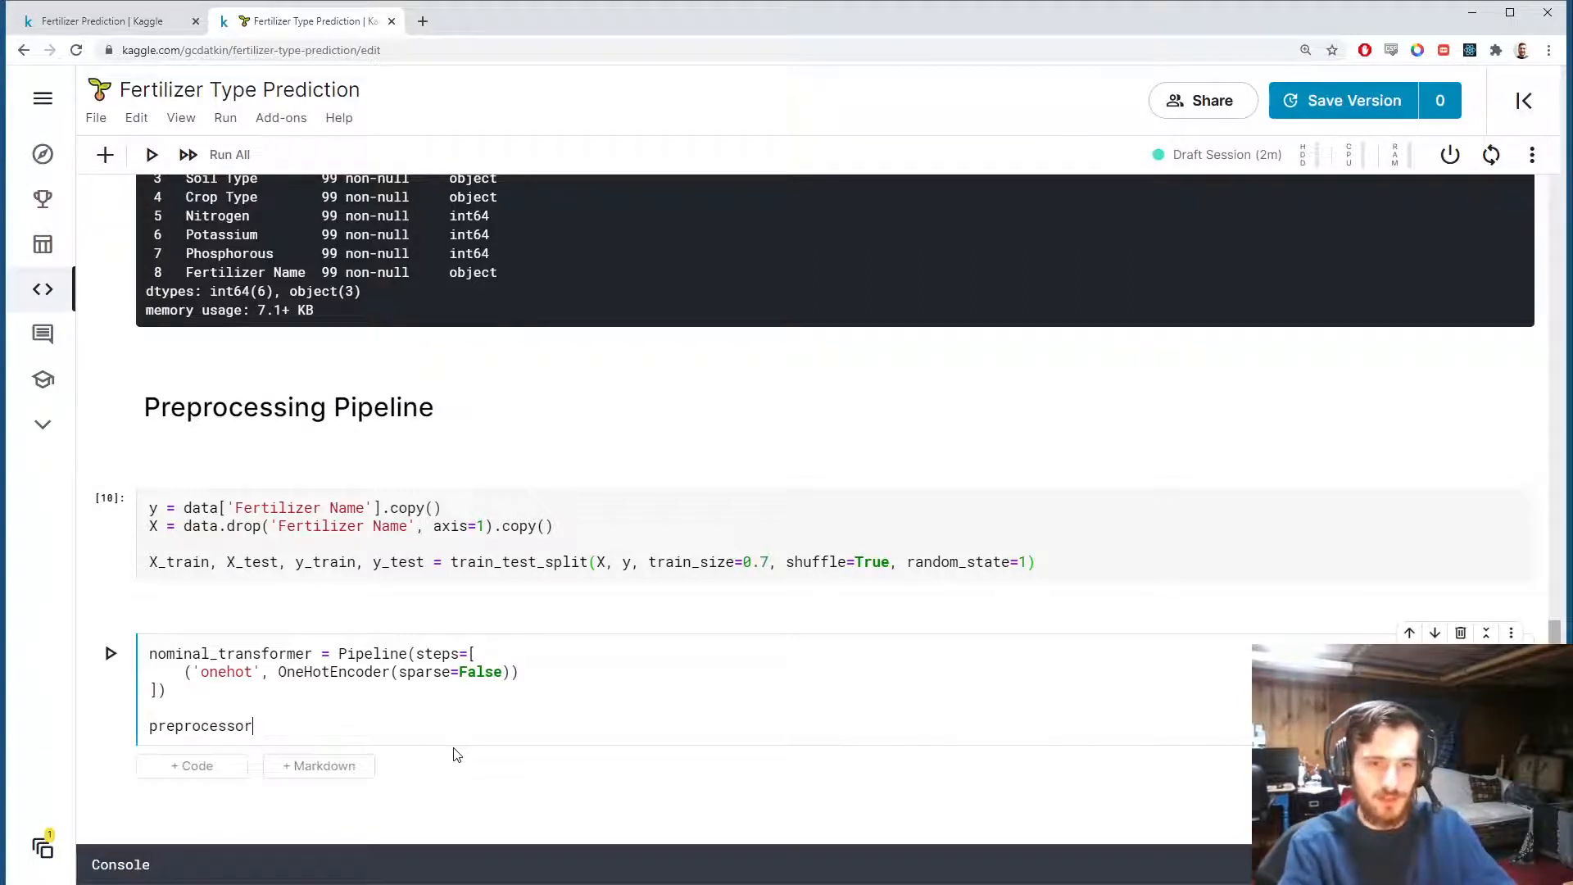
text(= Column)
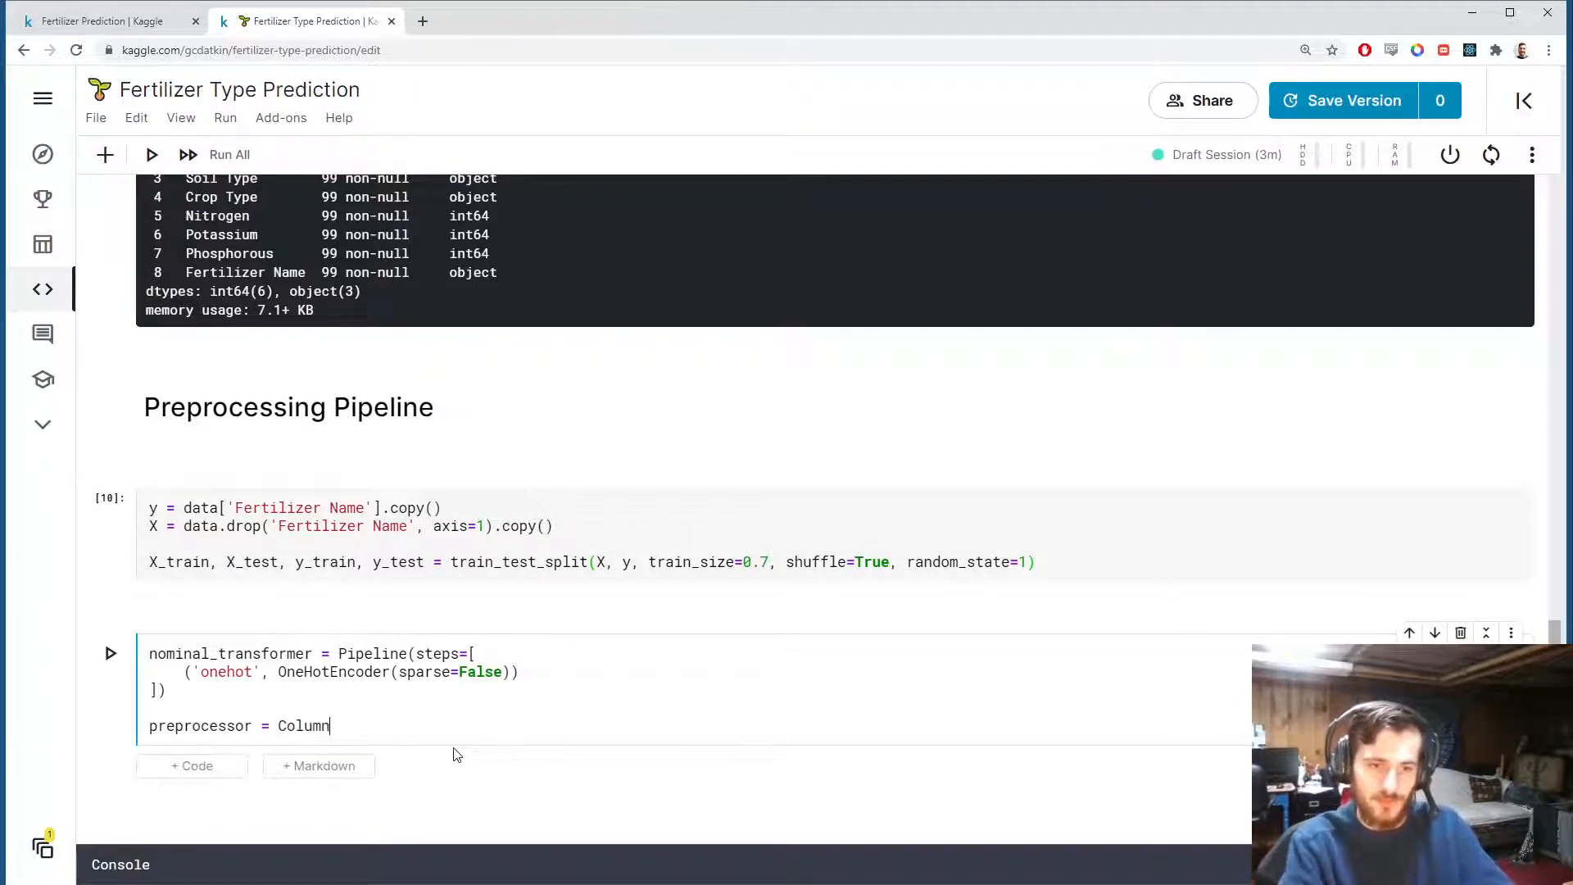
text(Transformer)
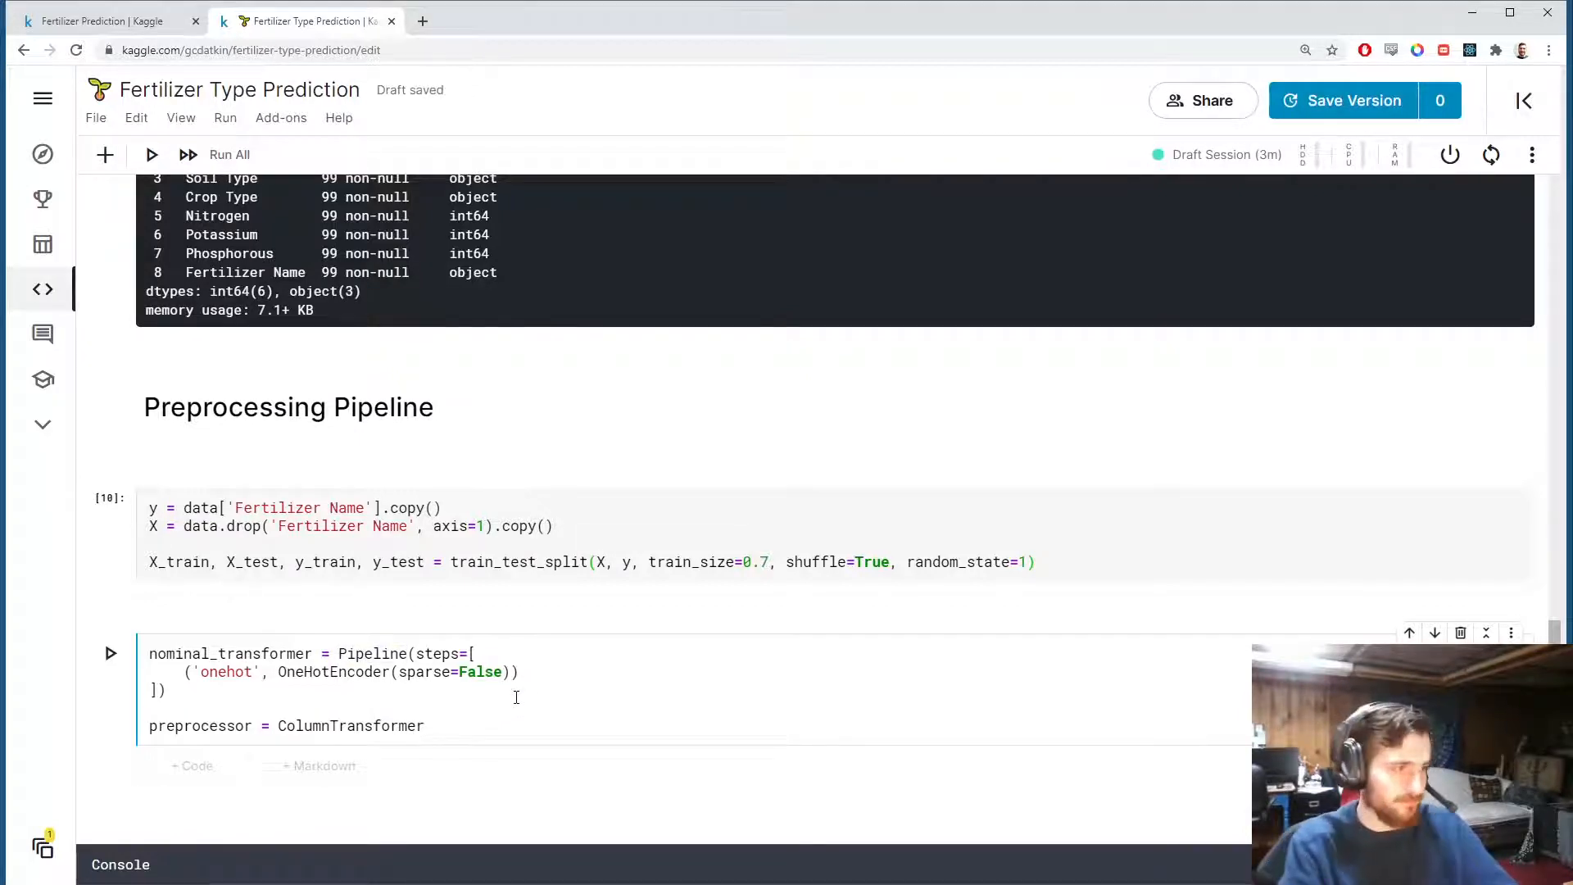
text((transformers))
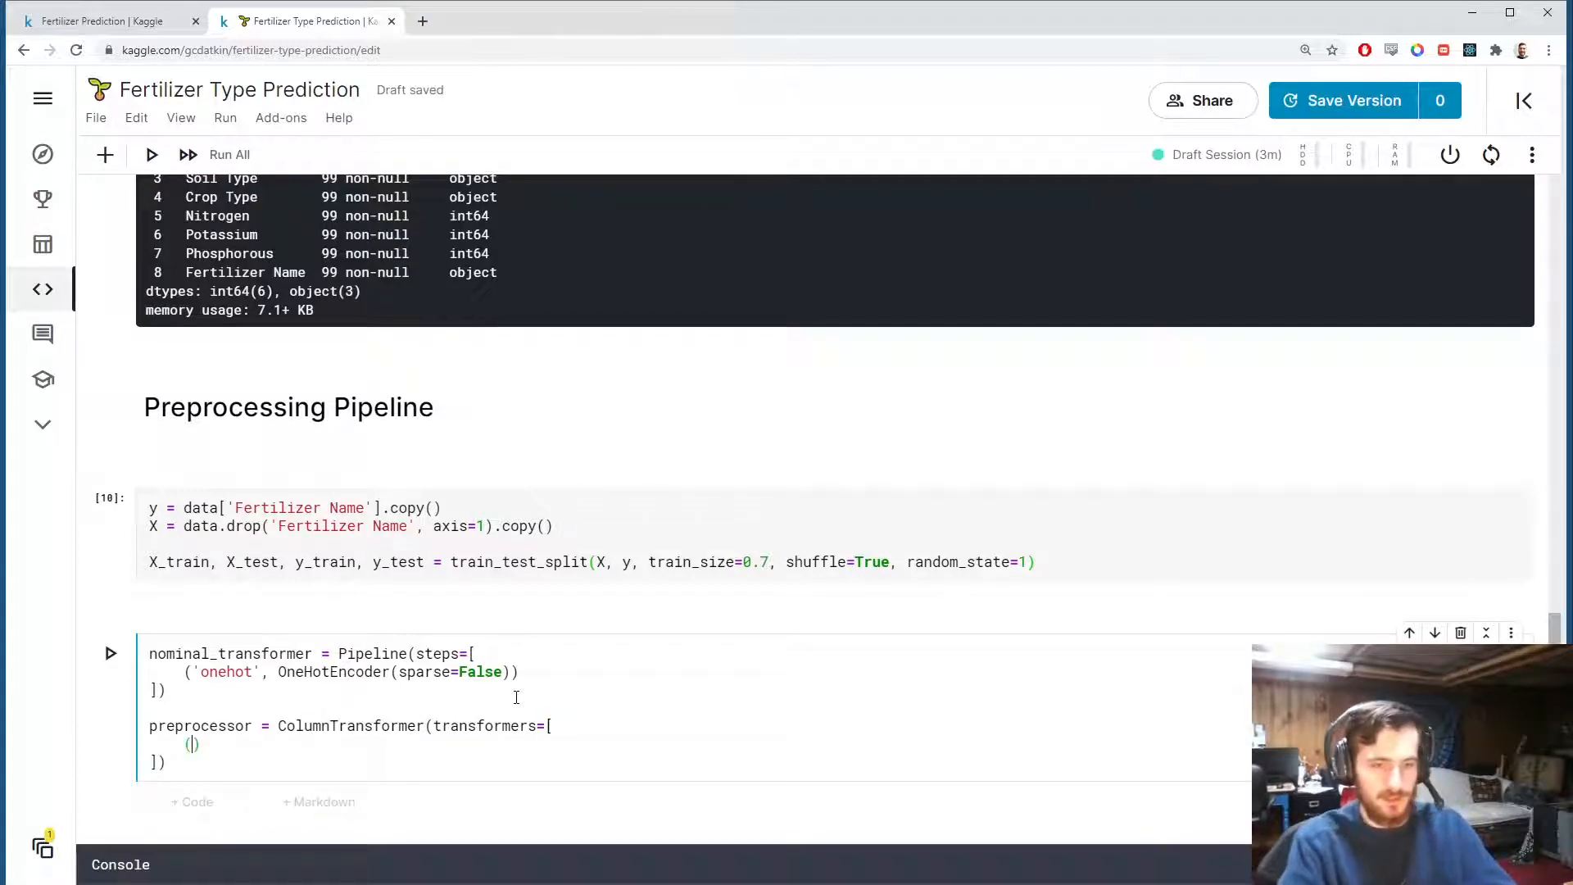
text('nominal', nominal_transofr)
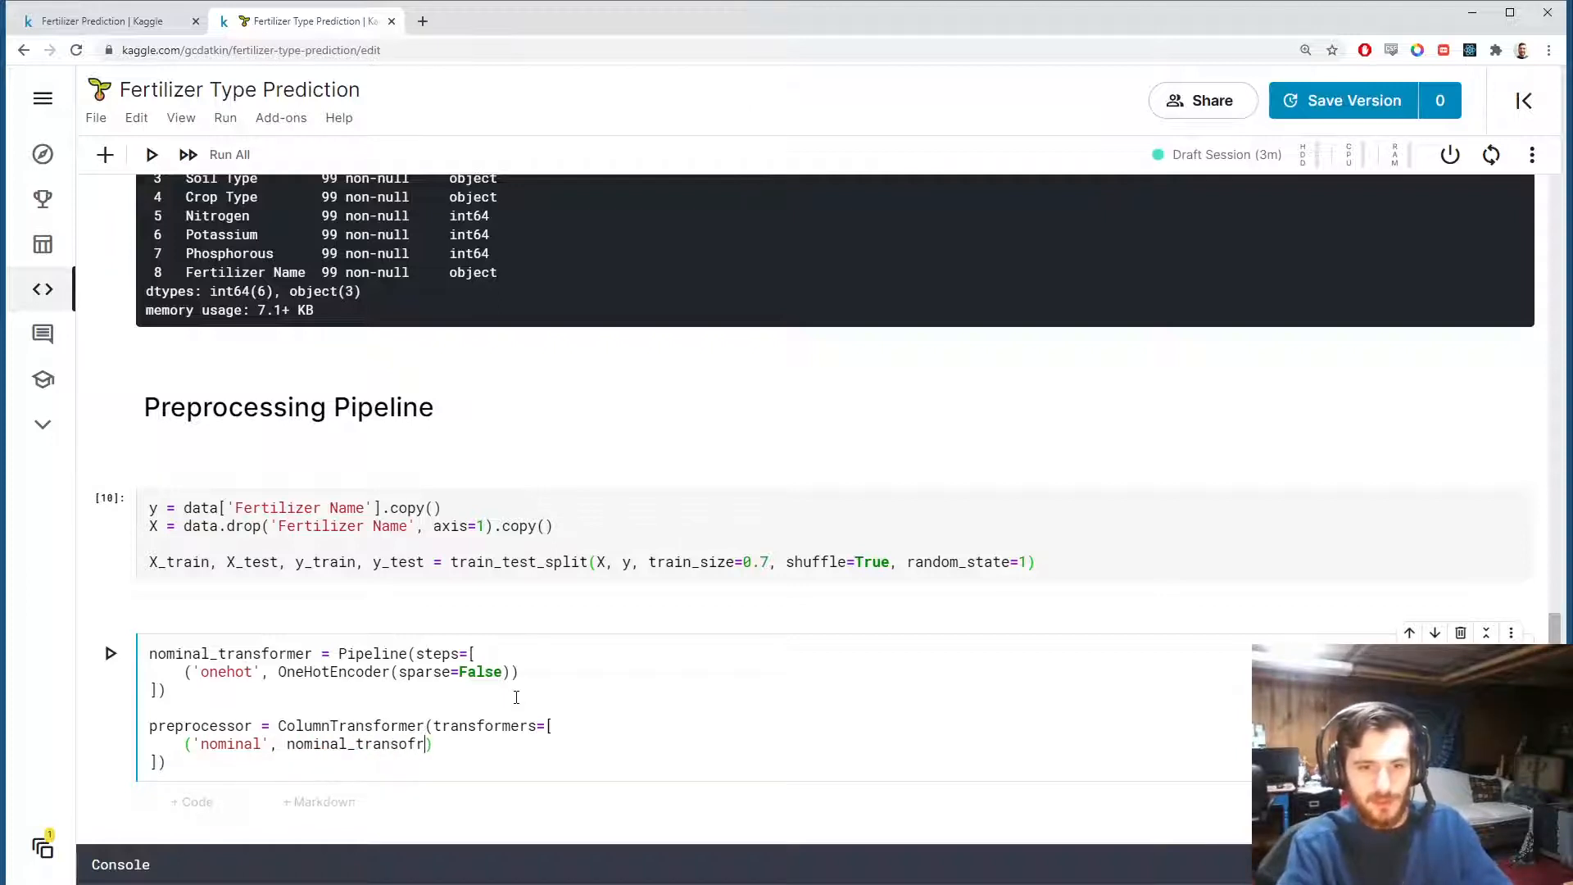
text(transformer,.)
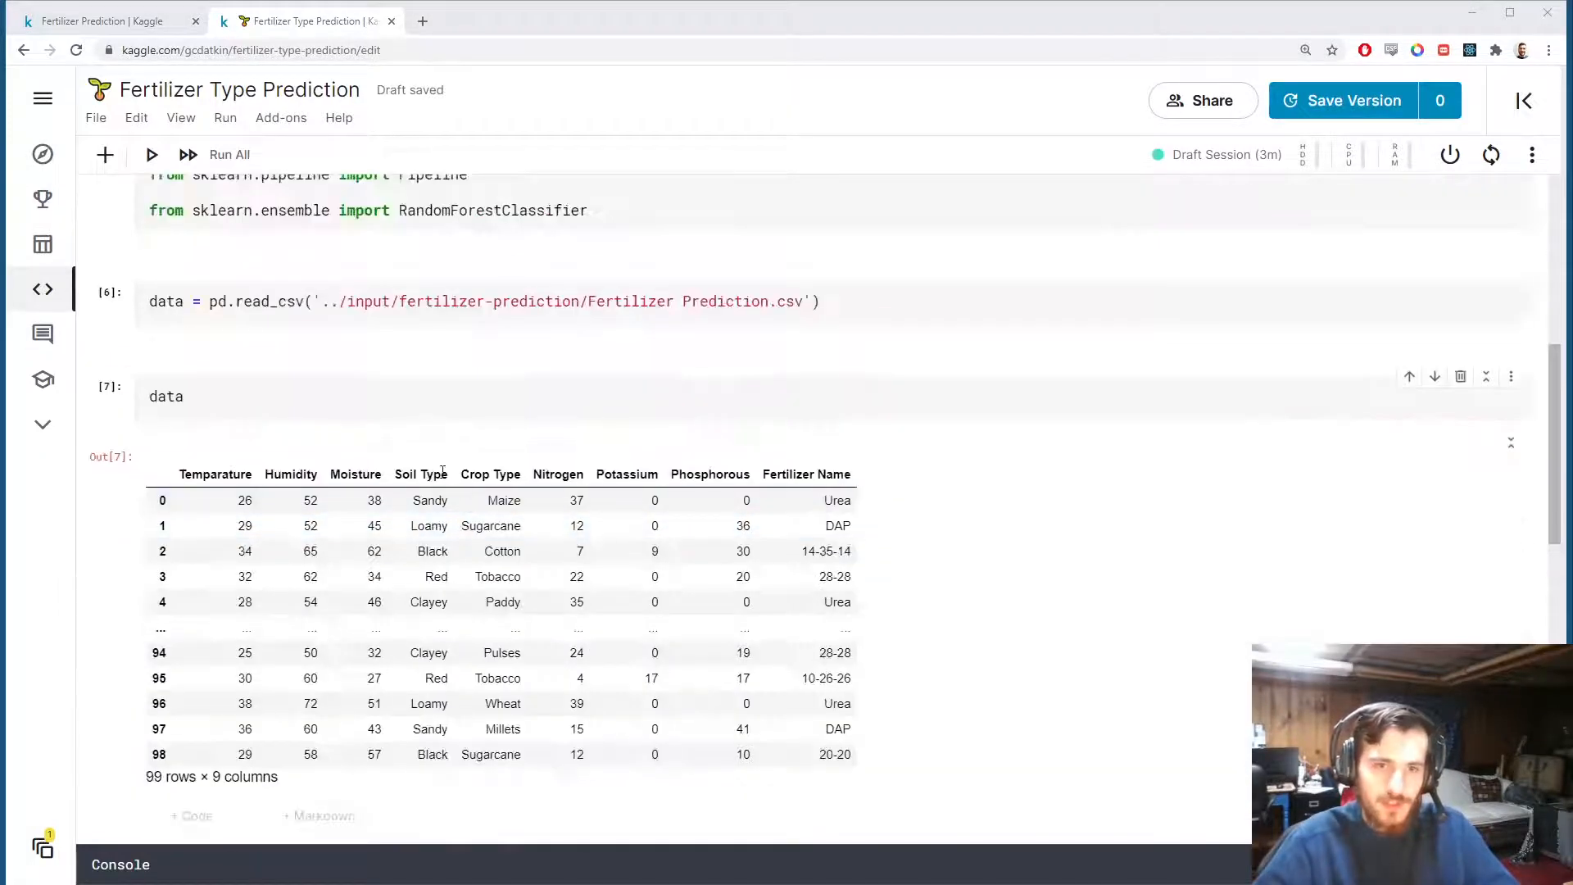
Apply it to ['Soil Type', 'Crop Type'] with remainder='passthrough'.
scroll(down, 3)
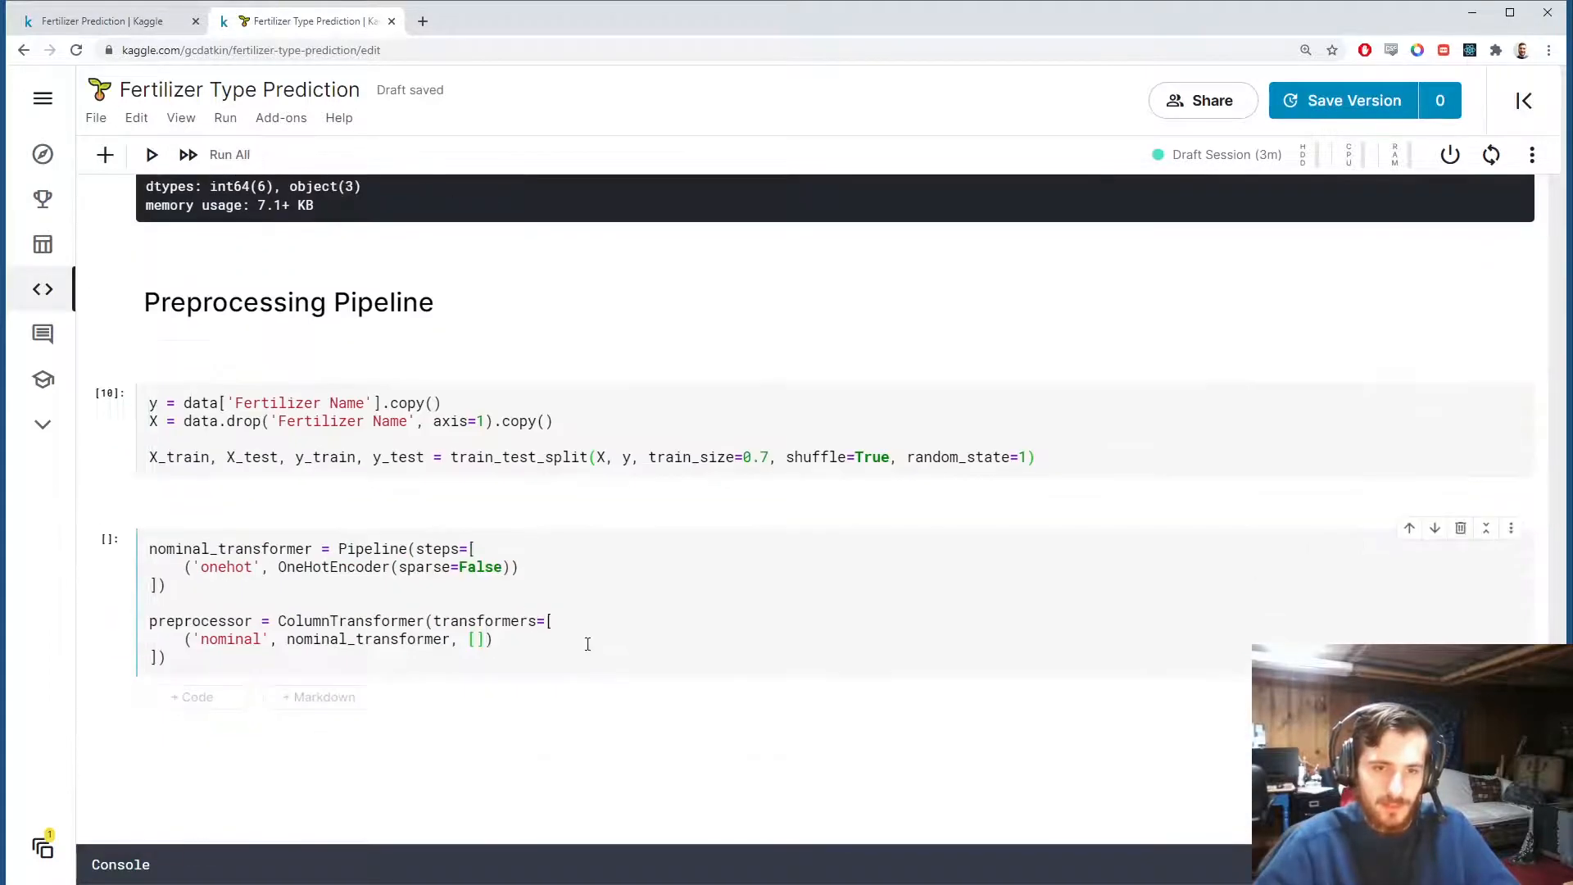
text('Soil Type', 'Crop Type')
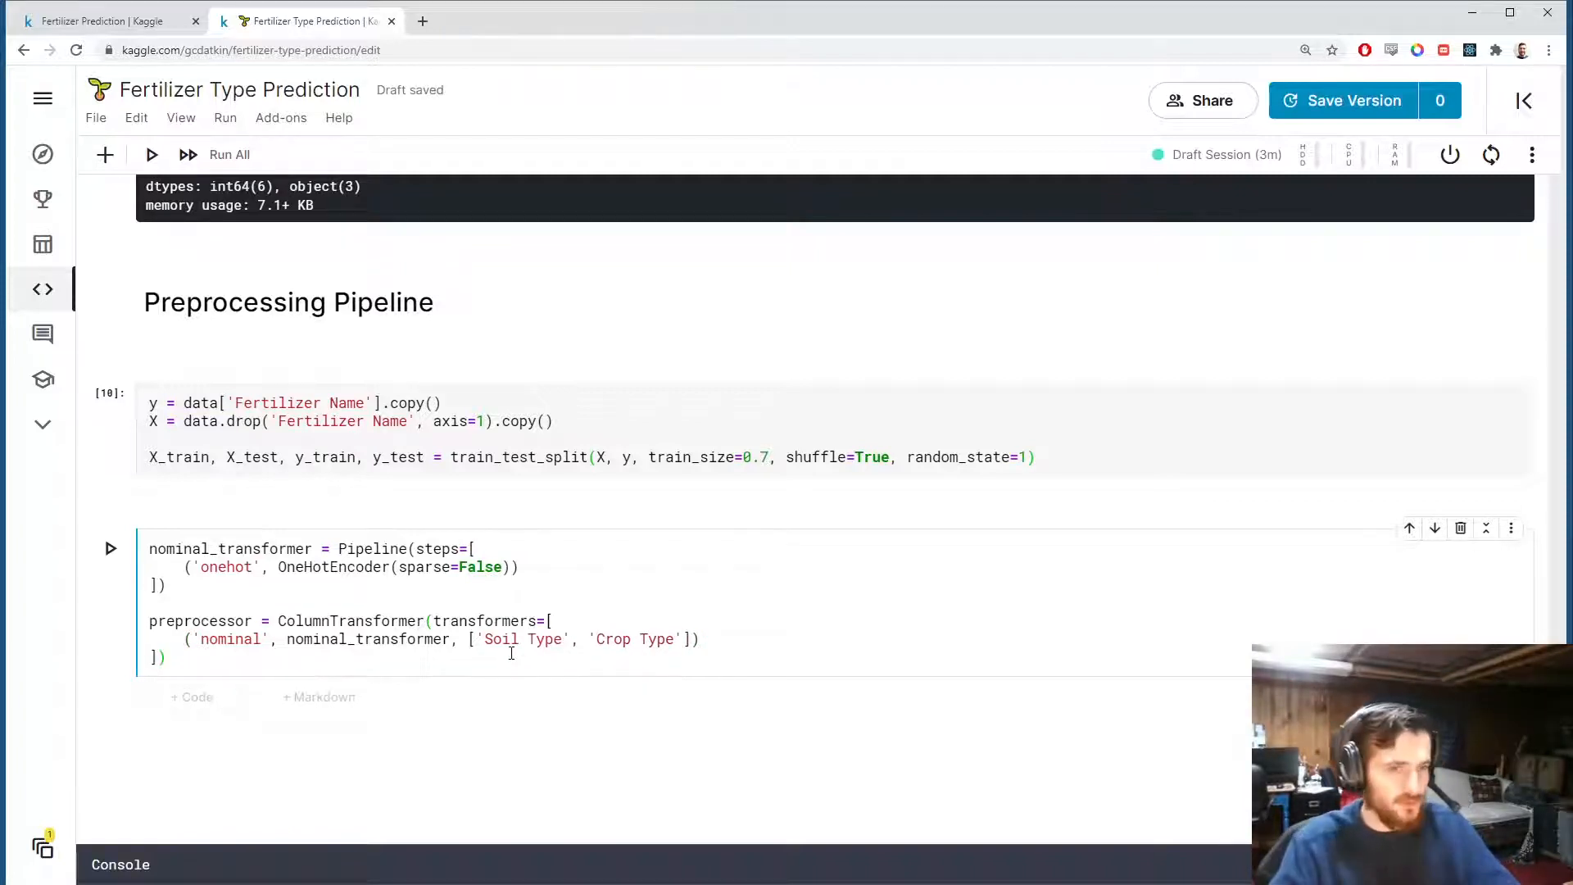
text(, remainder=')
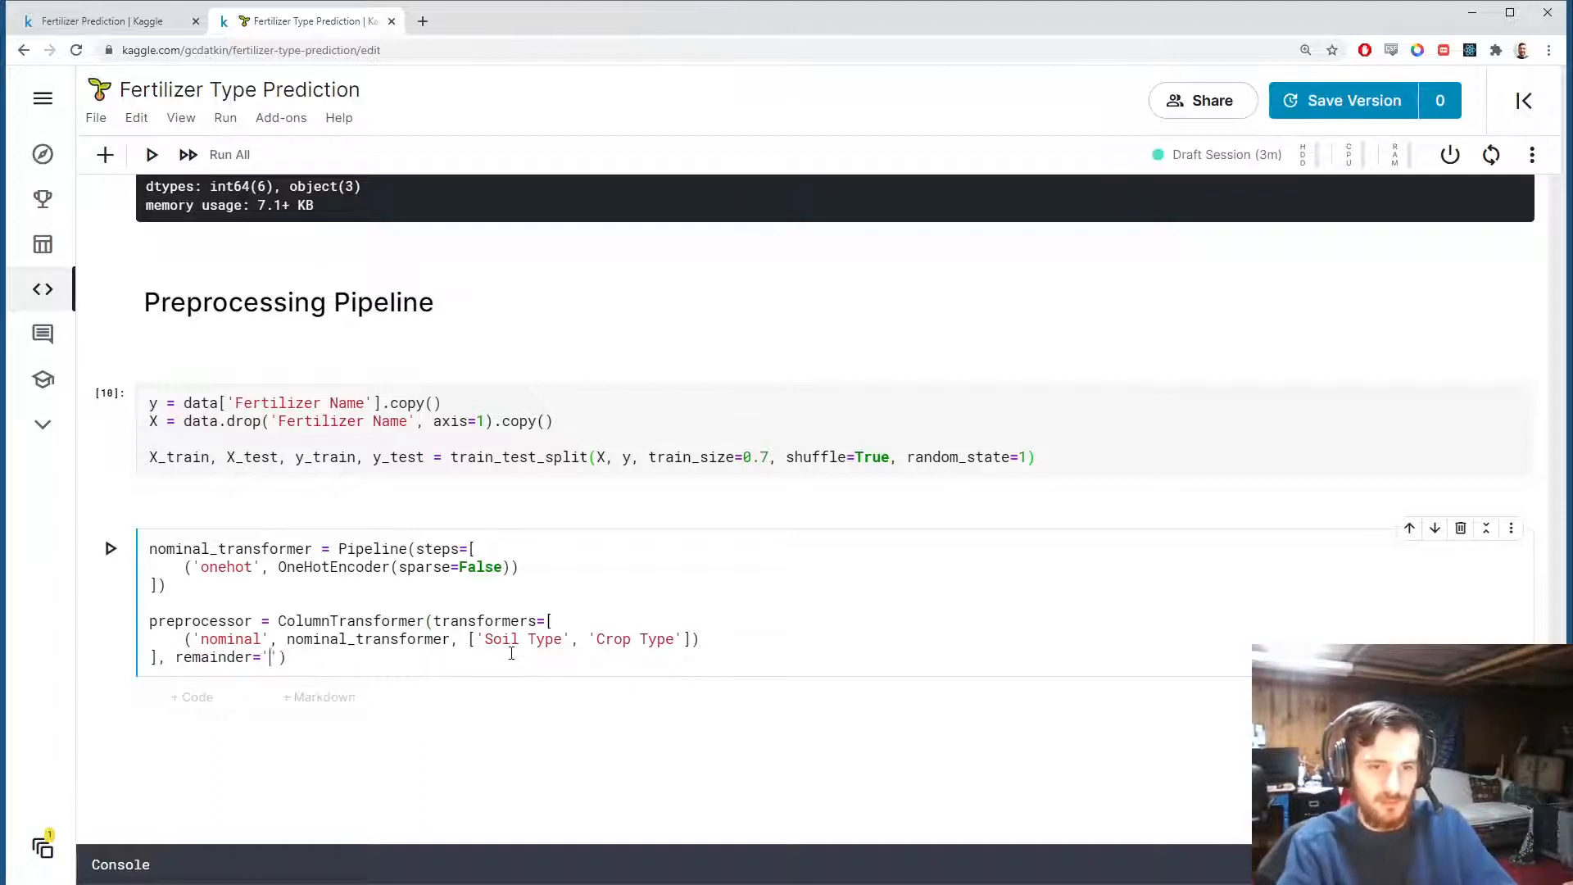
text(passthrough)
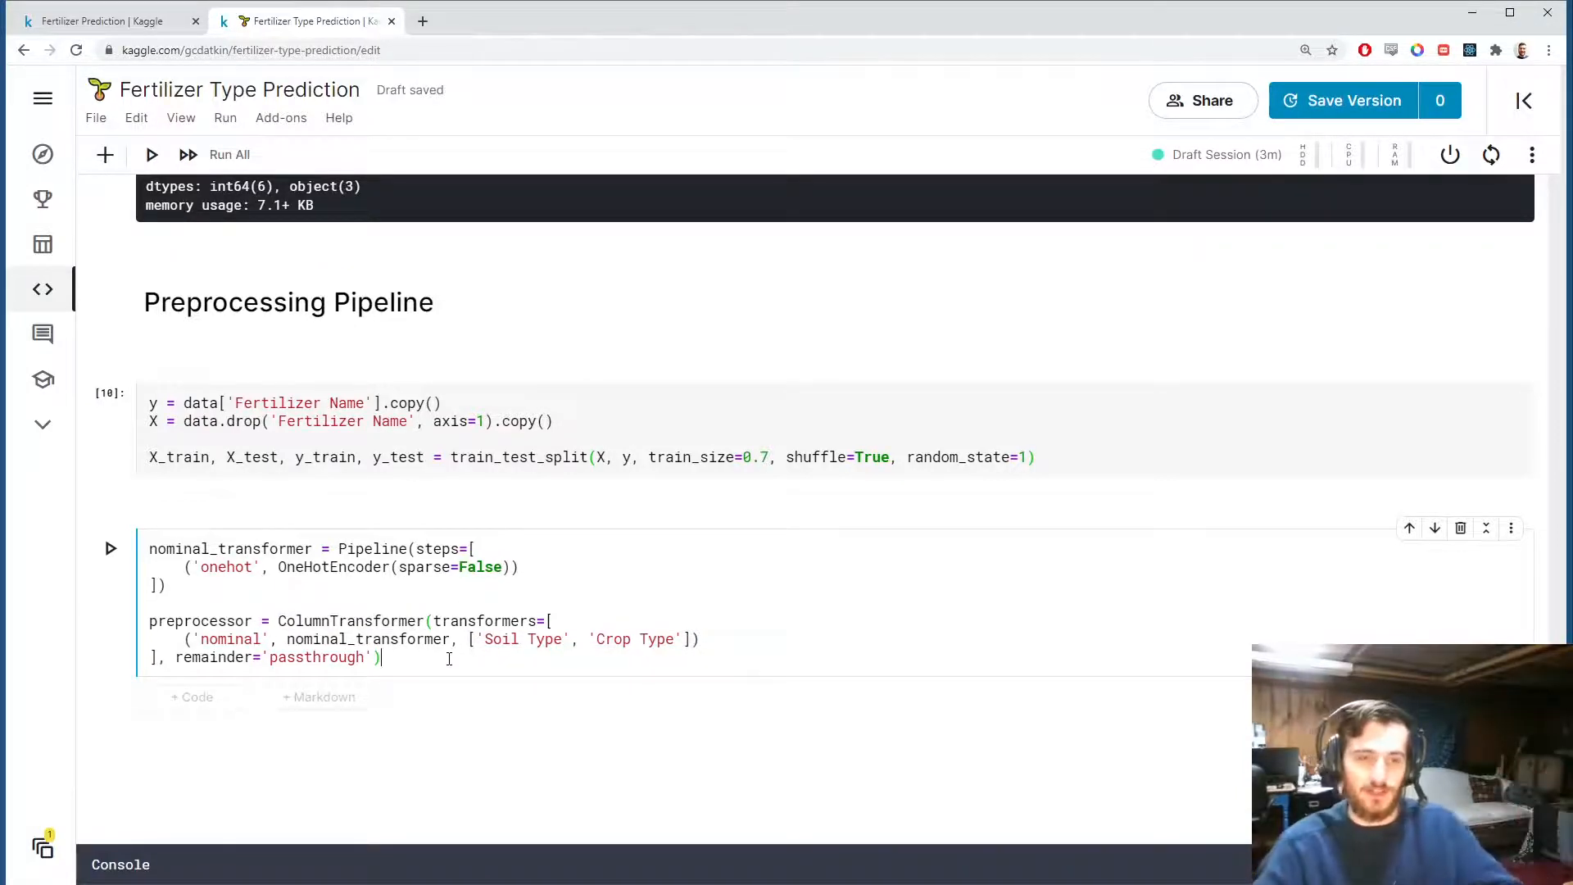
text(m)
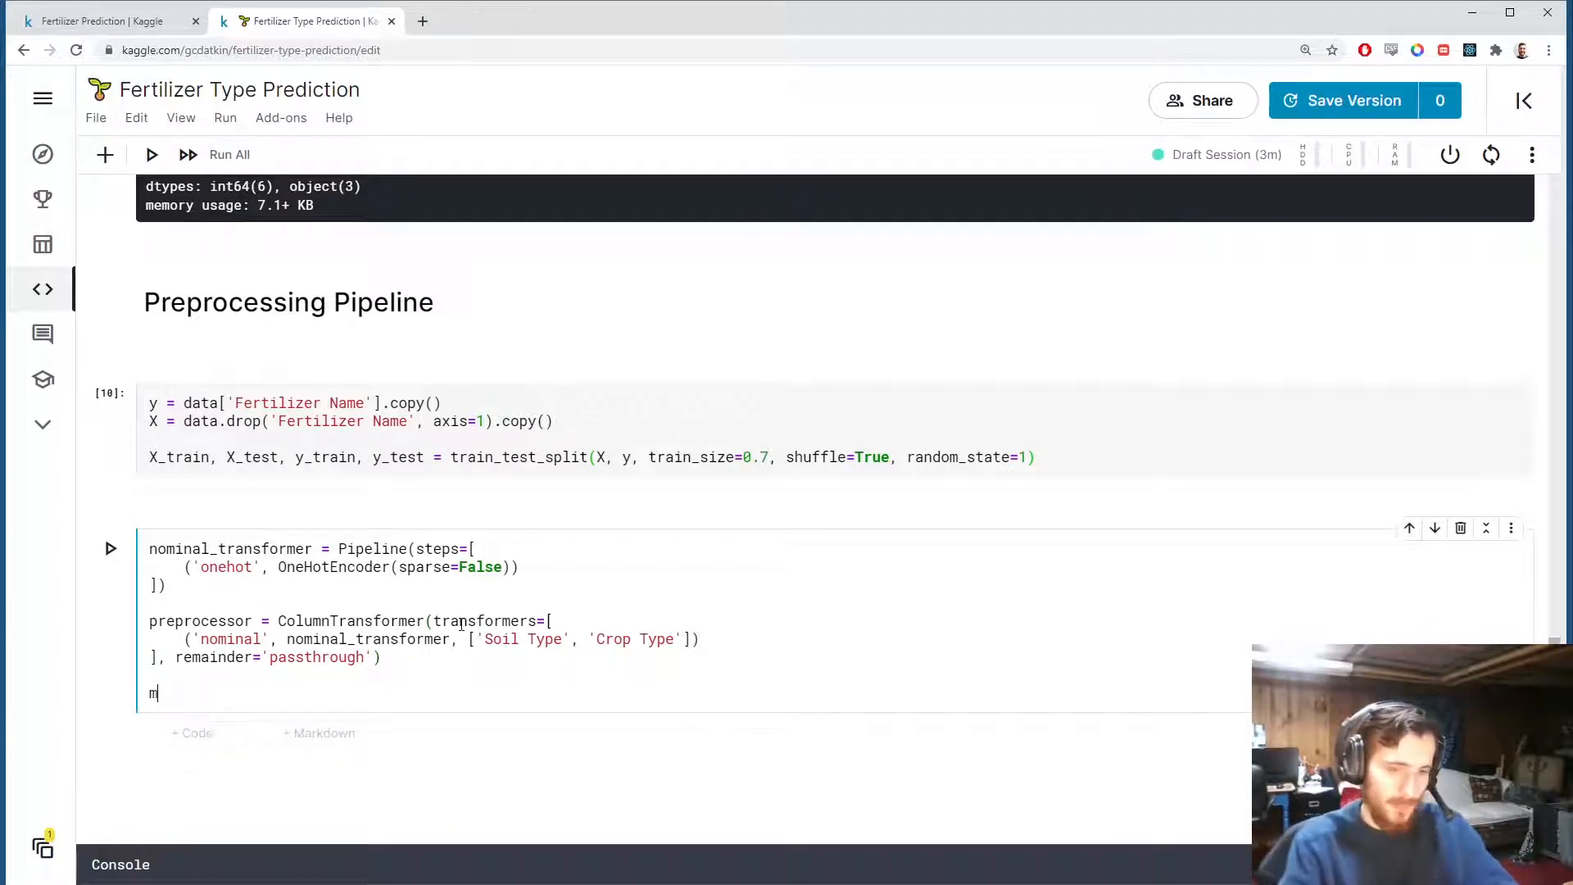
Begin model = Pipeline with the preprocessor step and a scaler step corrected to StandardScaler.
text(odel =)
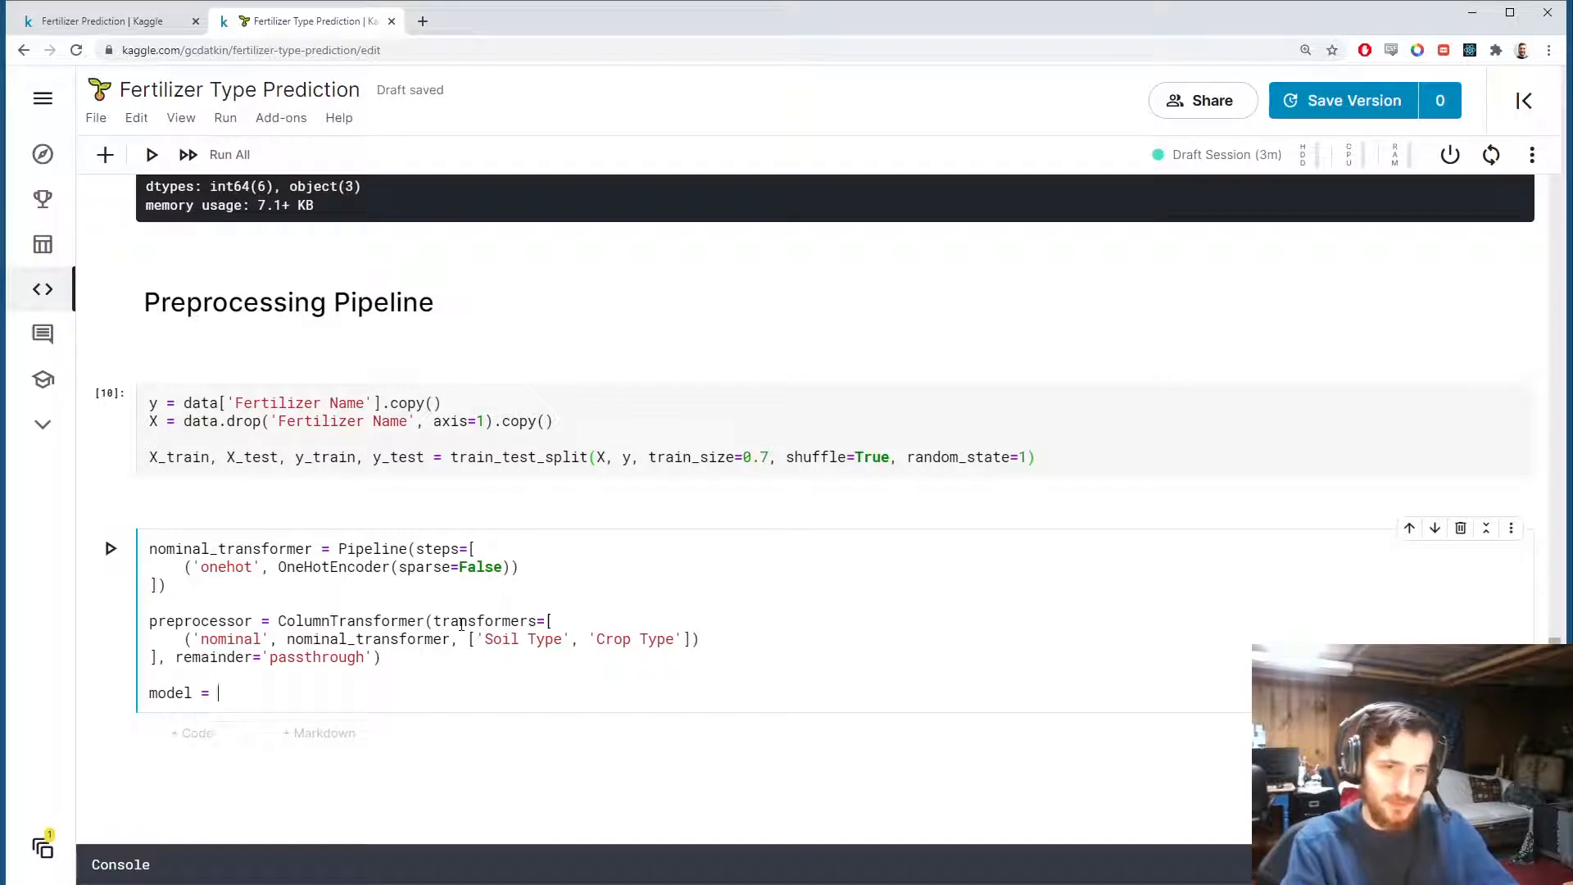
text(Pipeline())
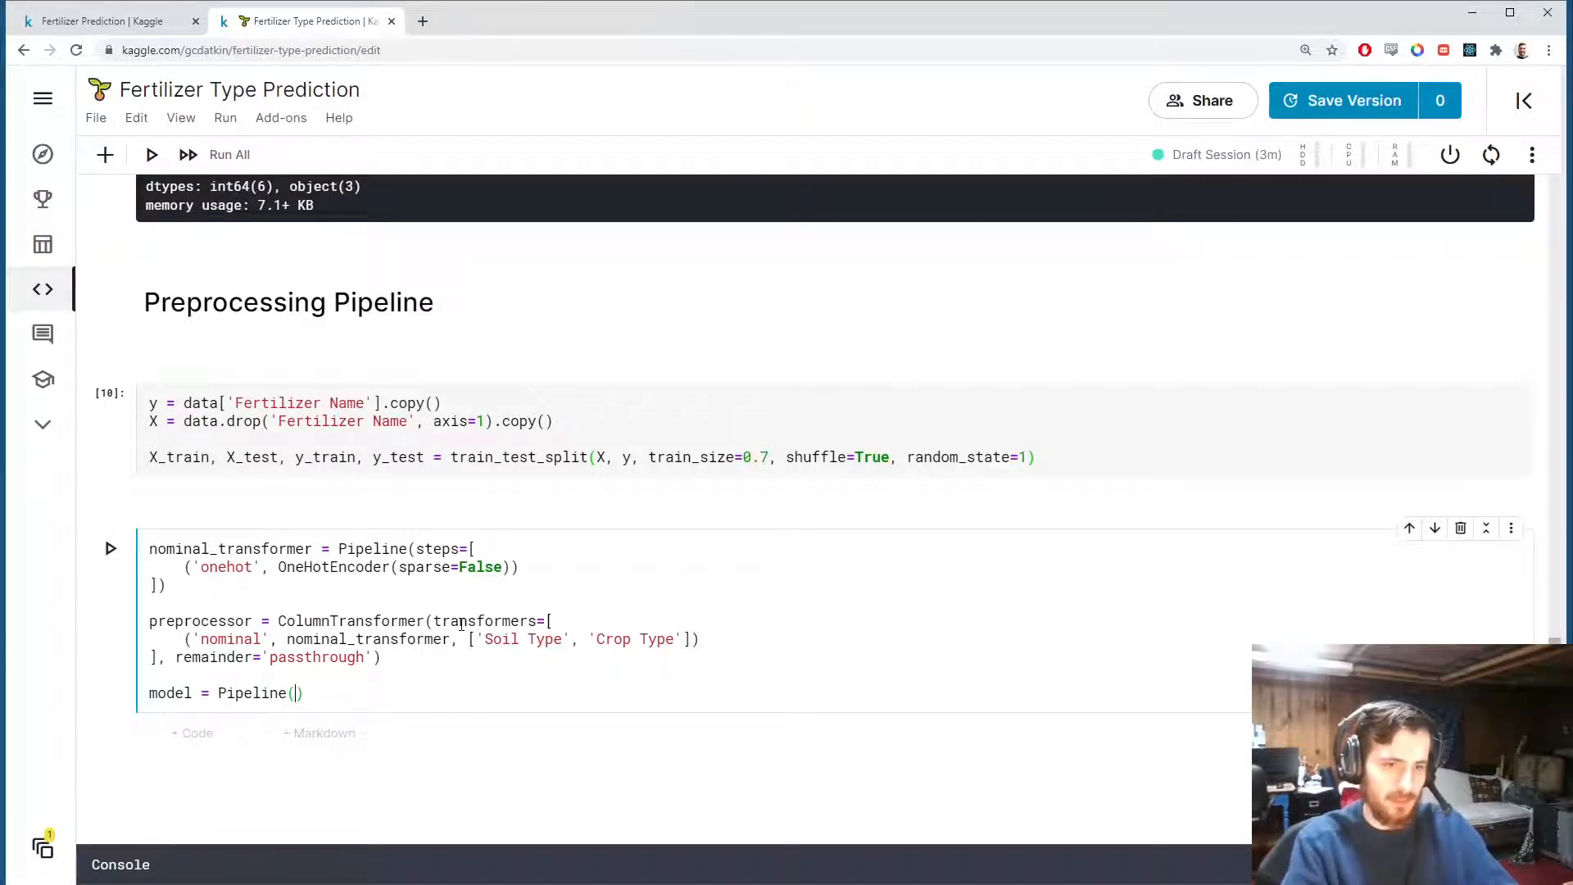
text(steps=[)
text(('preproce)
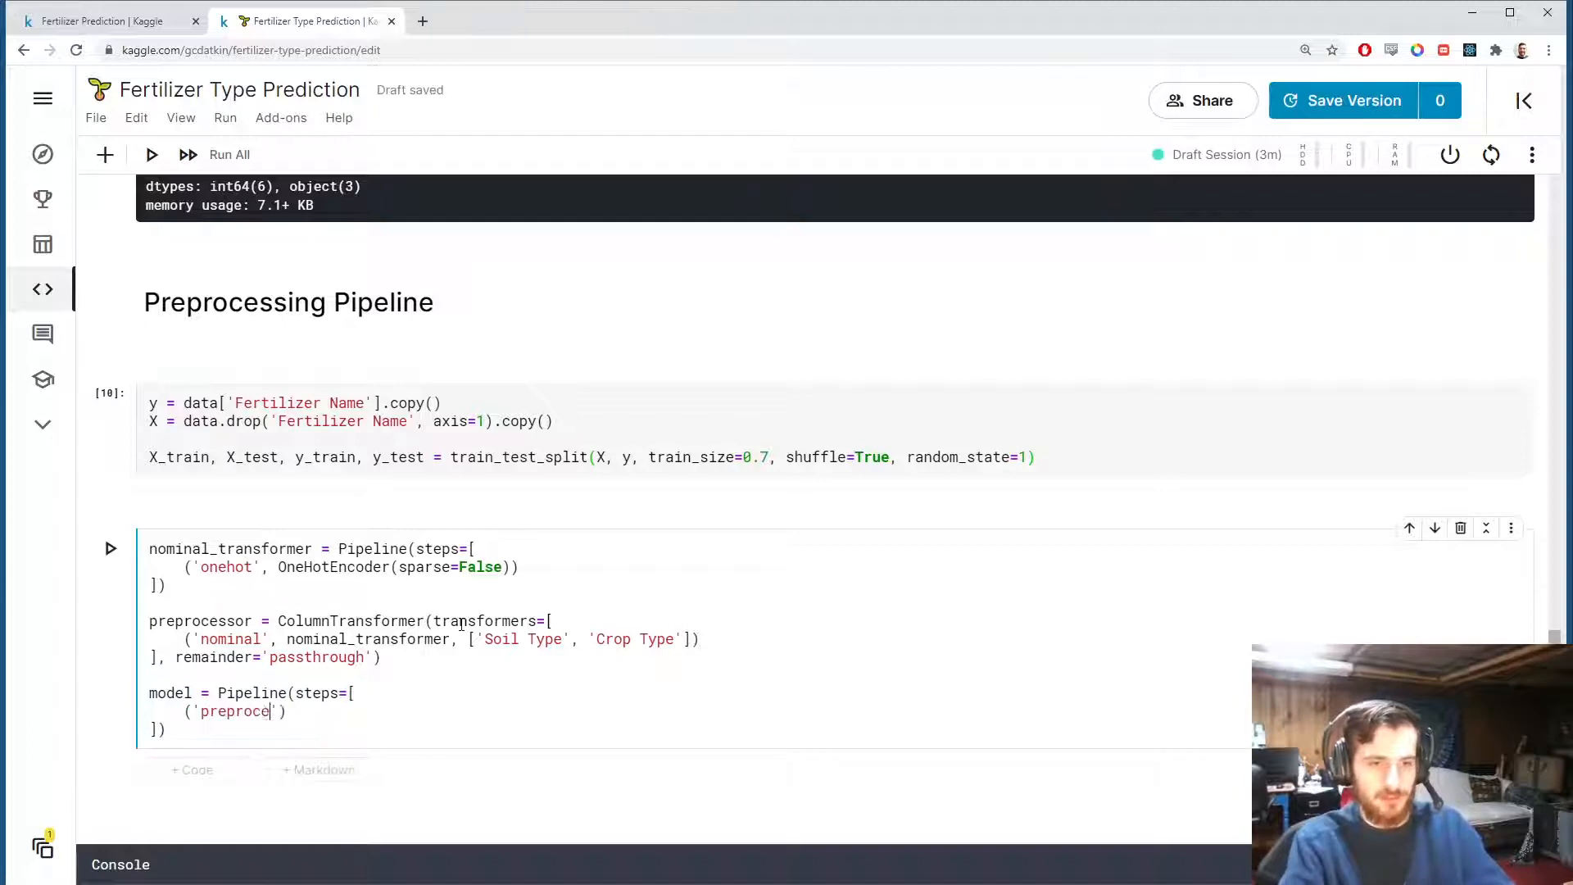
text(ssor', preprocessor)
text((')
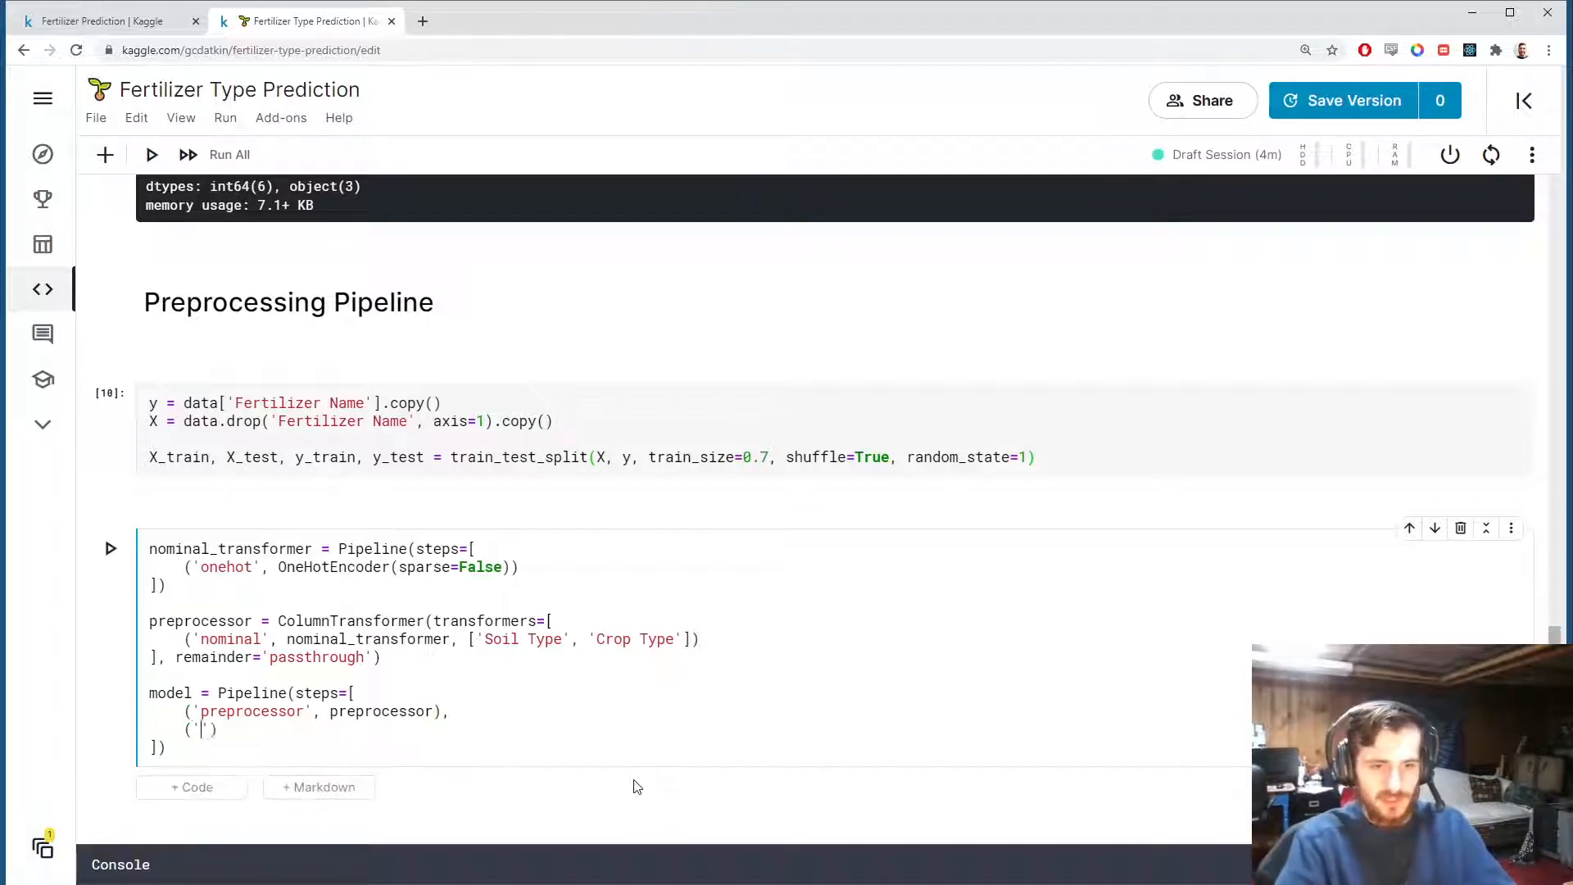
text(scaler)
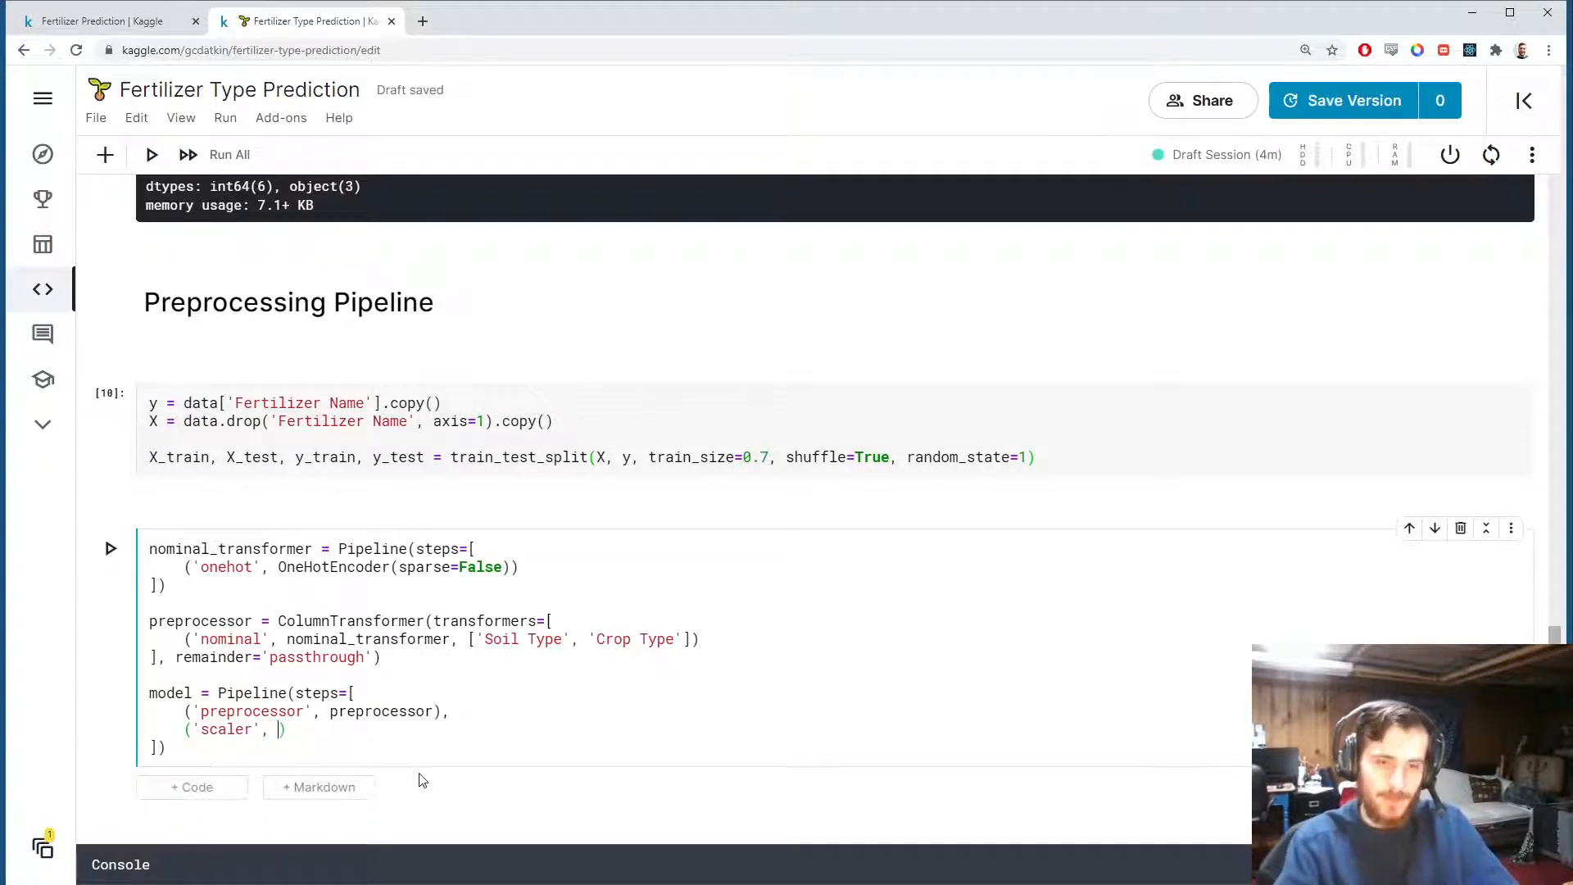
text(ScalerStandard()
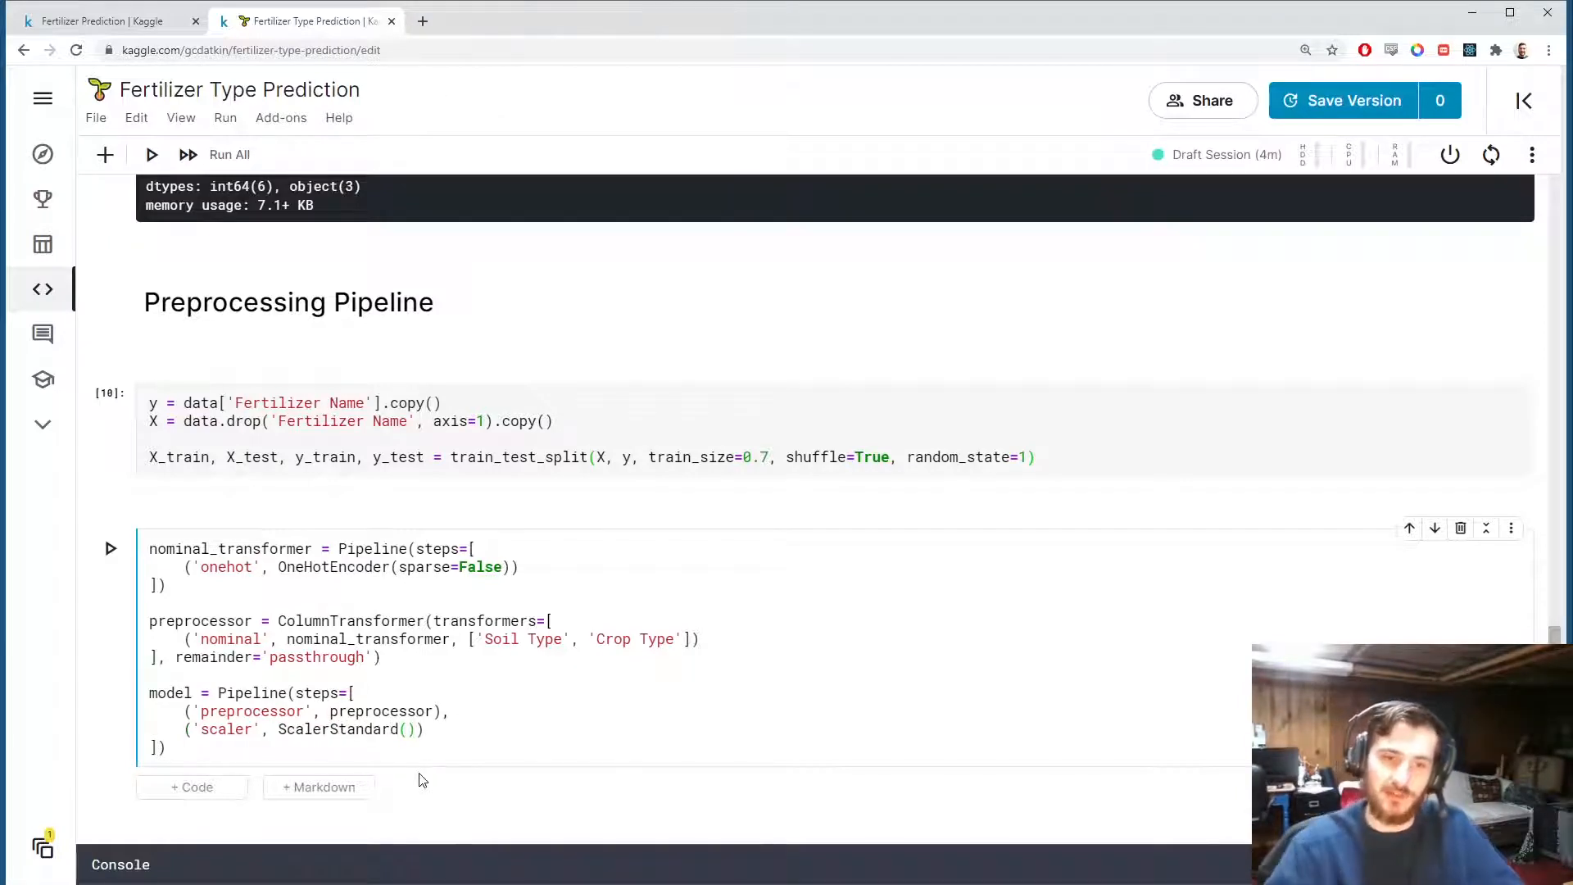
click(315, 729)
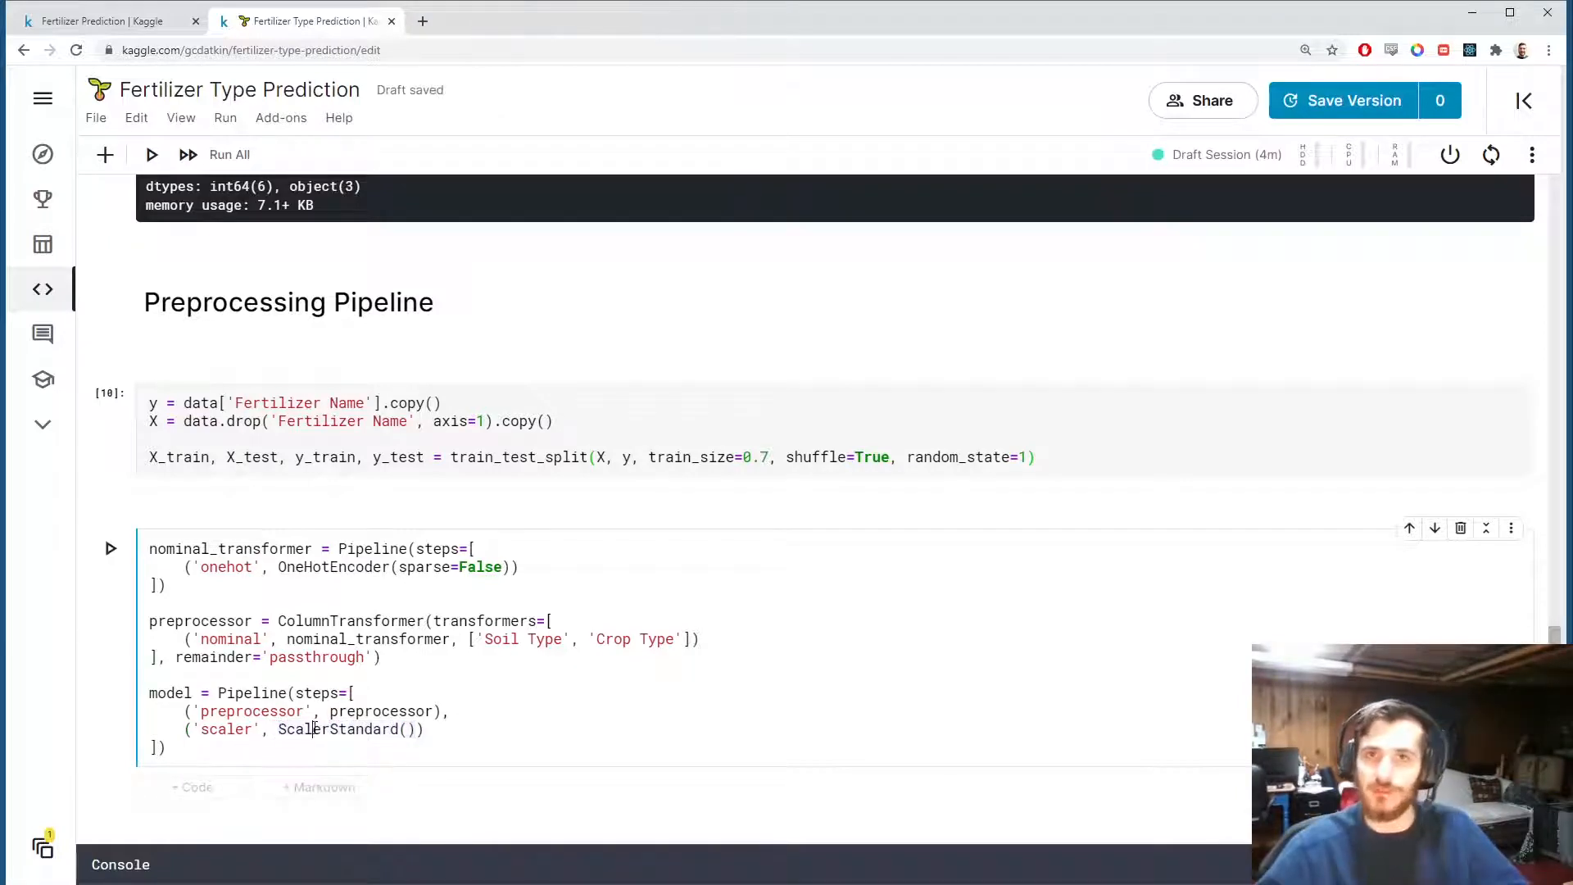
double_click(341, 729)
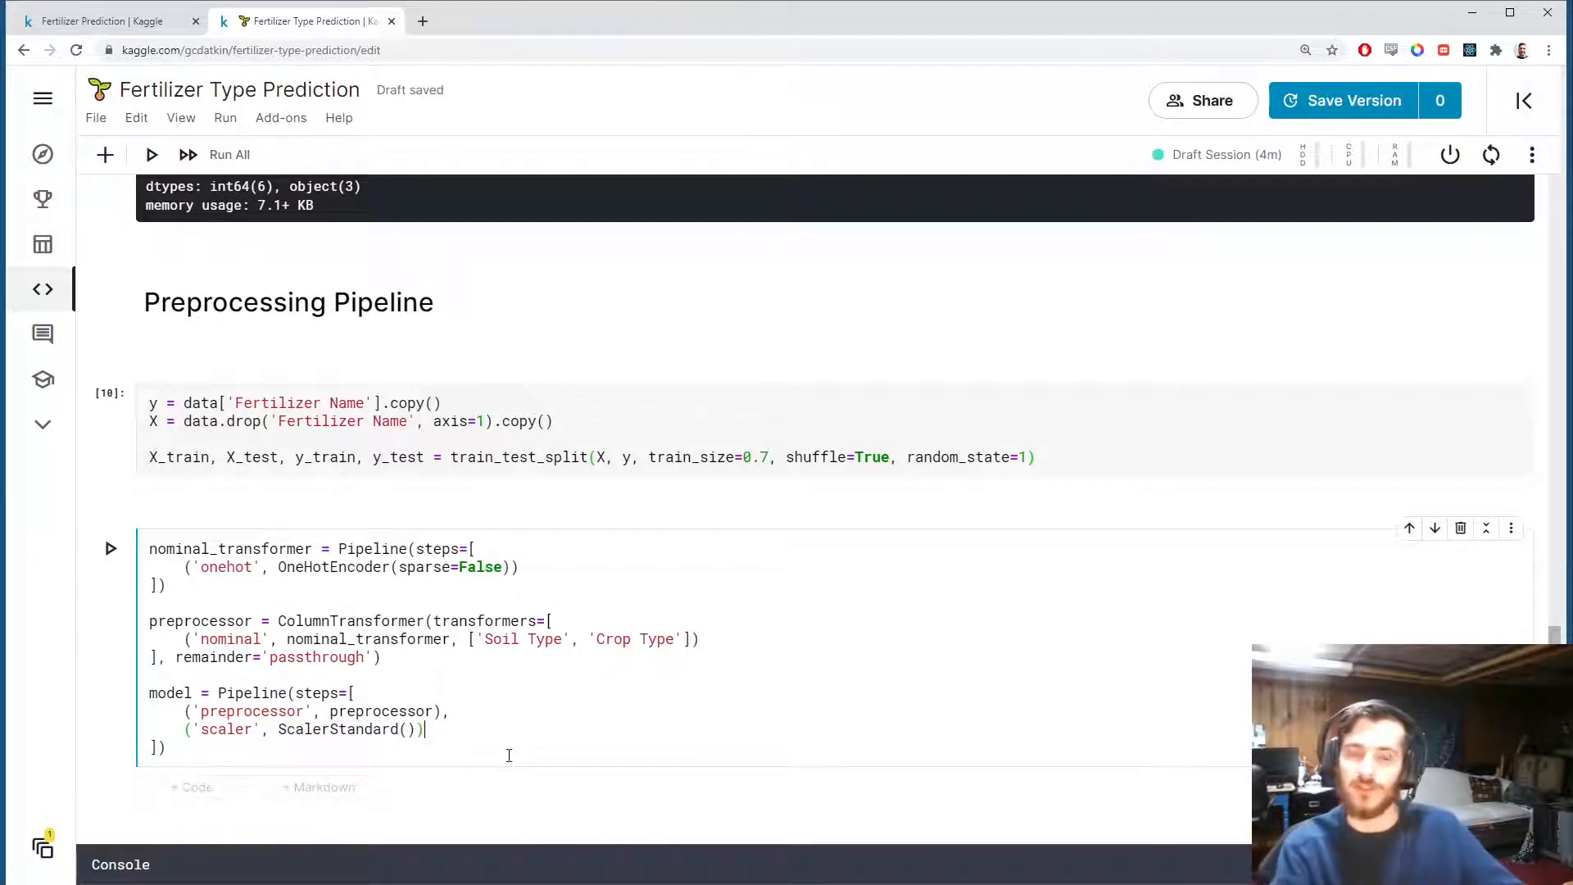
Add the RandomForestClassifier classifier step and run the model cell.
text(,)
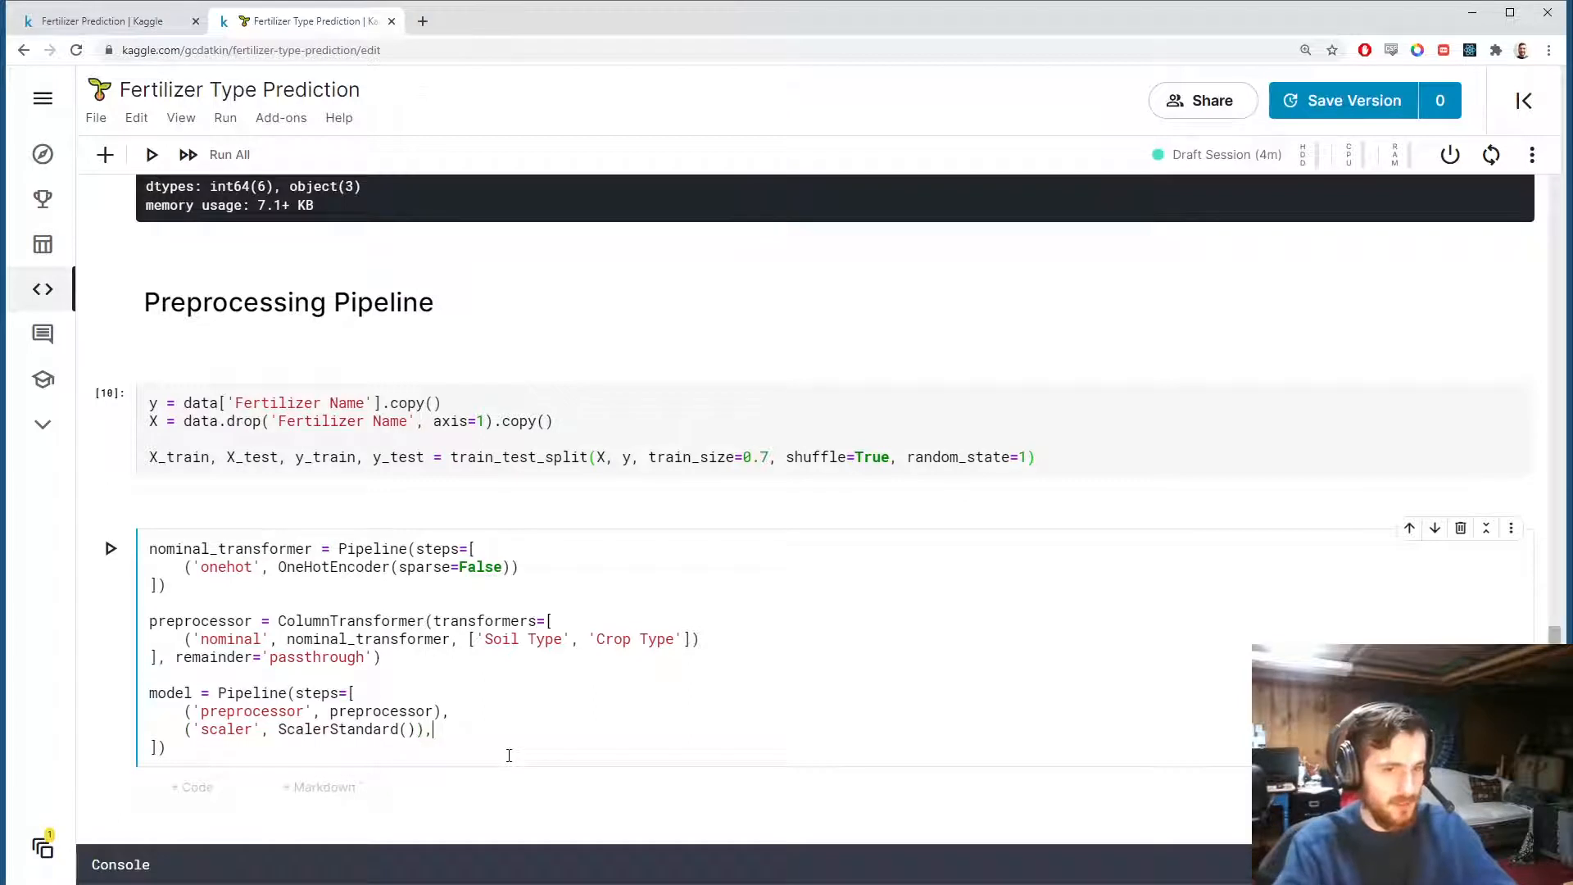
text((classifier', RandomF)
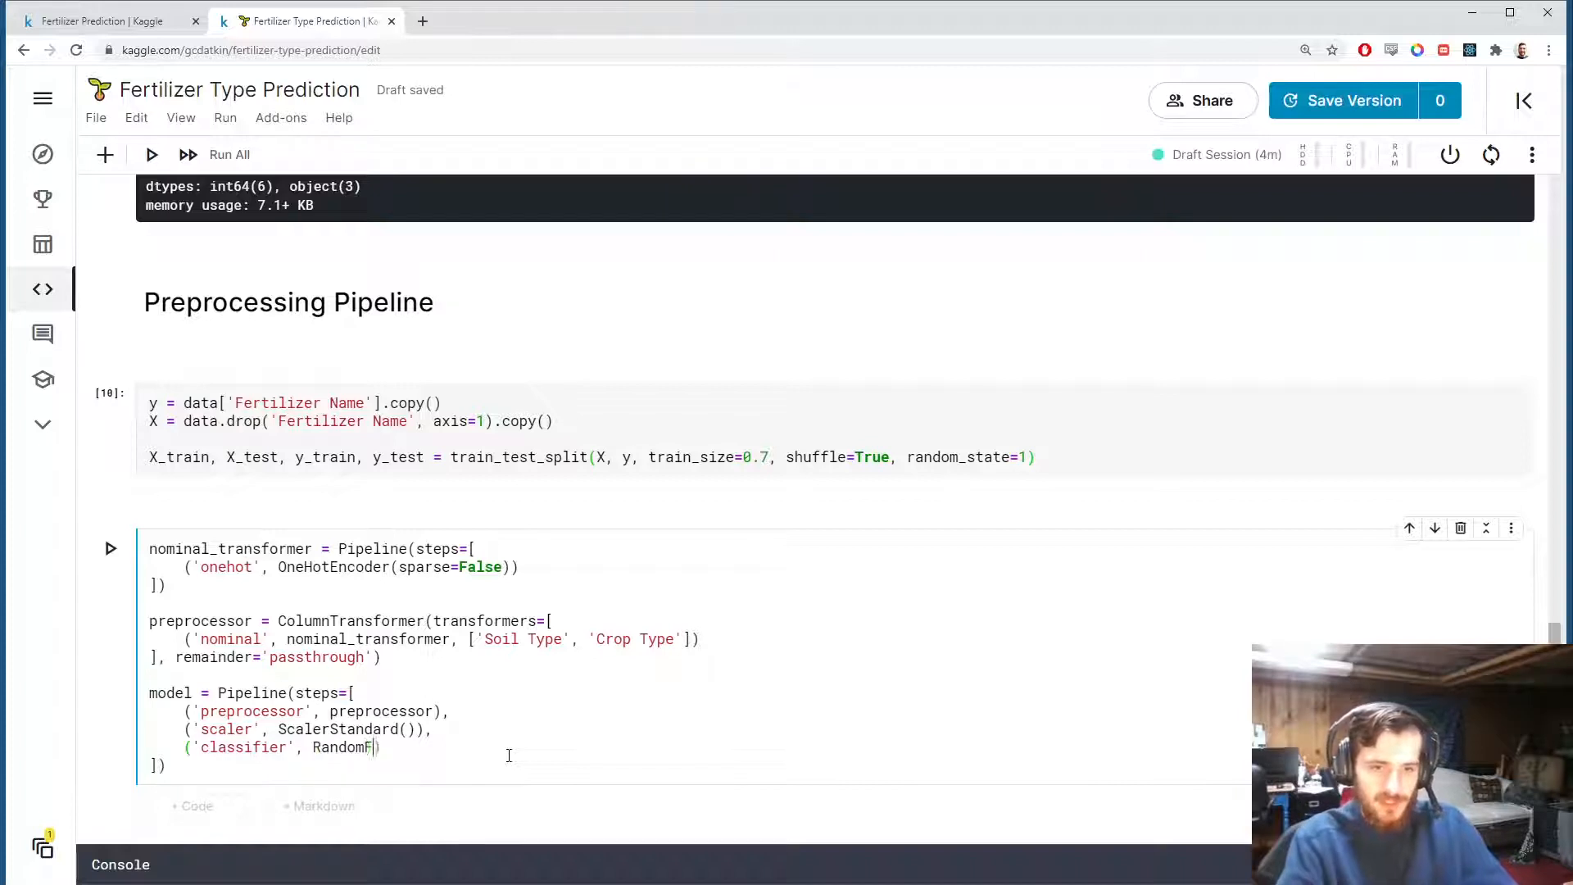
text(orestCla)
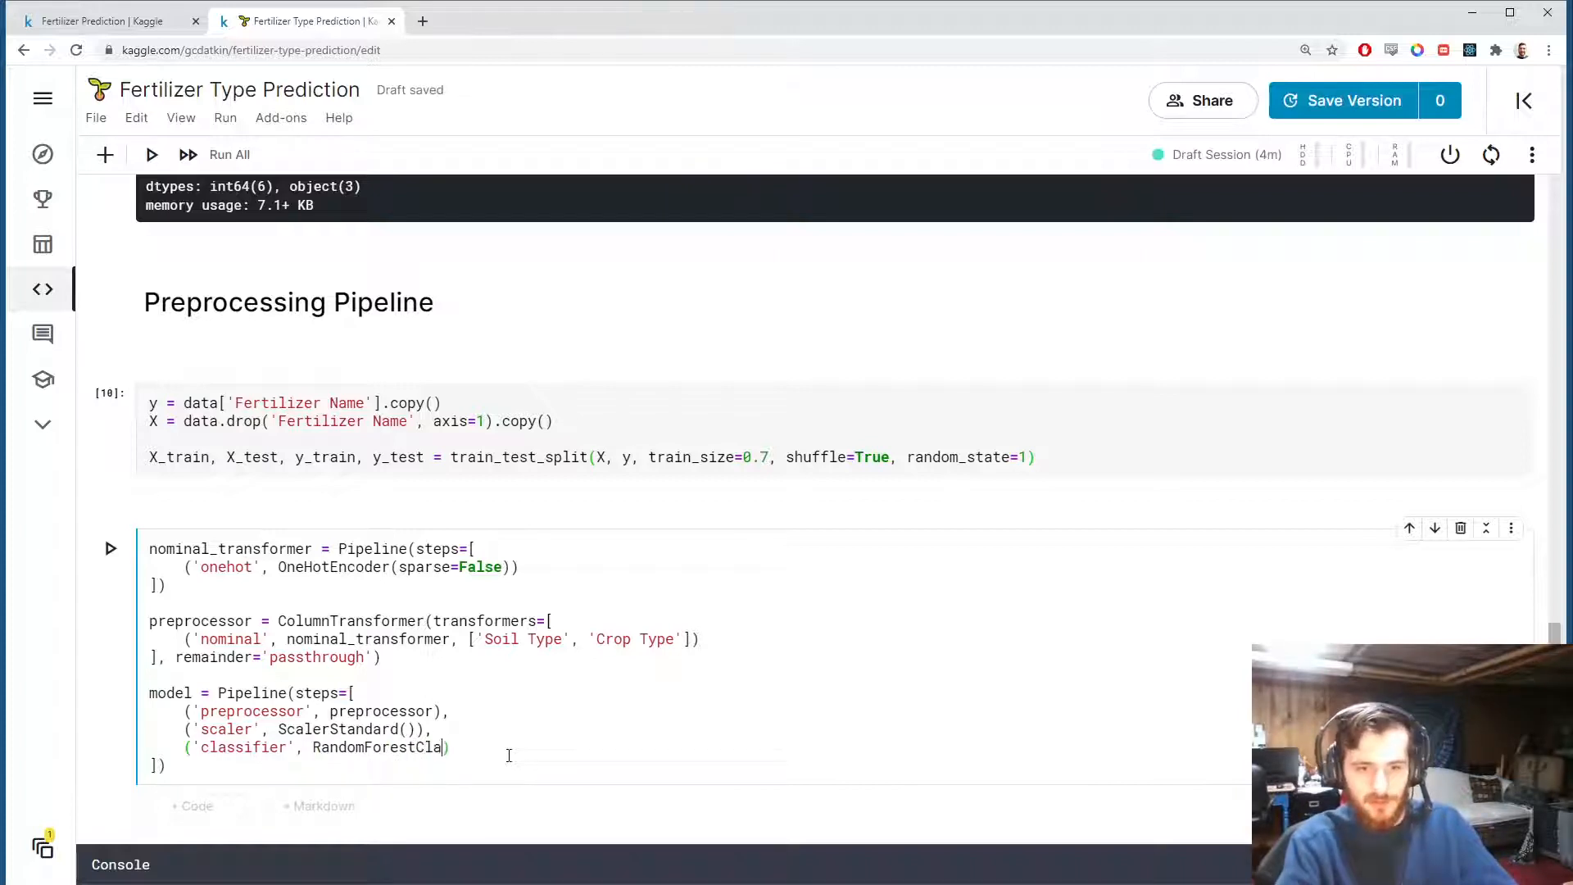
text(ssifier()))
click(290, 729)
text(Scaler)
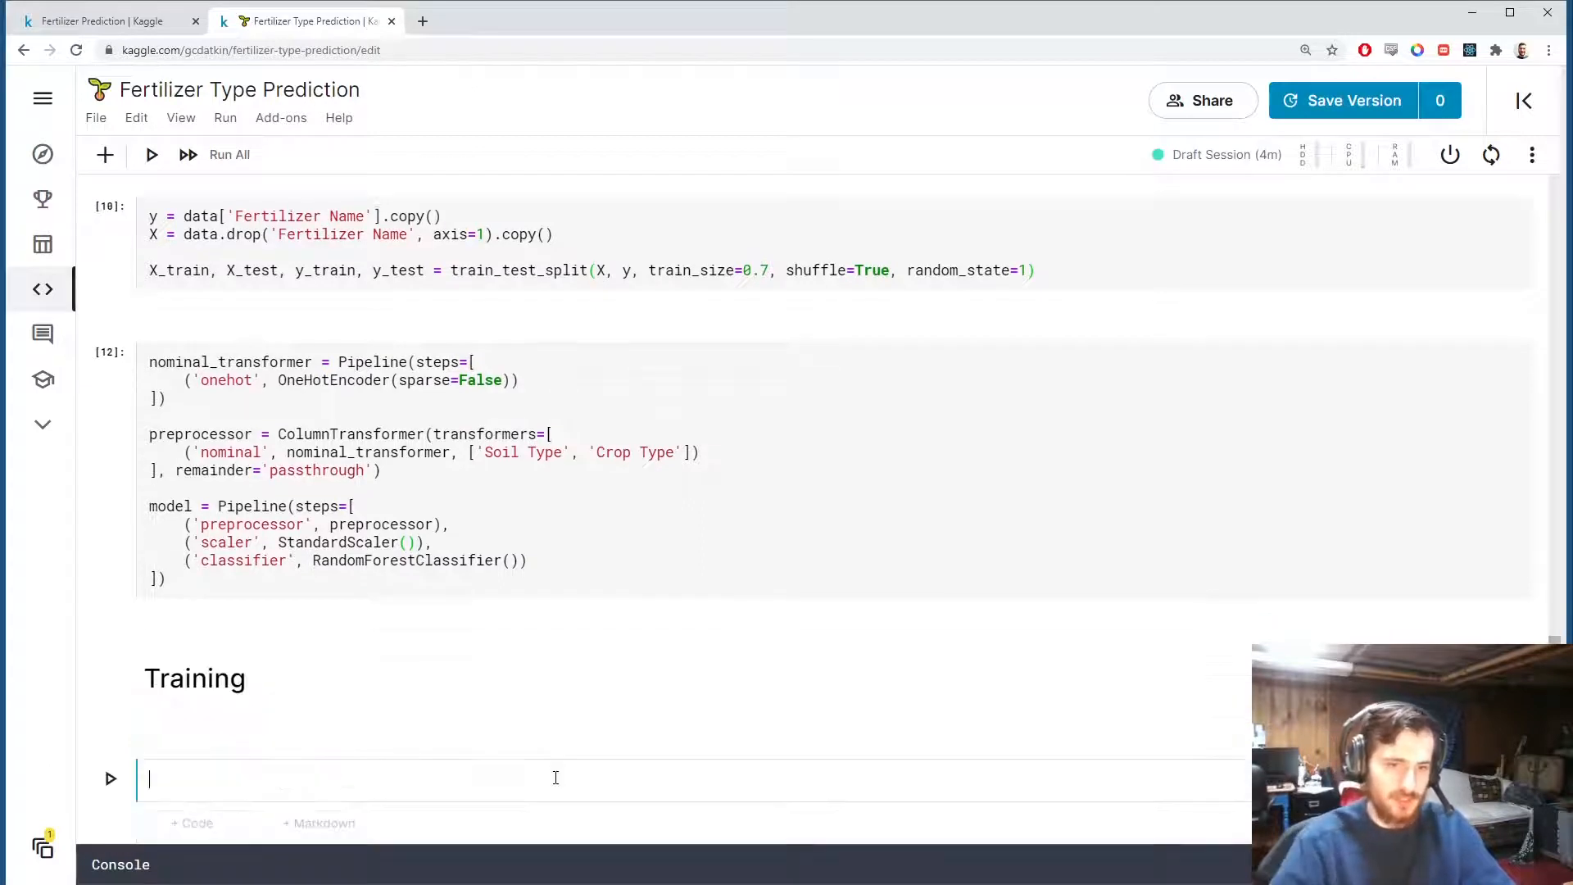
Run model.fit(X_train, y_train) and start a '# Results' heading.
text(model.fit)
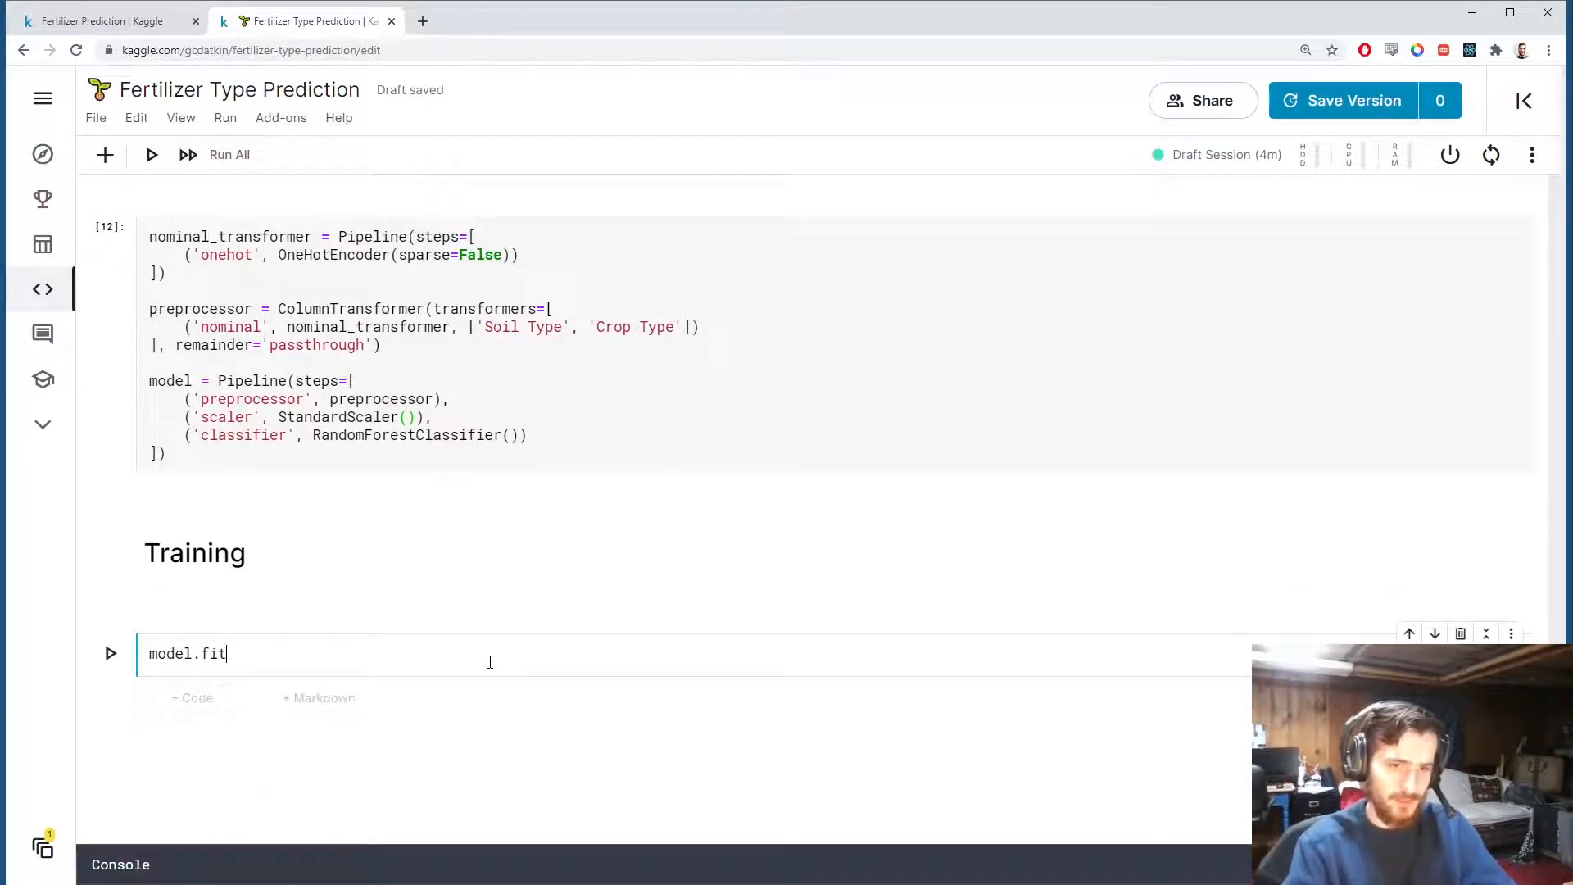
text((X_train, y_train)
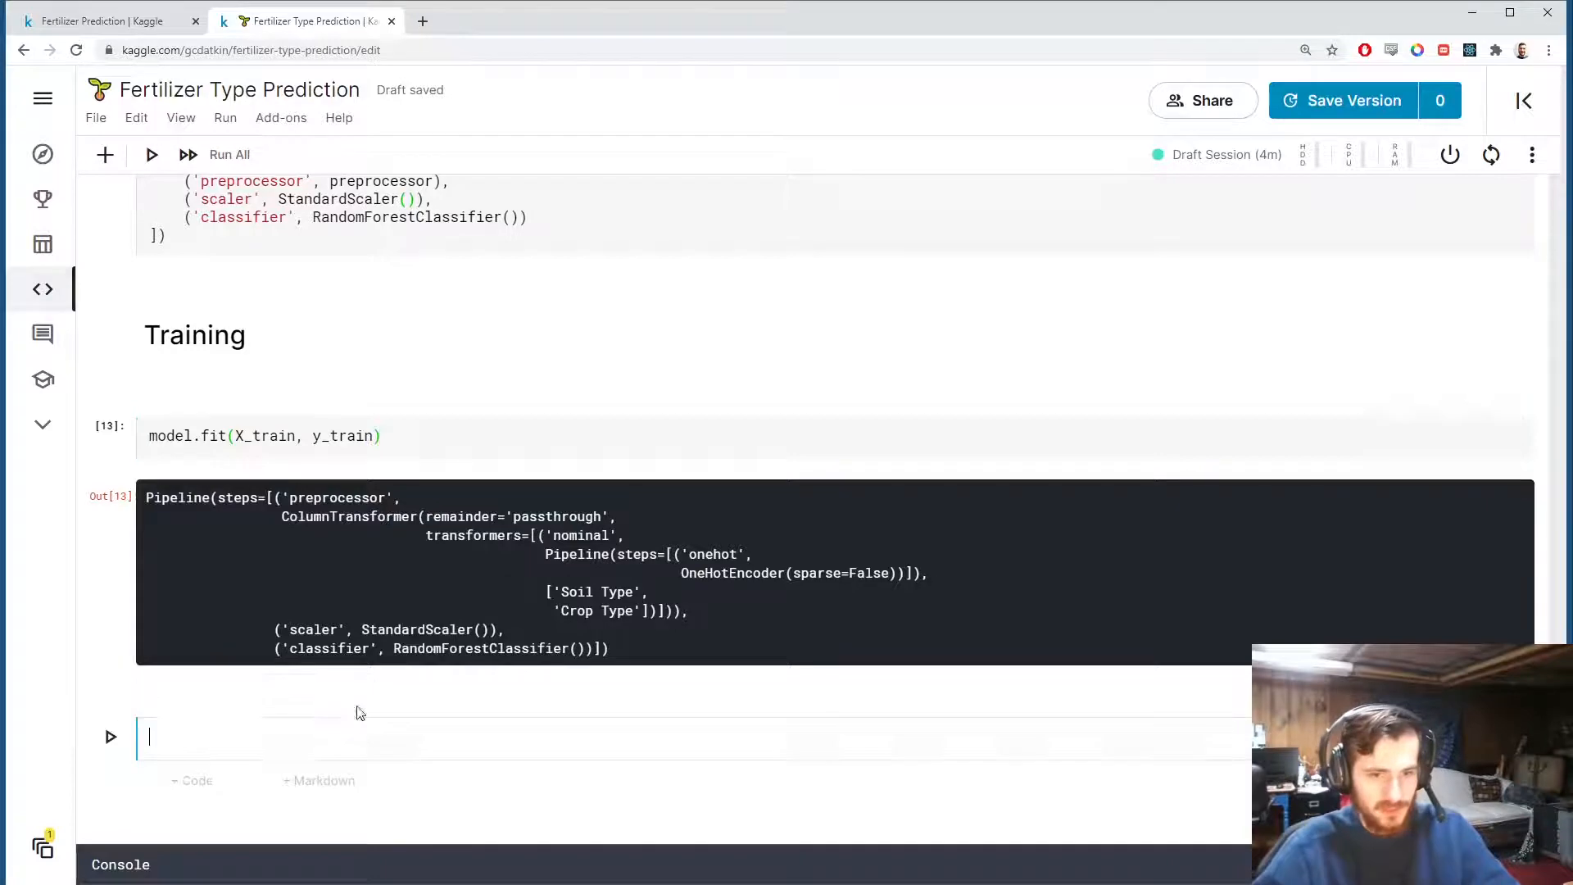
text(# Resul)
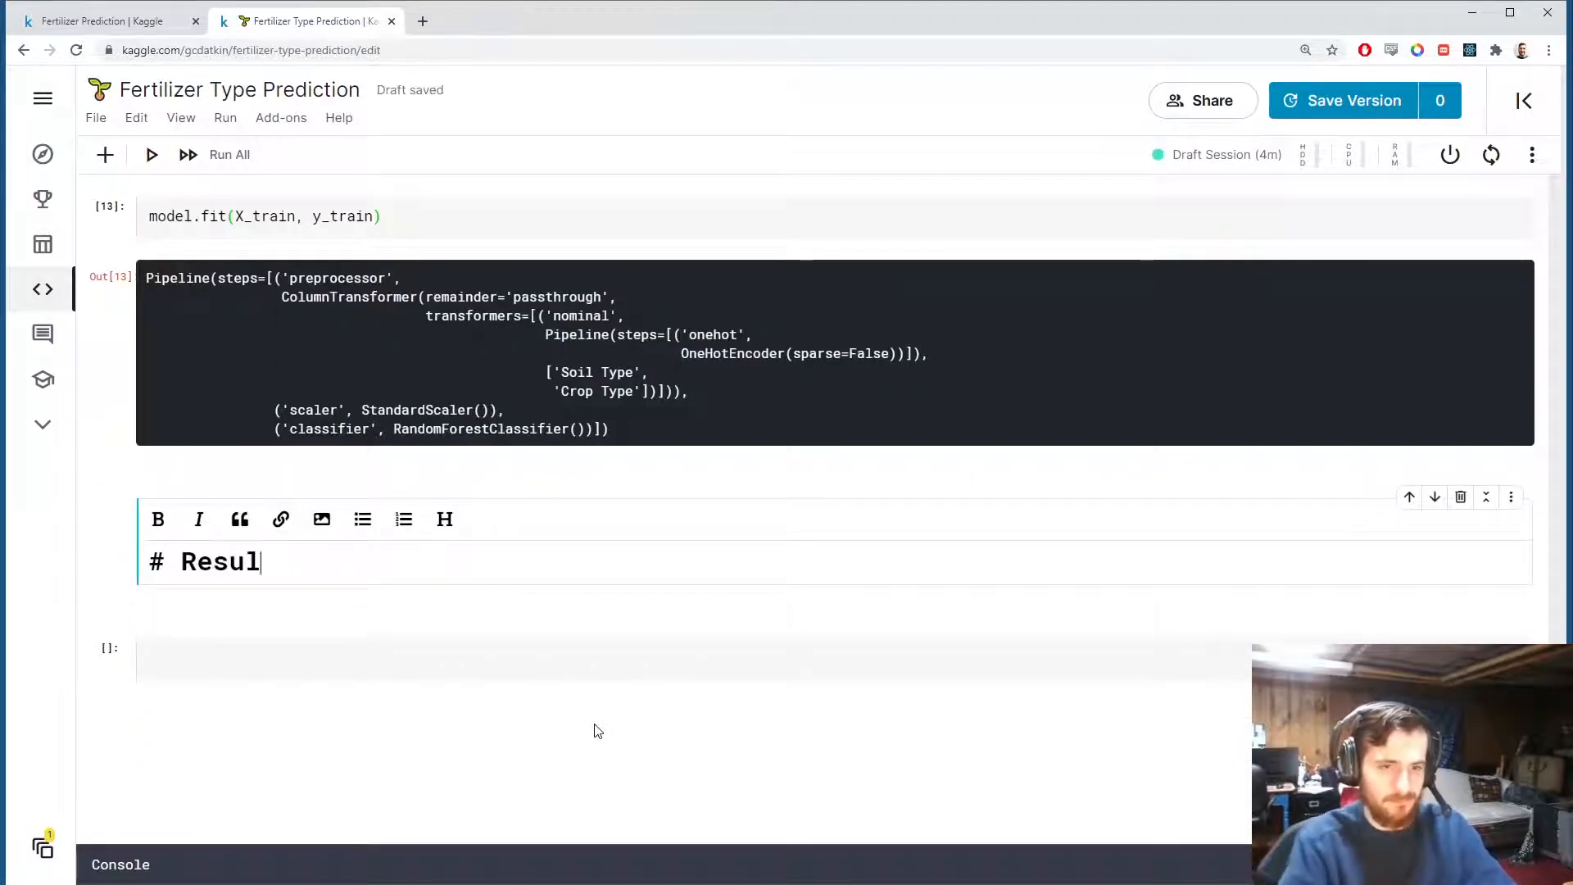
Print 'Test Accuracy: {:.2f}%' from model.score(X_test, y_test) * 100, giving 90.00%.
text(model.sco)
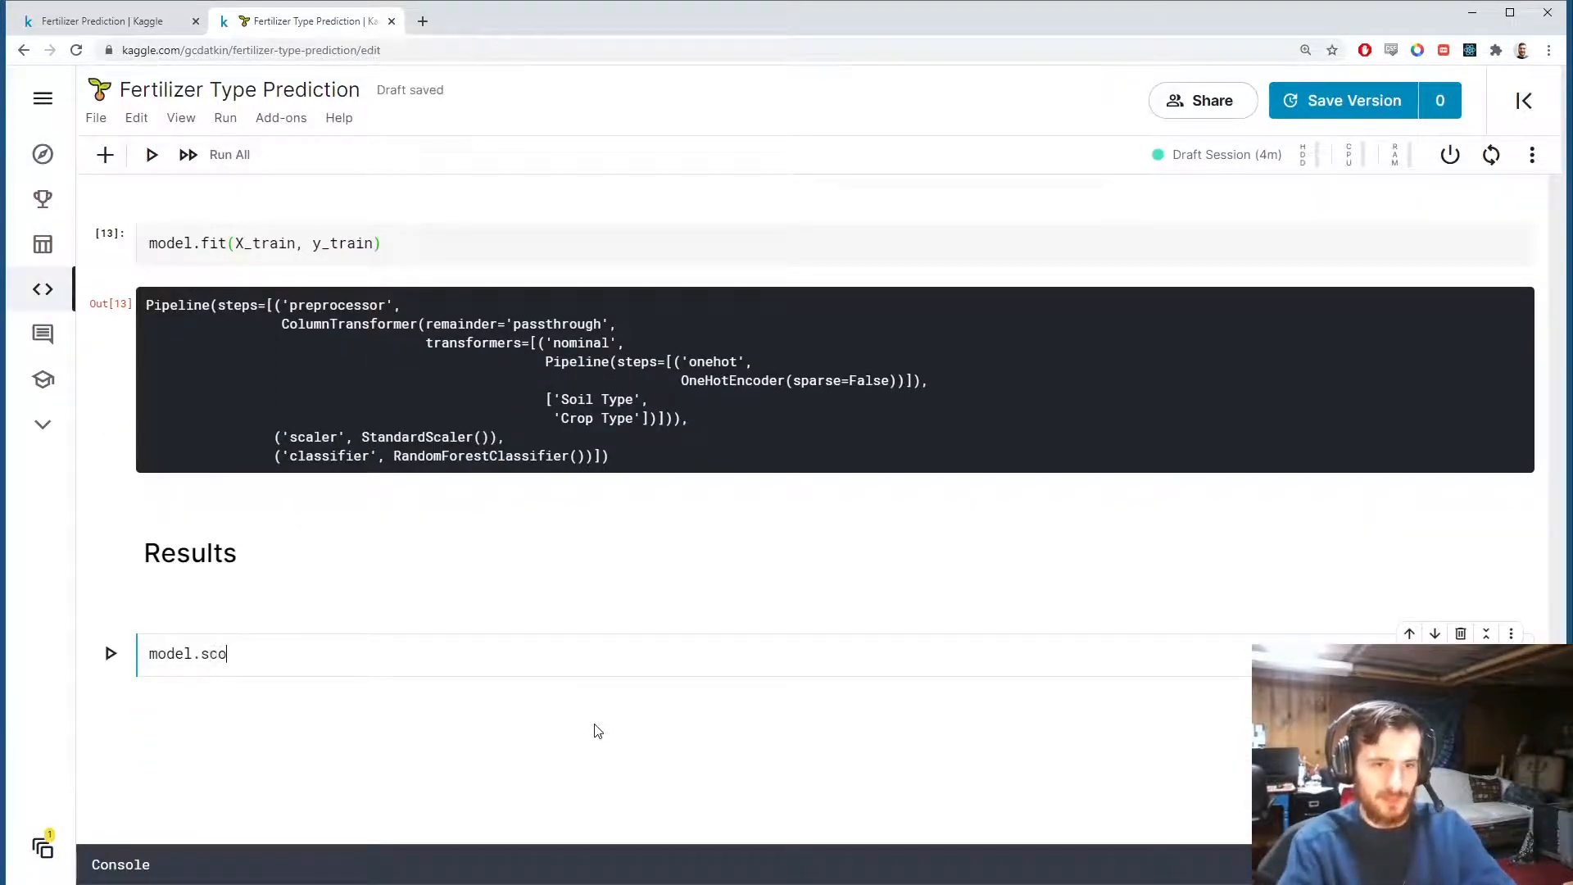
text(re(X_test, y_test))
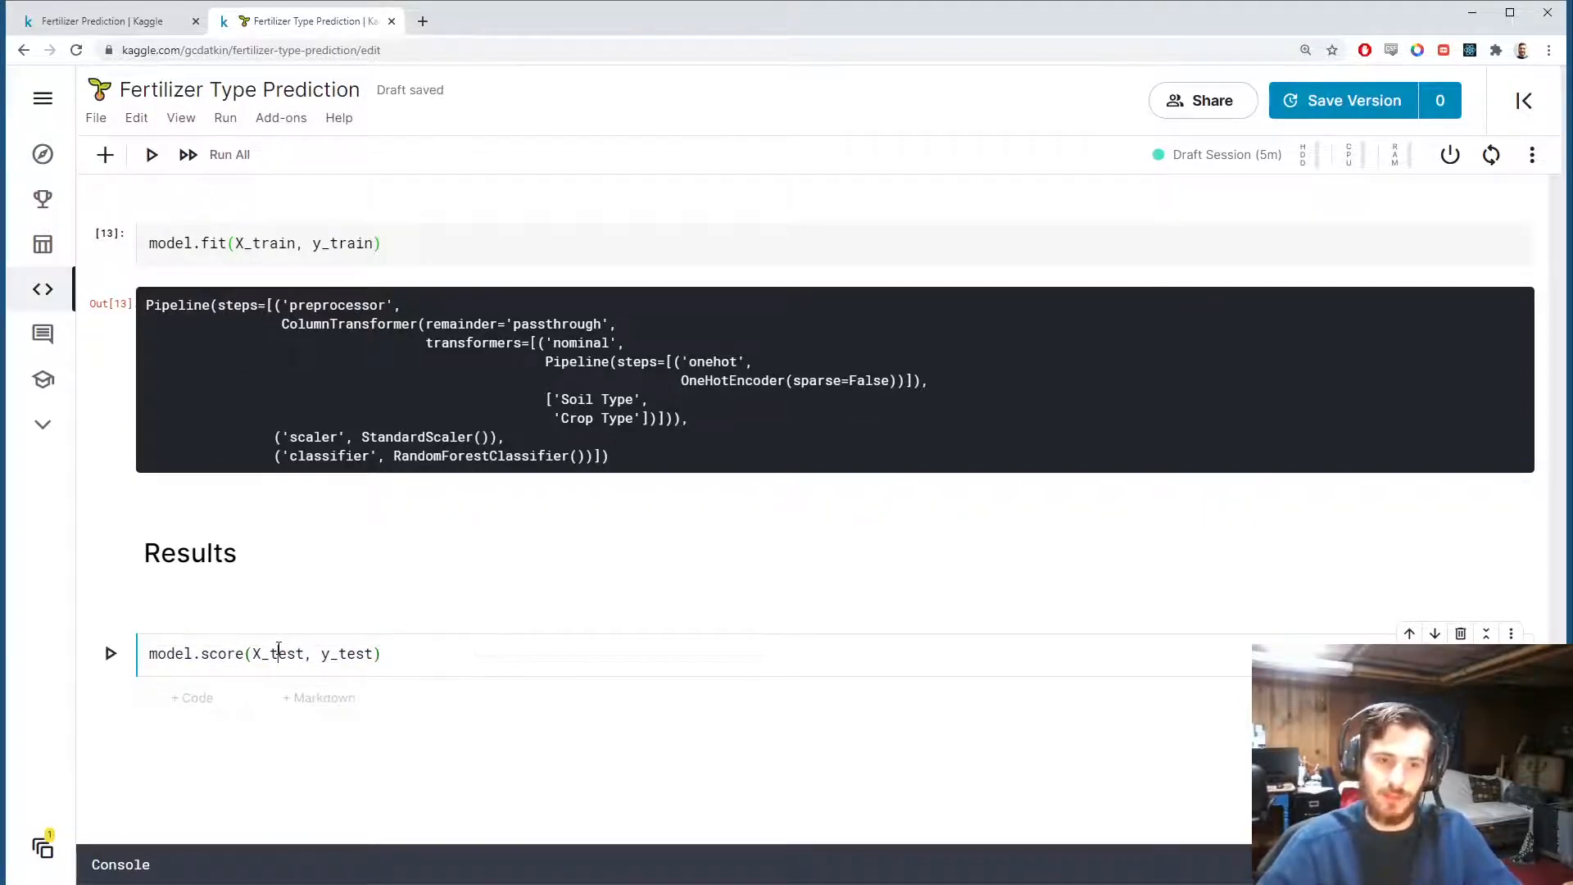
text(print("Test Accuracy: {:.)
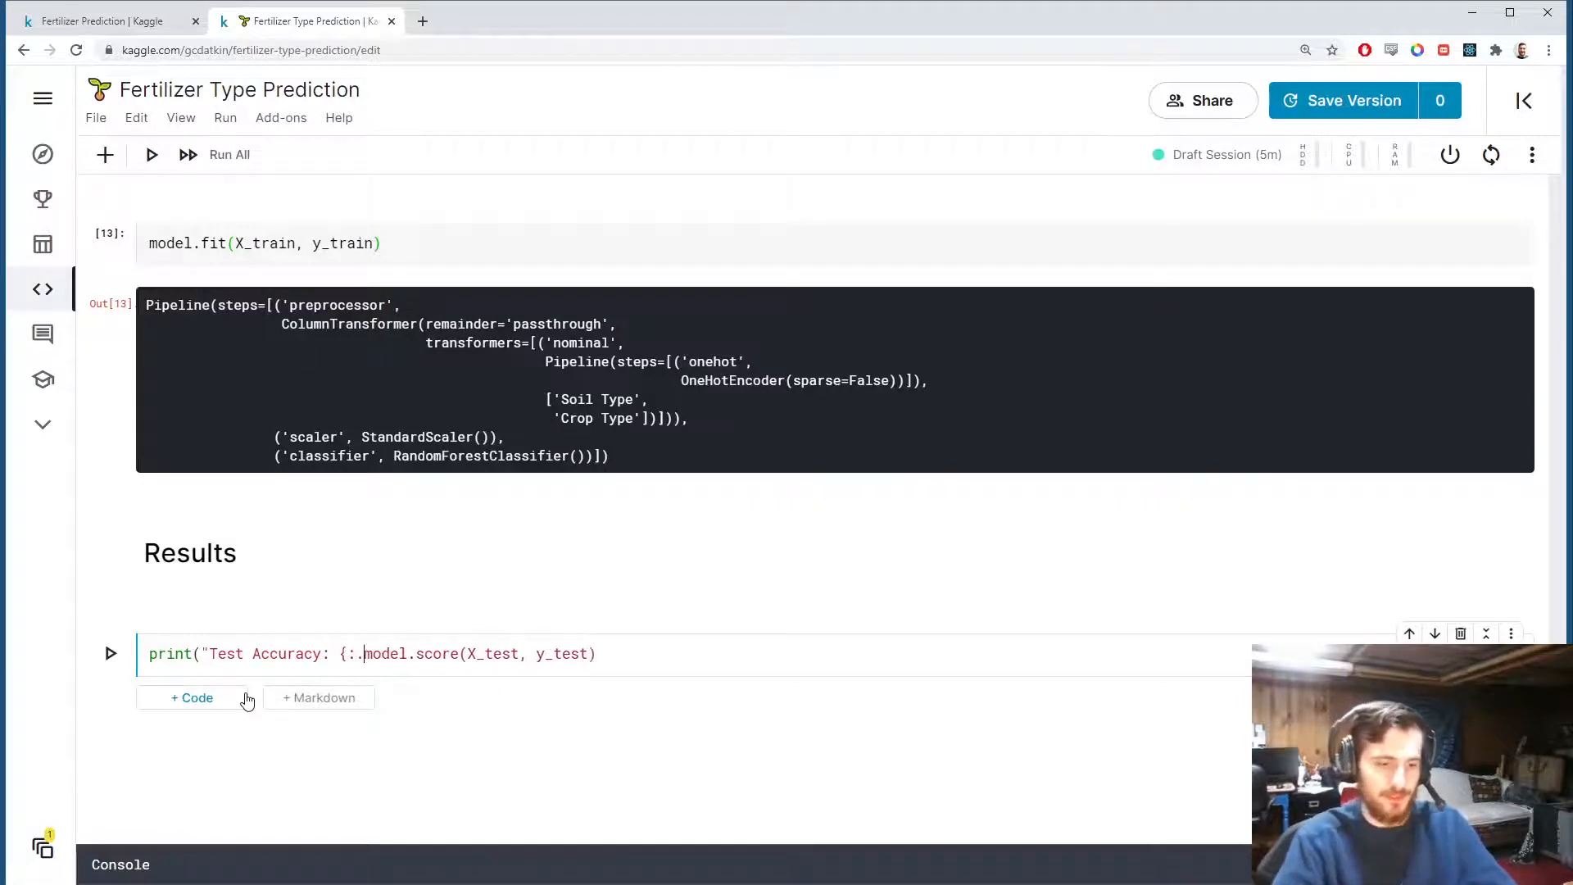
text(2f}%)
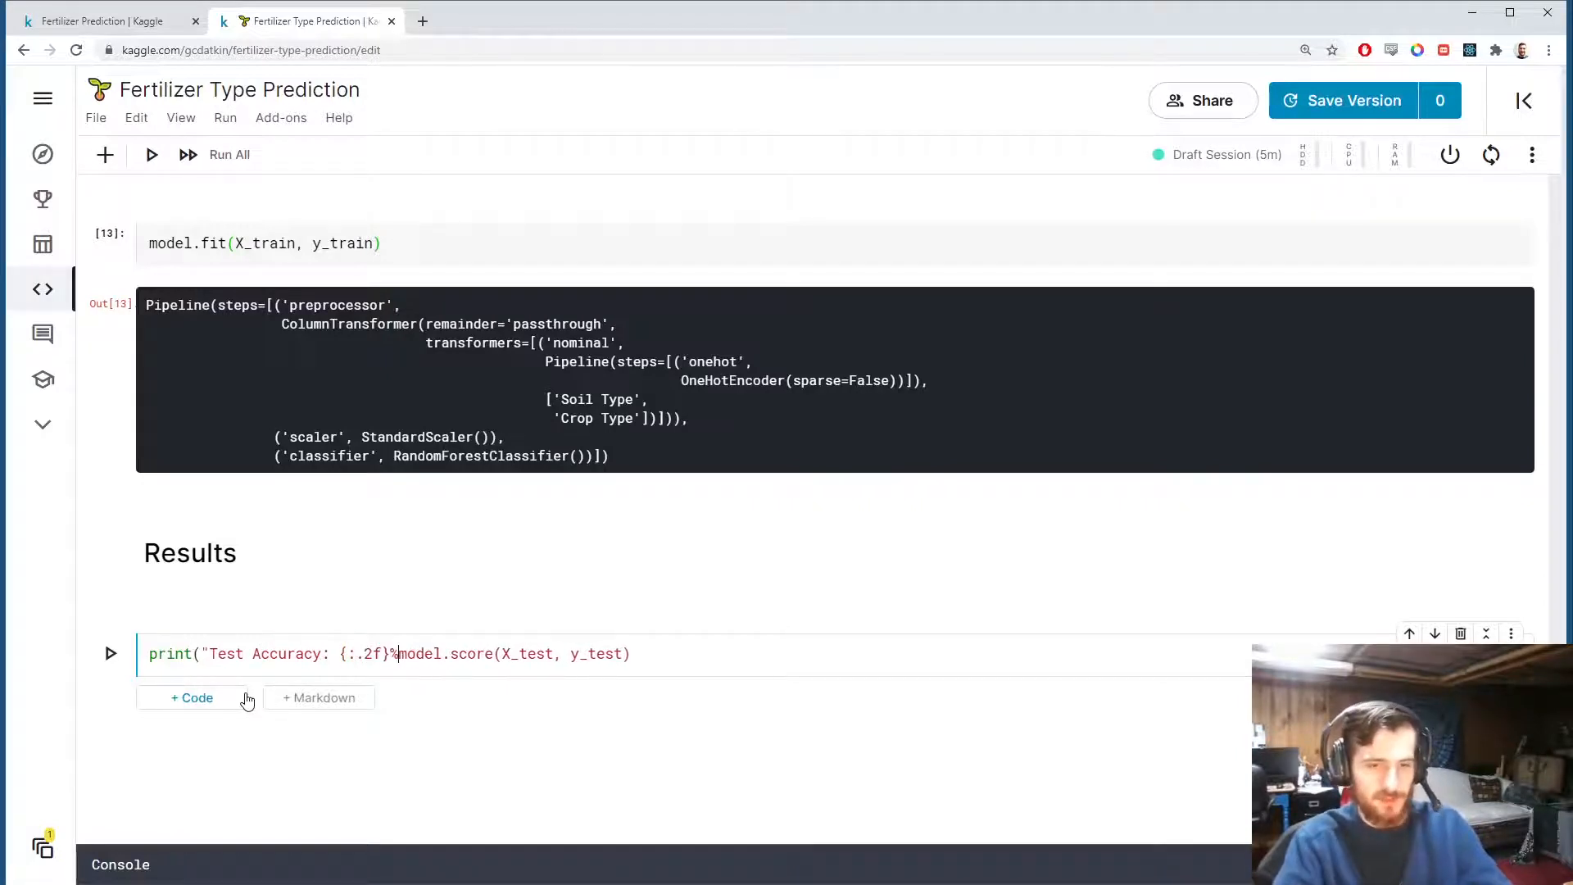
text(".f)
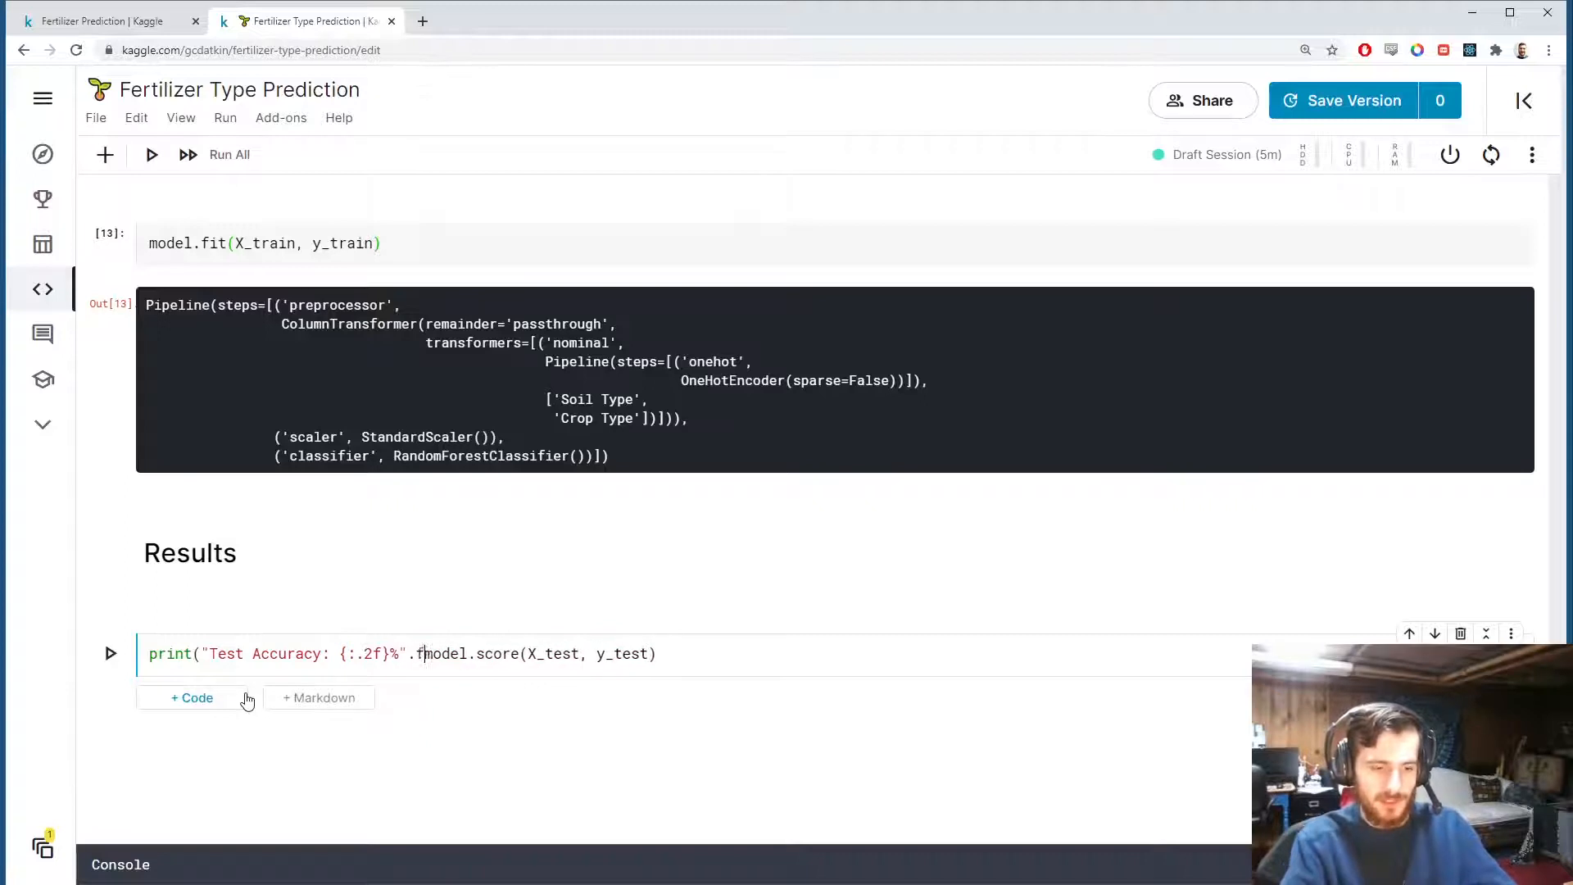
text(ormat()
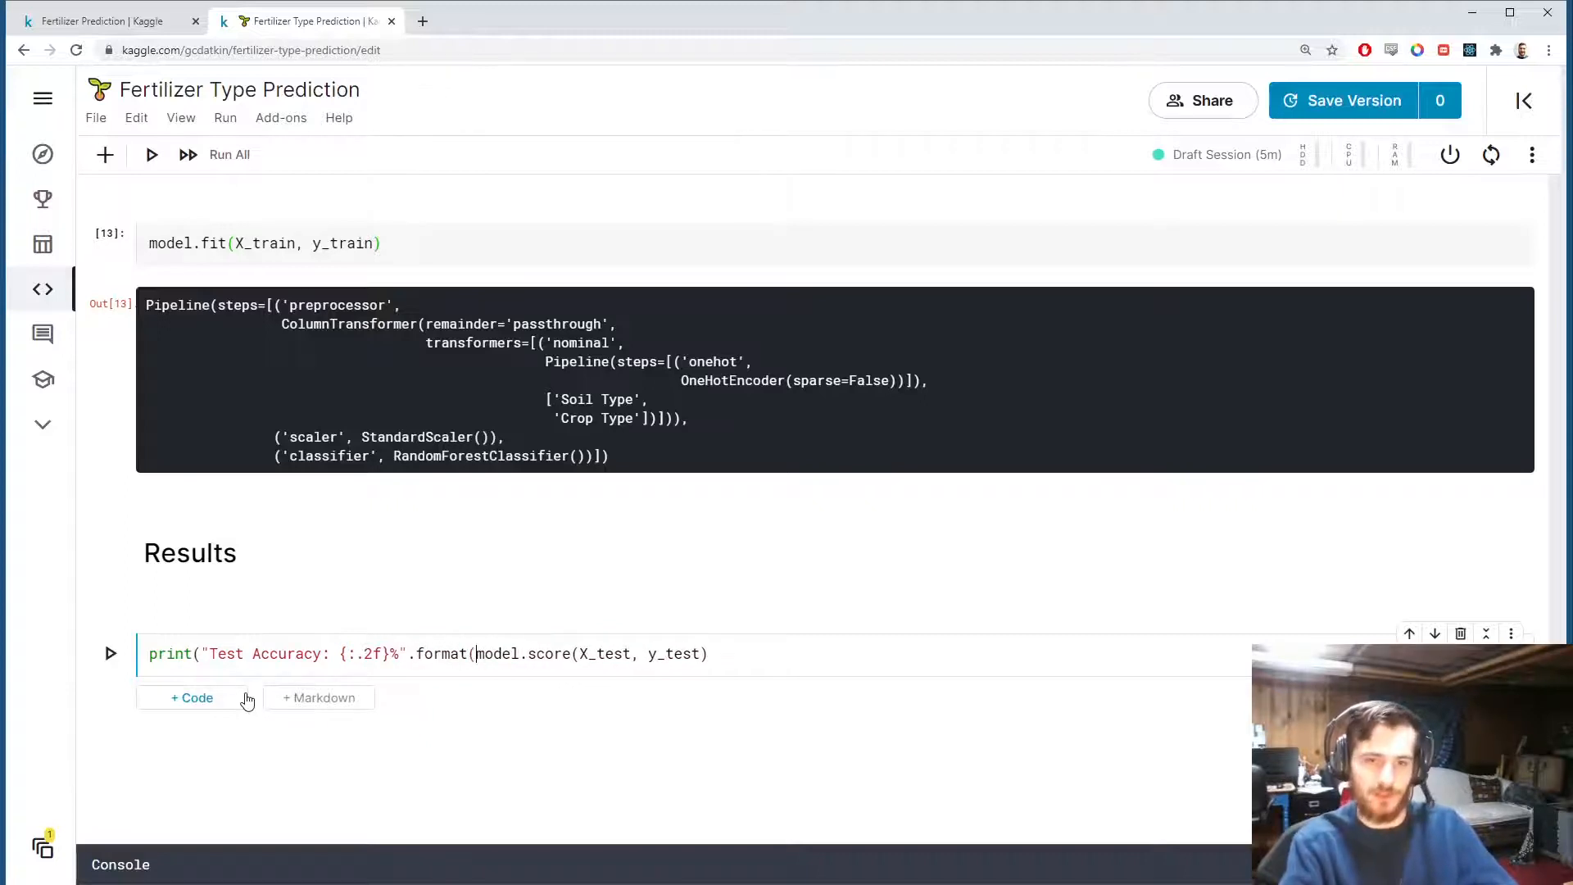
text(* 100)
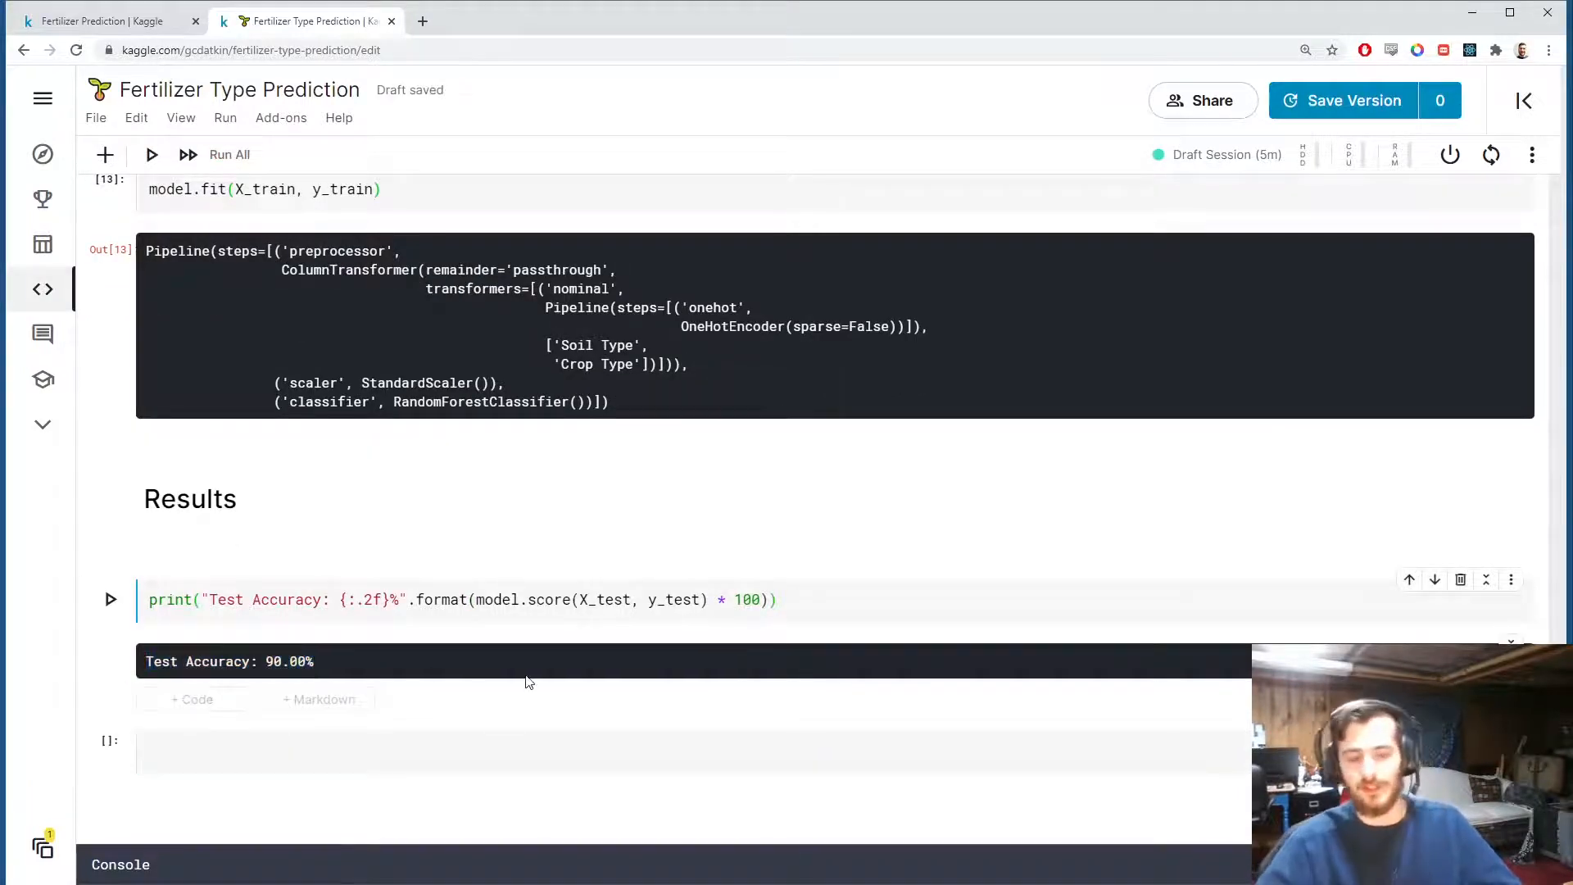
Add 'from sklearn.metrics import classification_report' to the imports cell and return to Results.
scroll(up, 3)
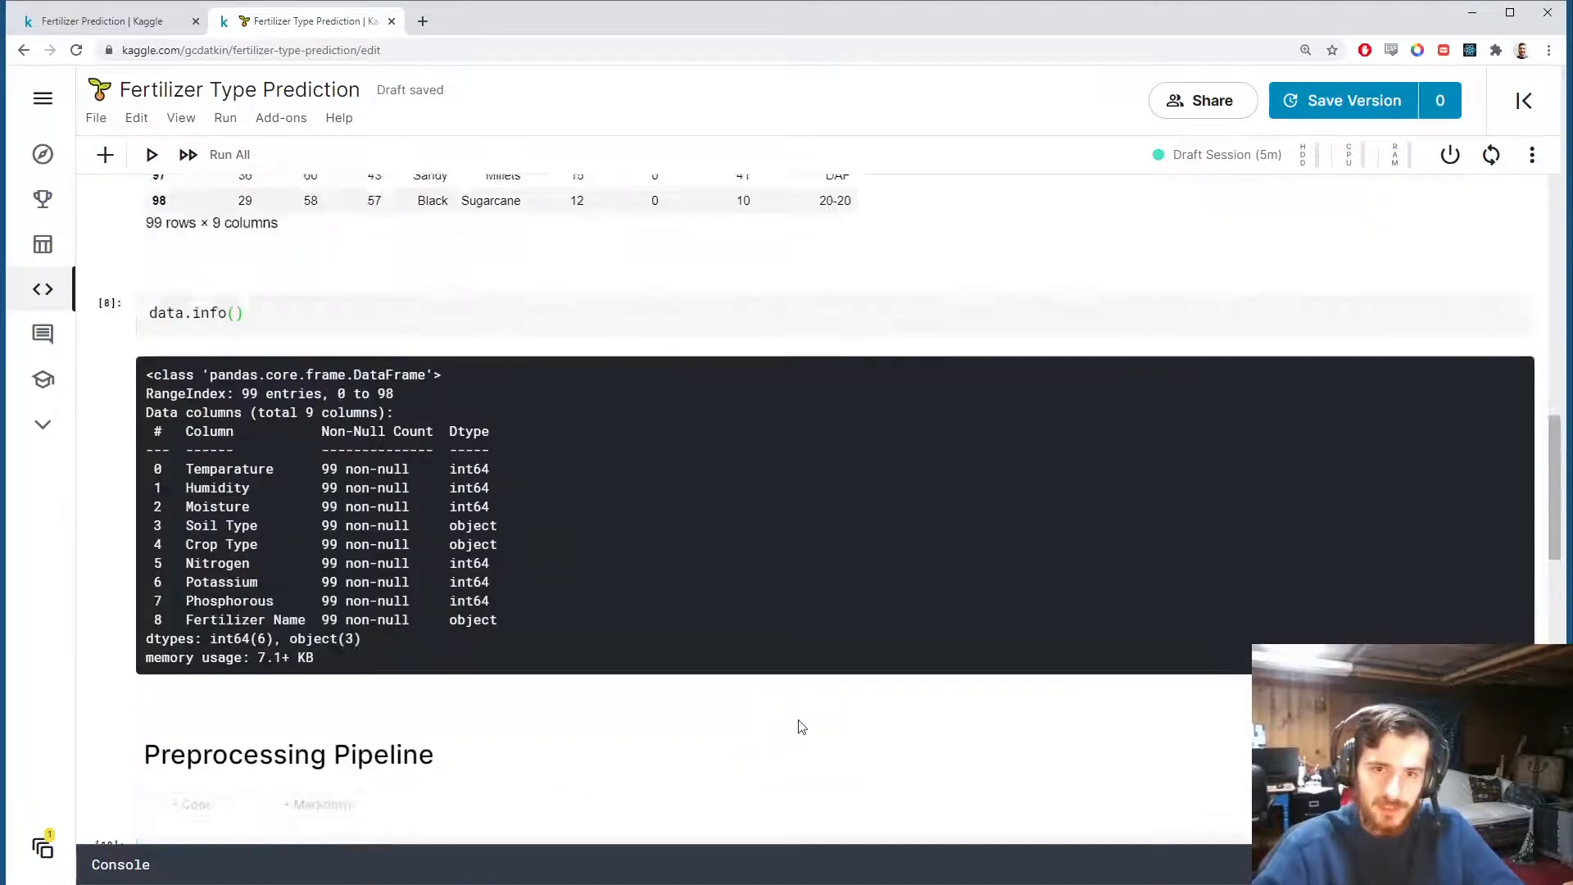
scroll(down, 3)
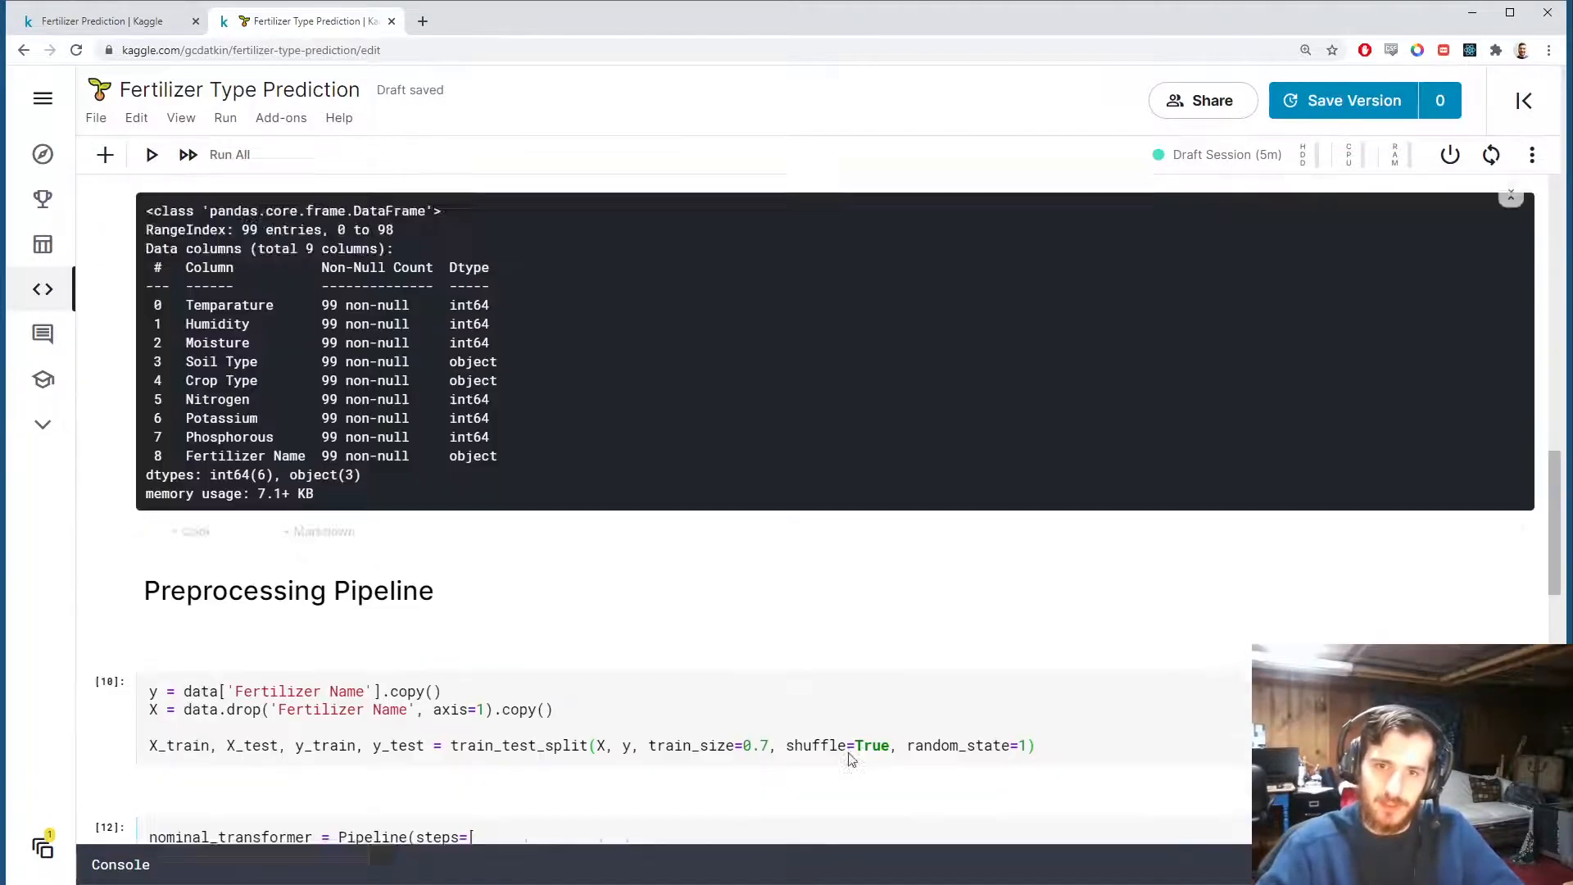
scroll(down, 3)
text(from)
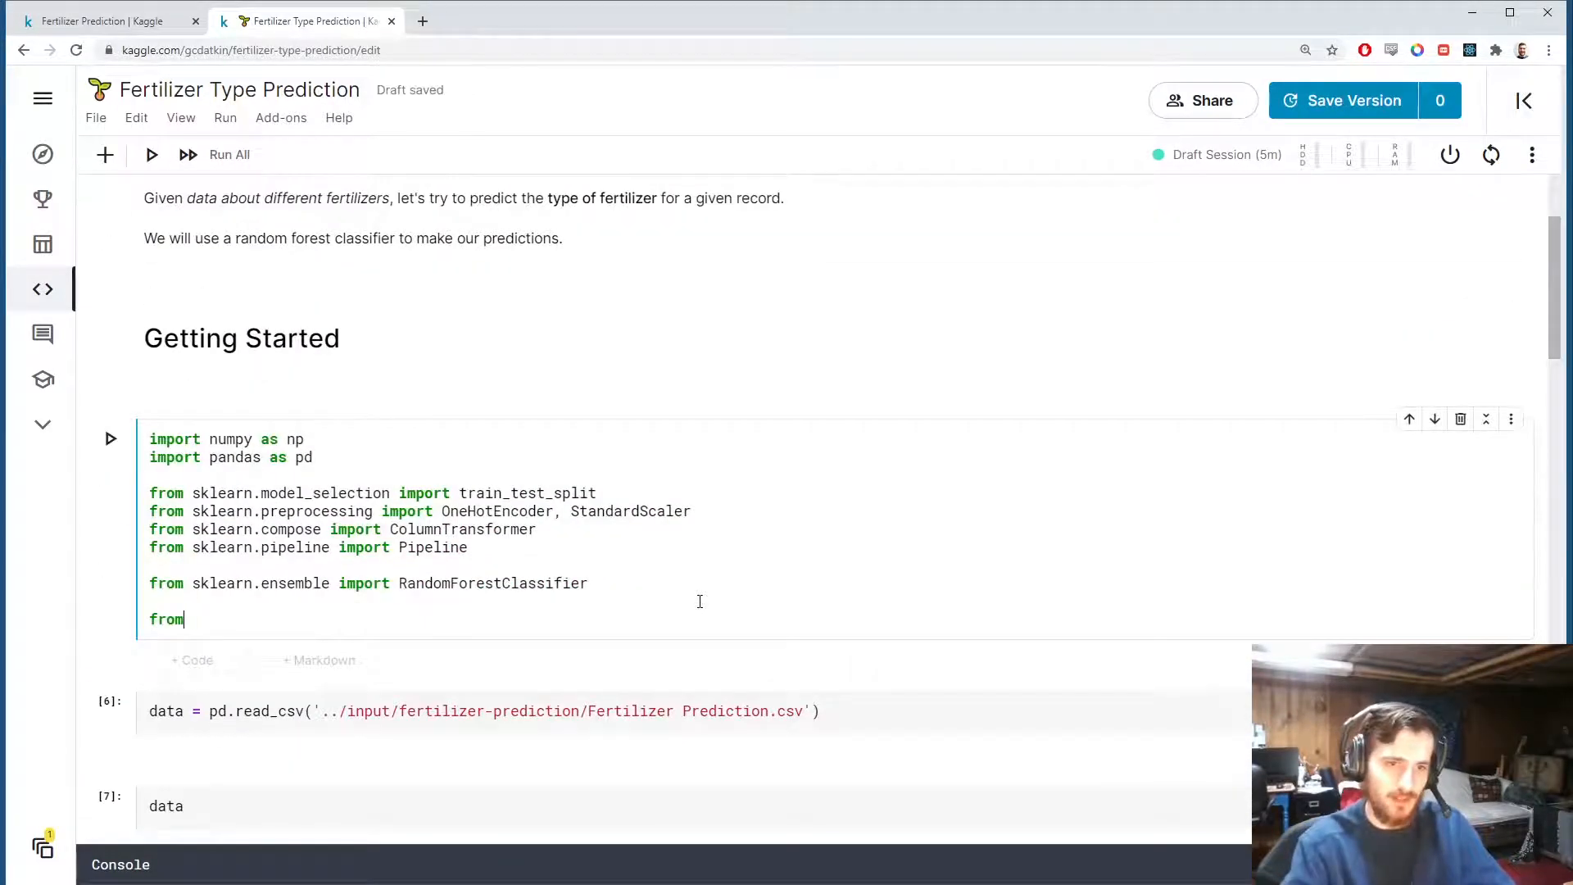
text(sklearn.metrics)
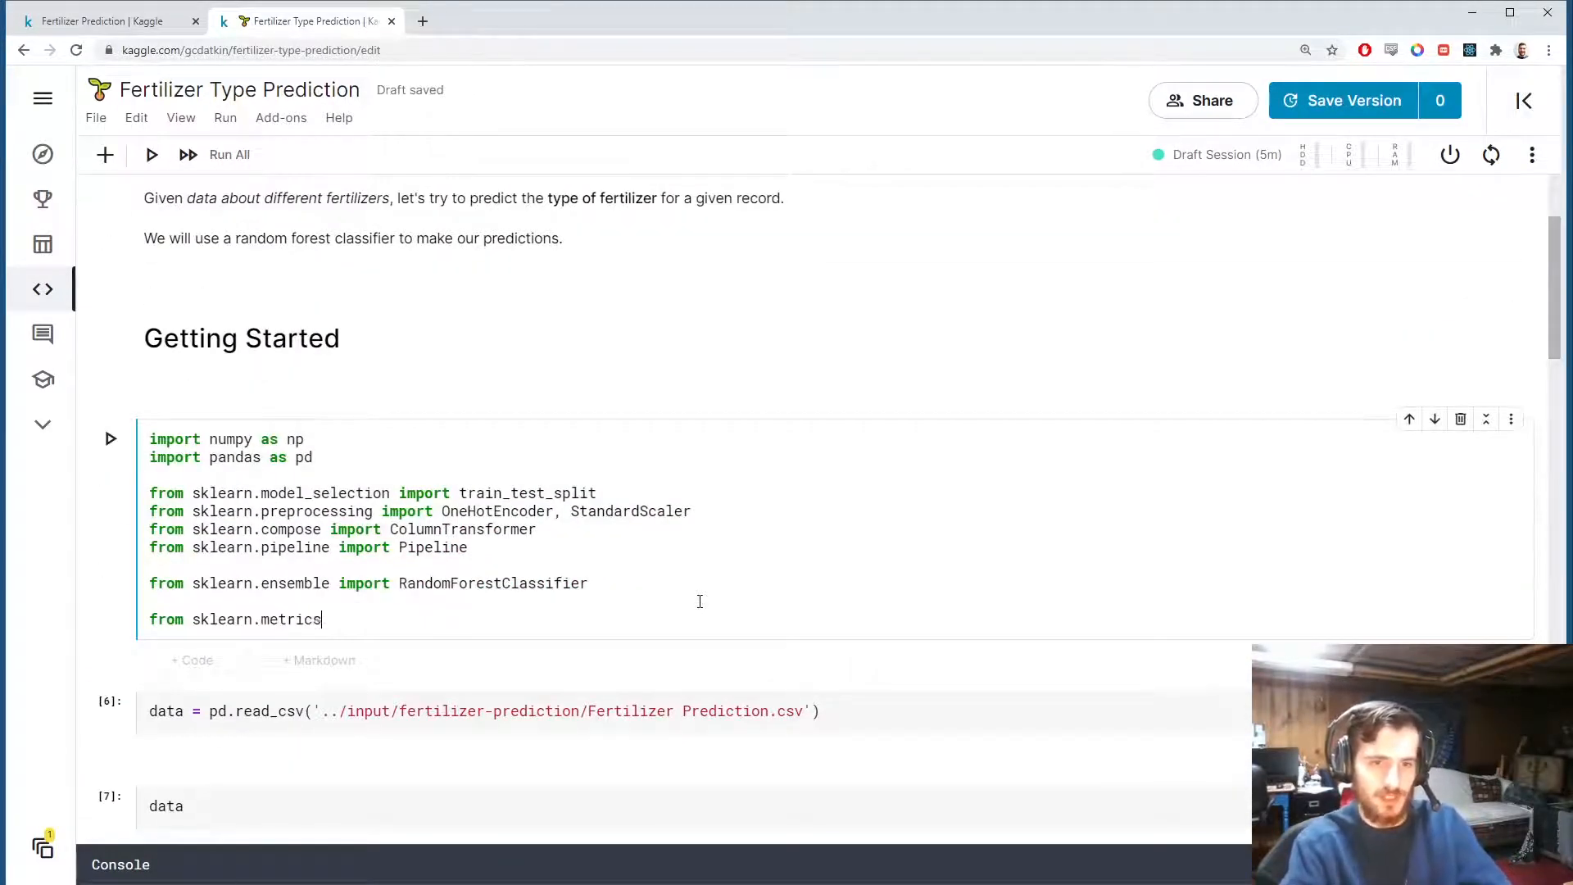
text(import c)
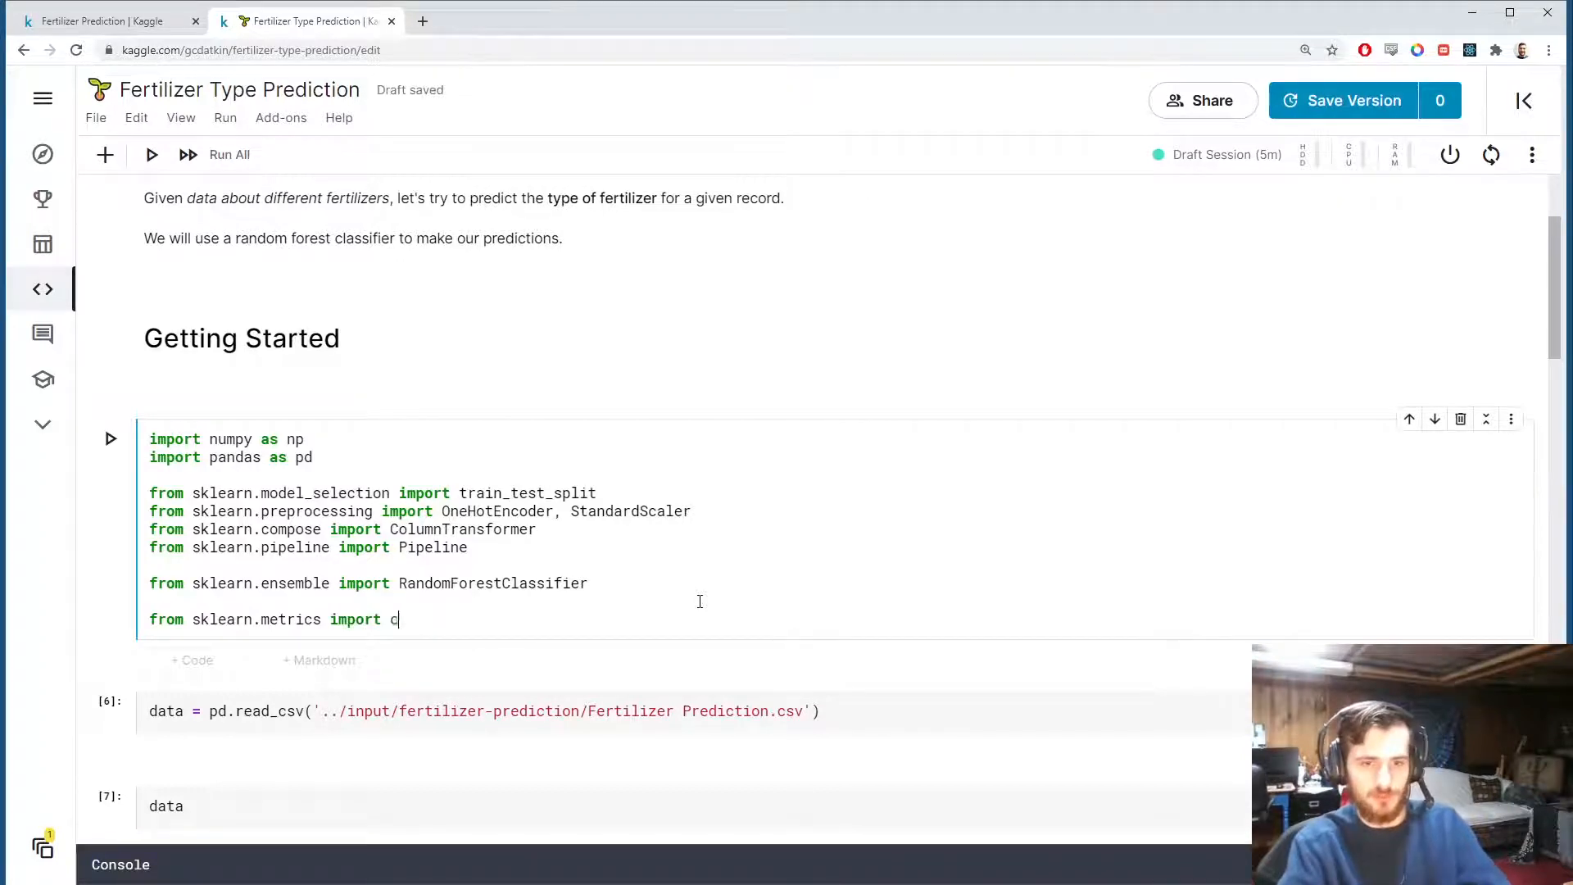
text(lassification_repor)
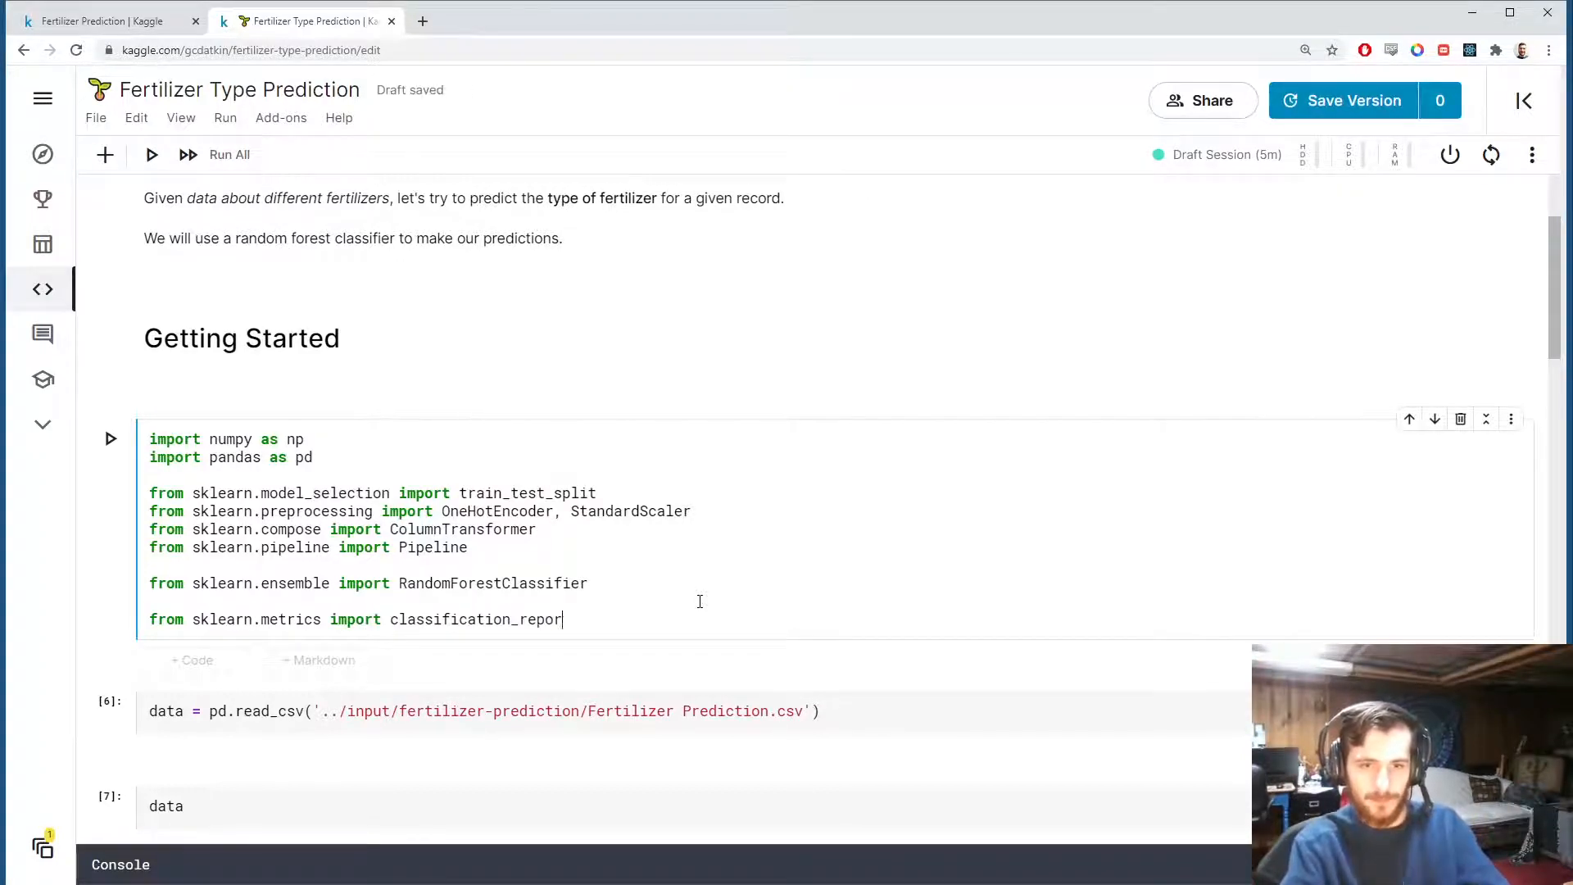
scroll(down, 3)
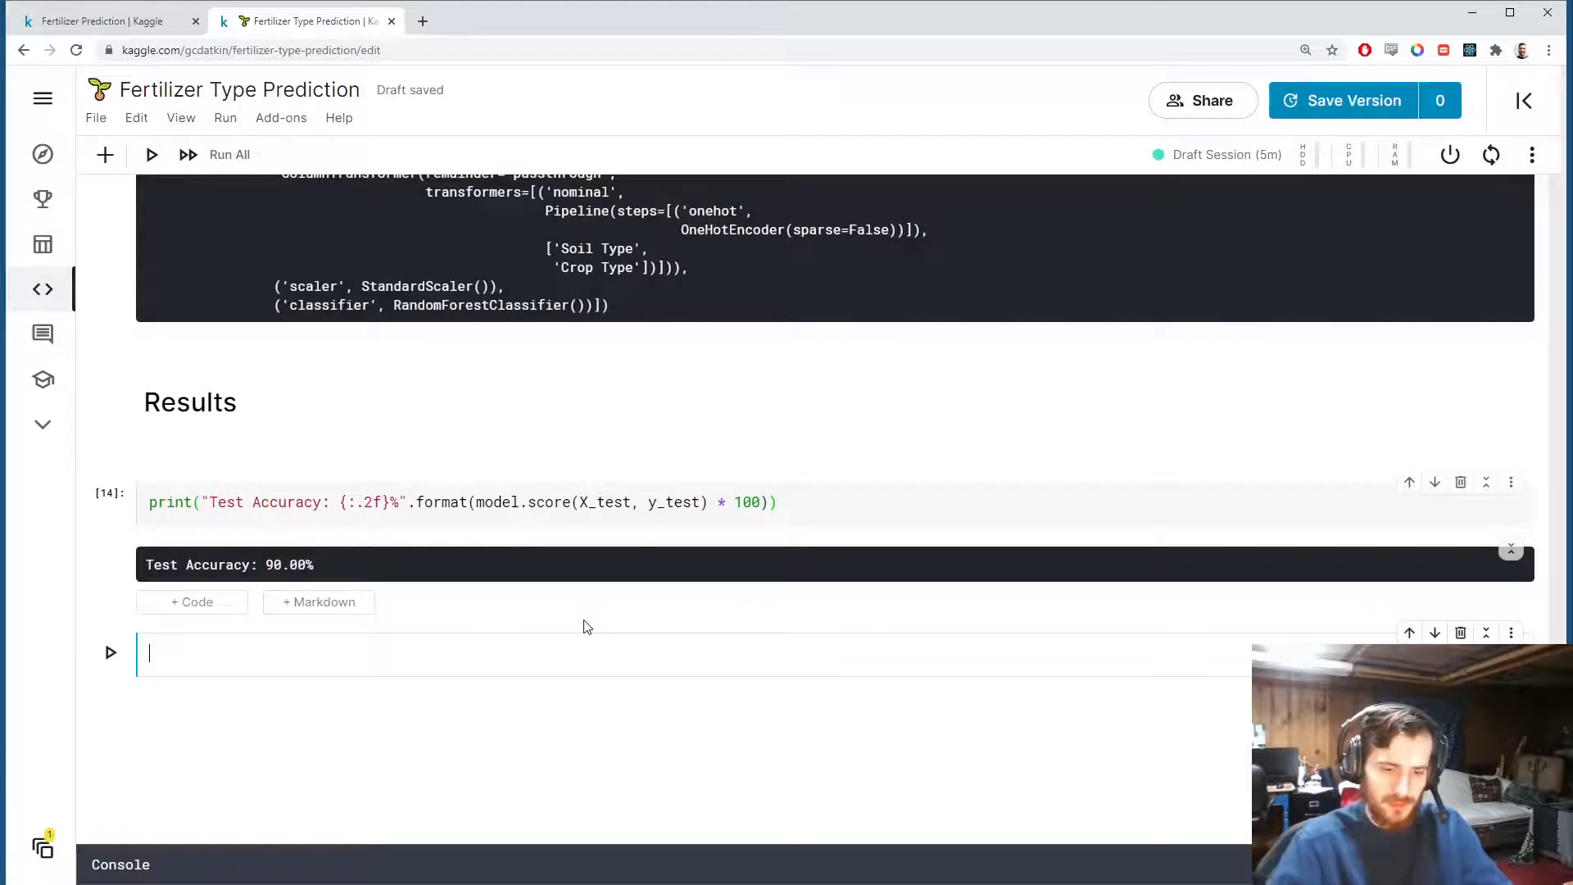
Write y_pred = model.predict(X_test), clr = classification_report(y_test, y_pred), print(clr) and run to show 0.90 accuracy.
text(print())
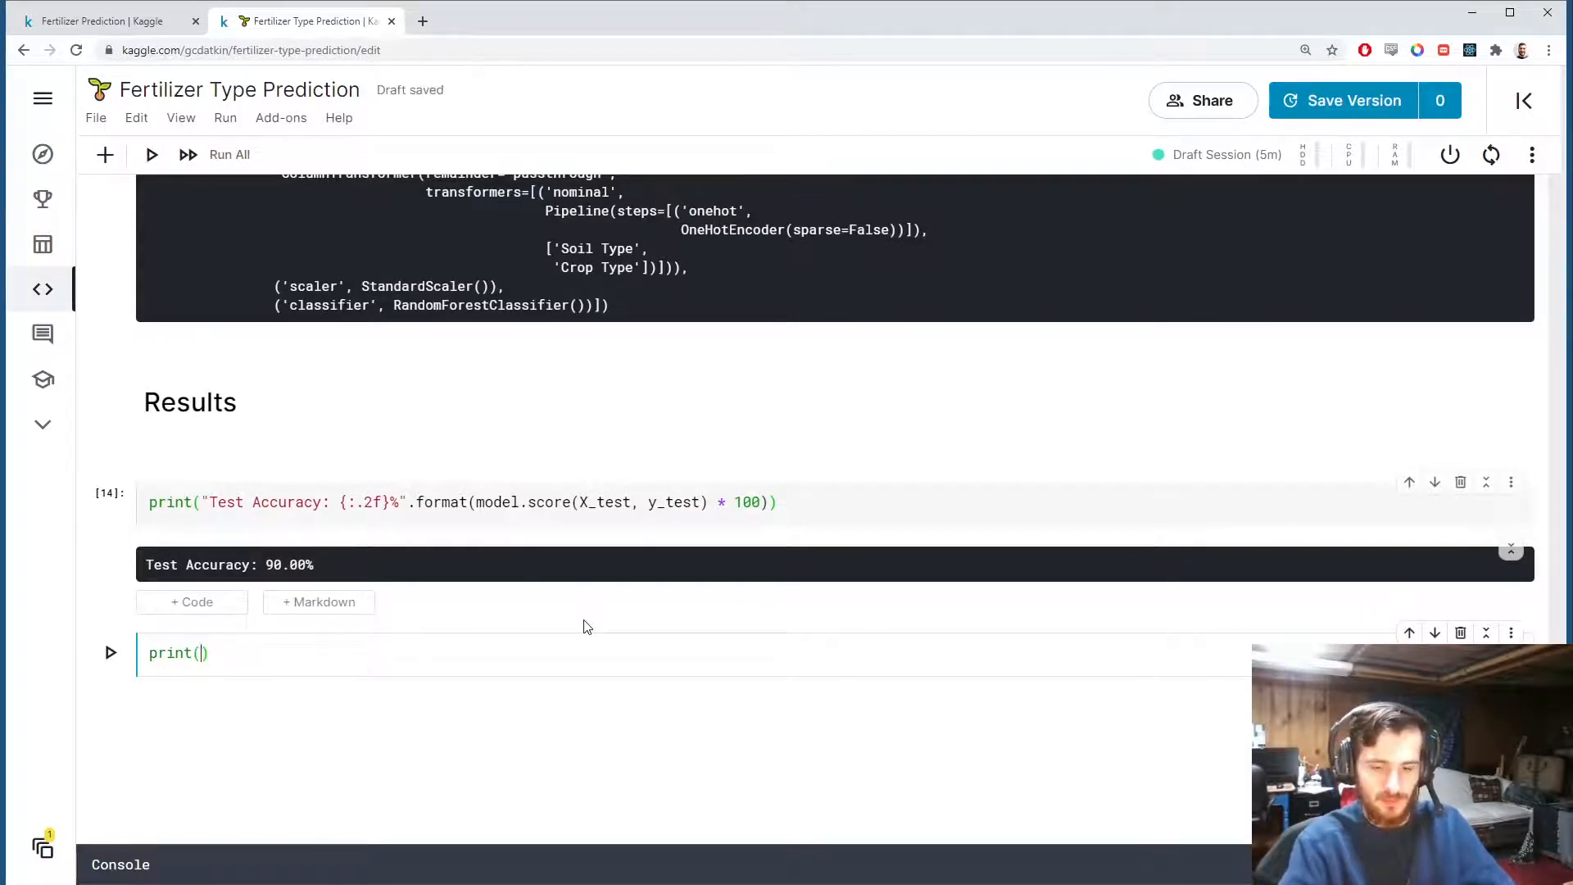
text(clr = classification_repo)
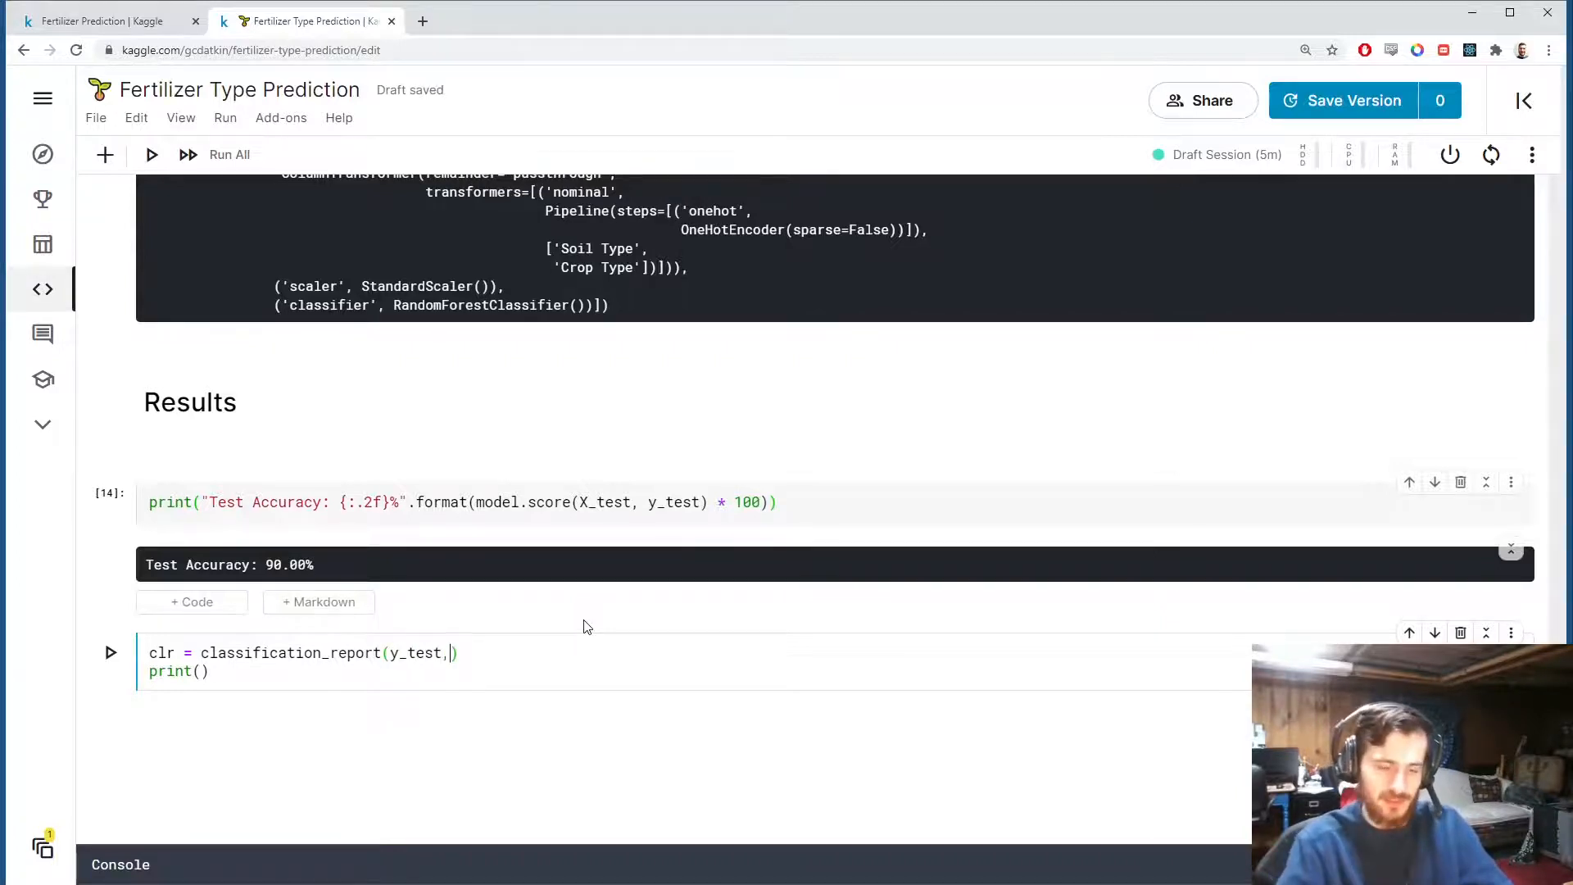
text(y)
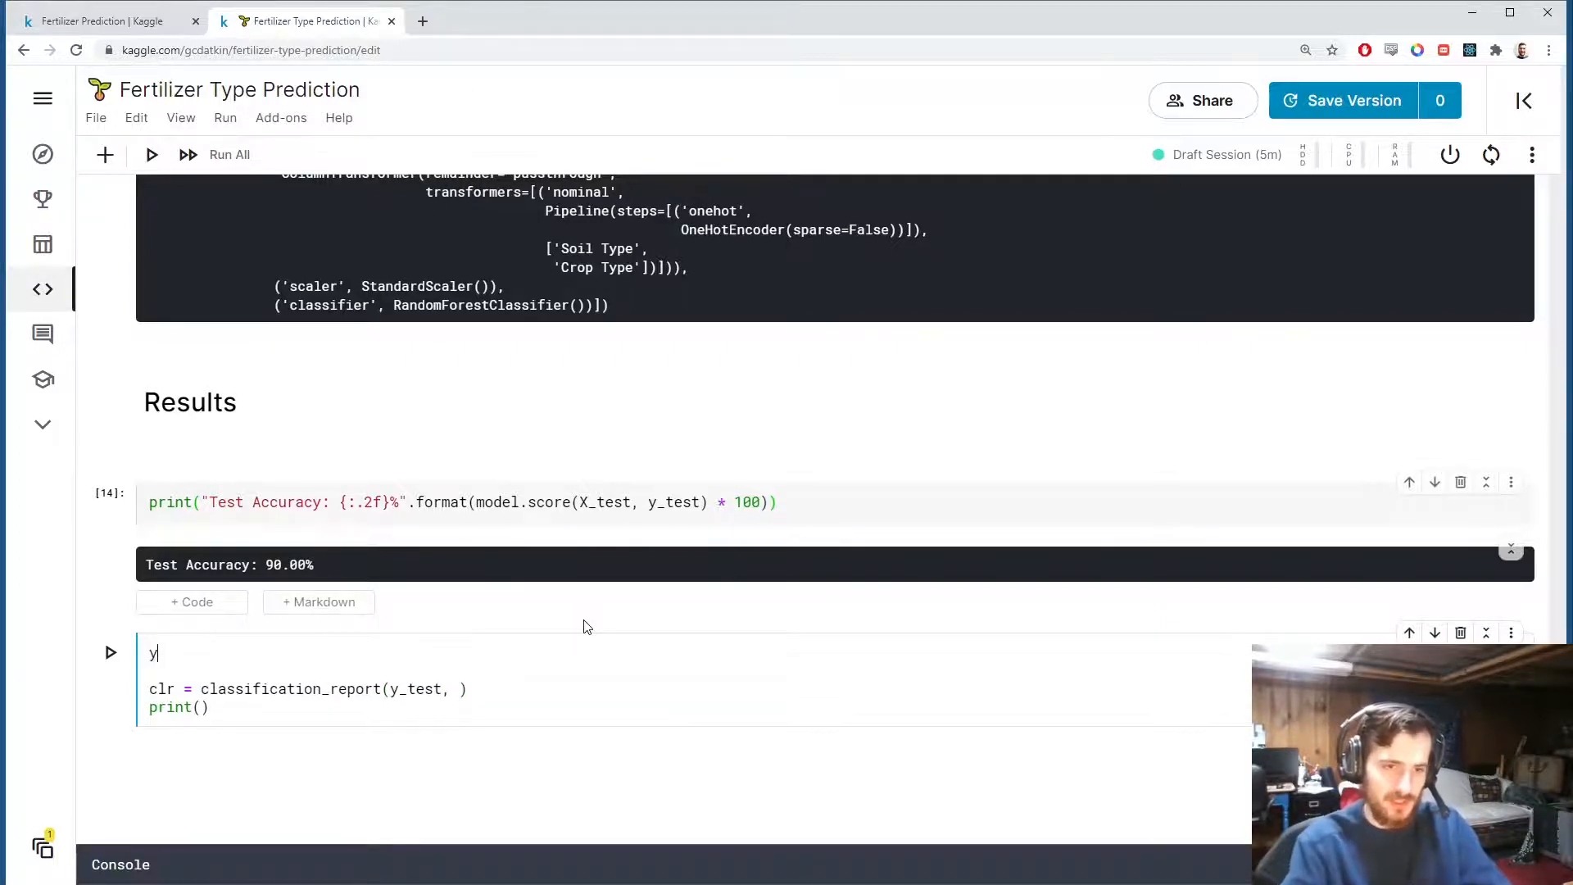
text(_pred =)
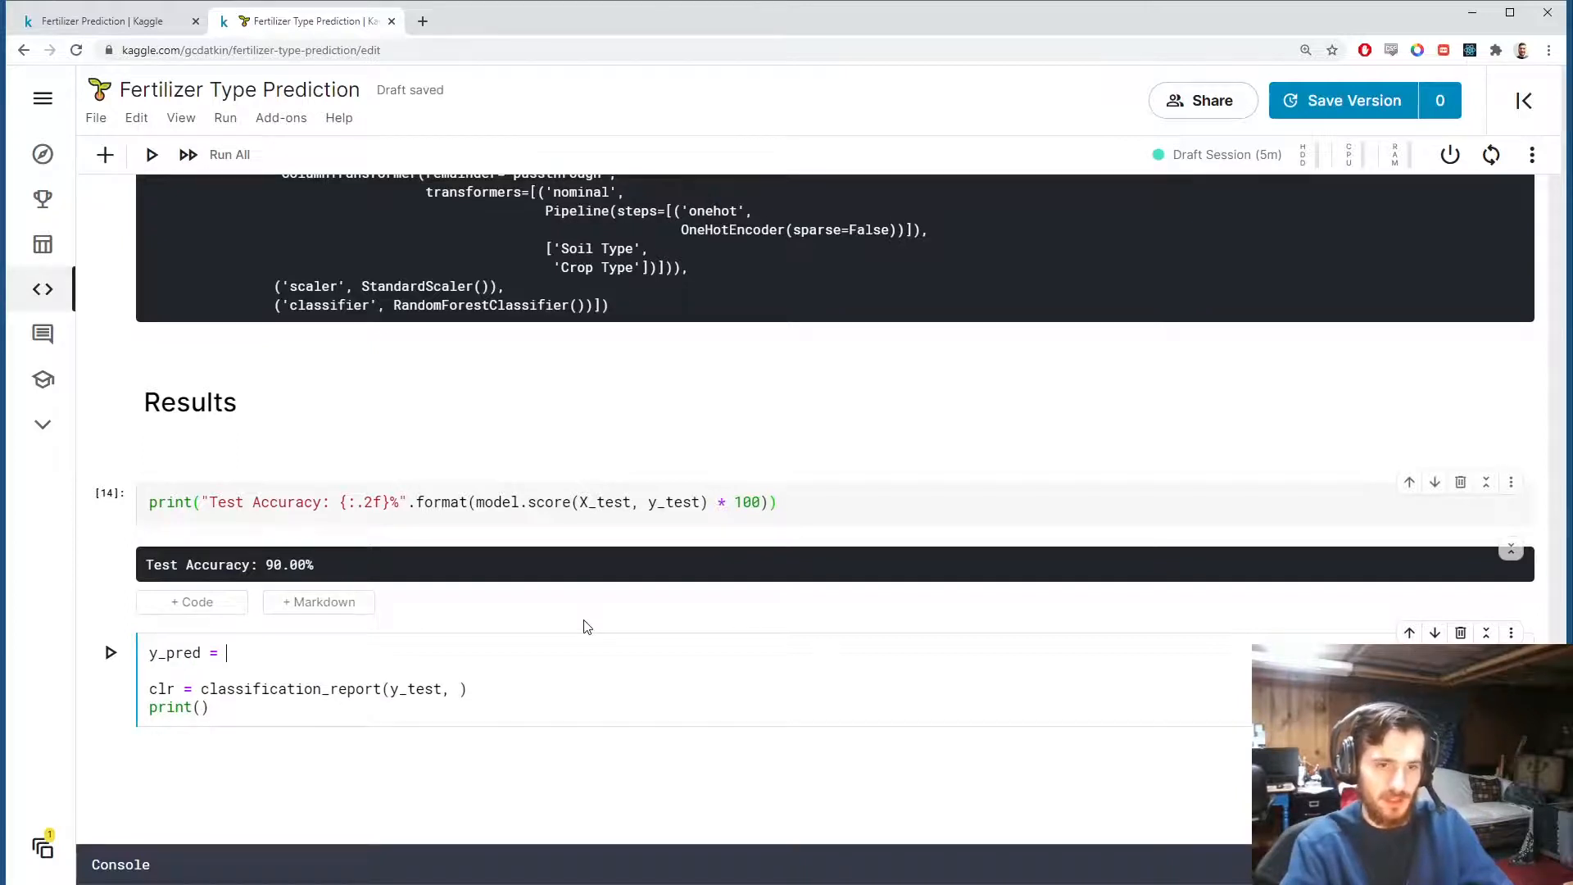
text(model.predict())
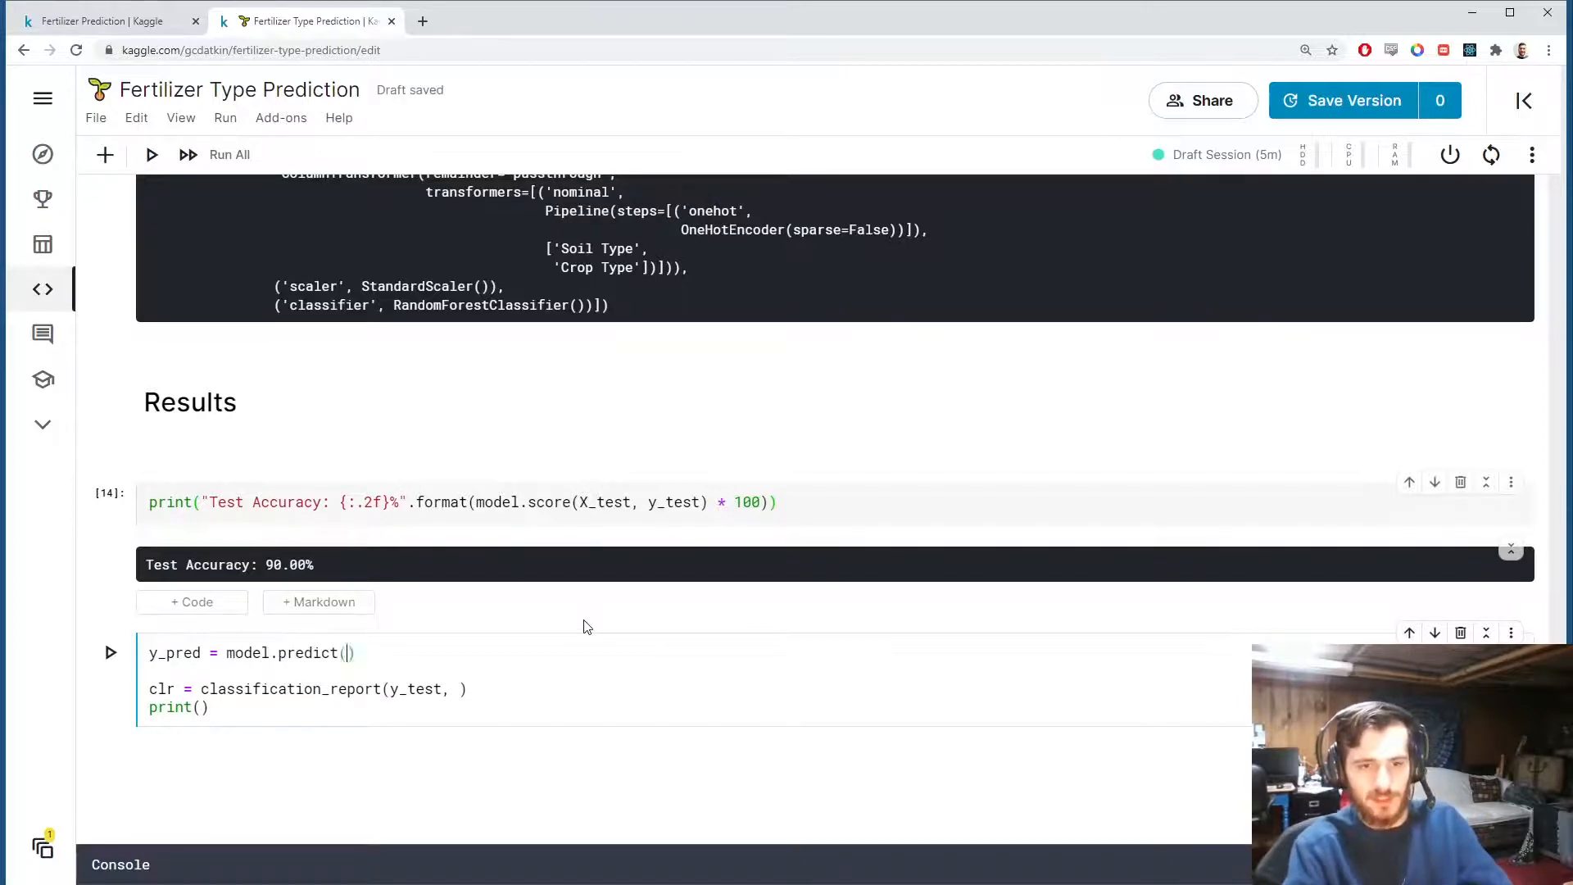
text(X_test)
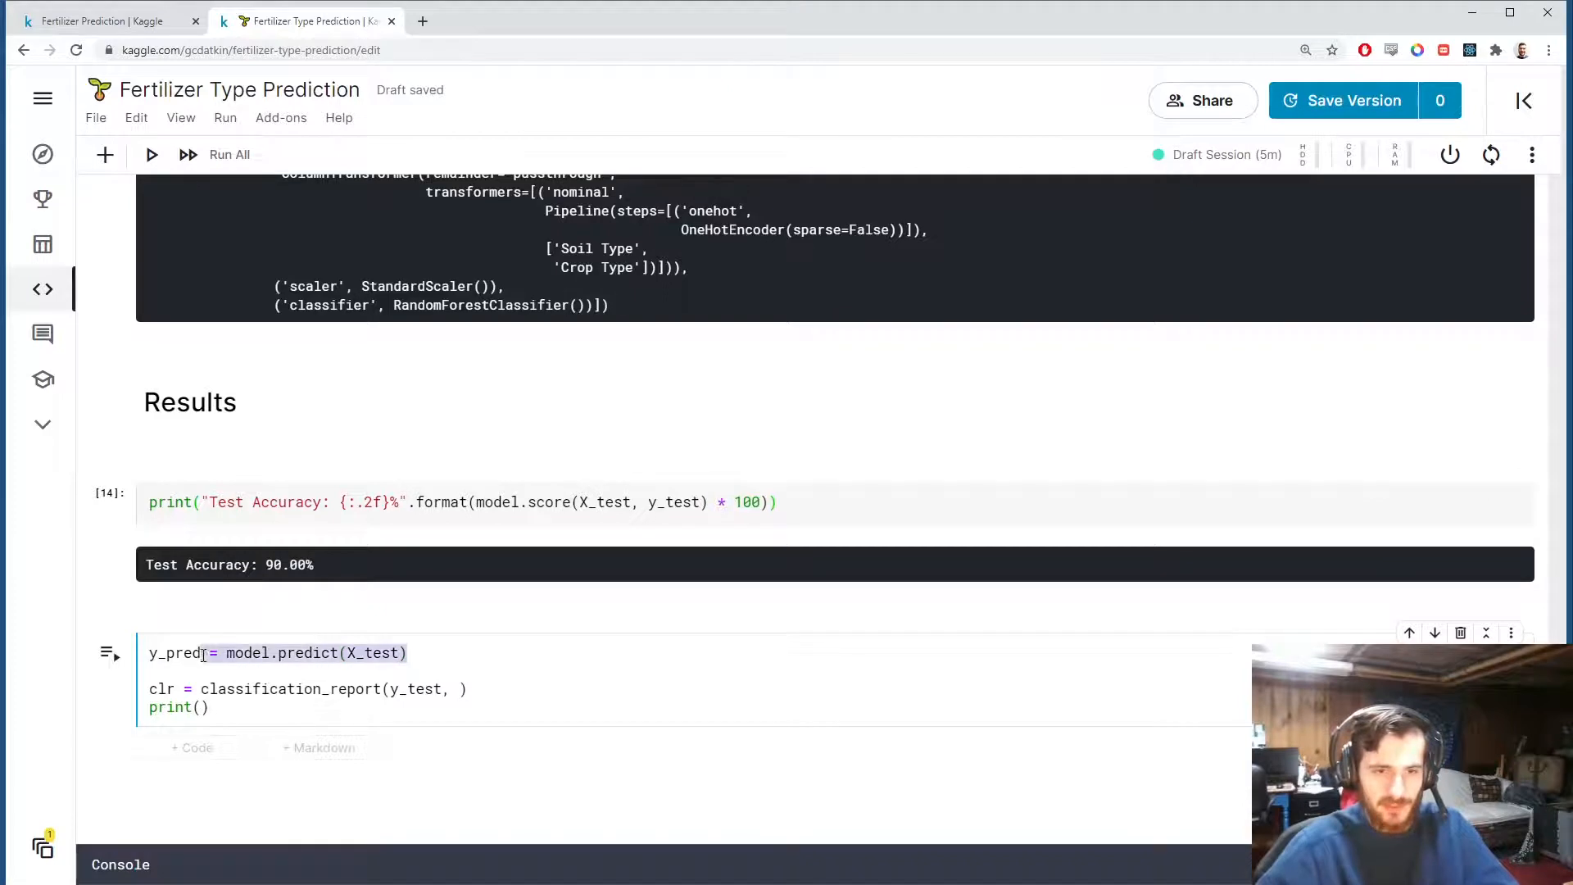
text(y_pred)
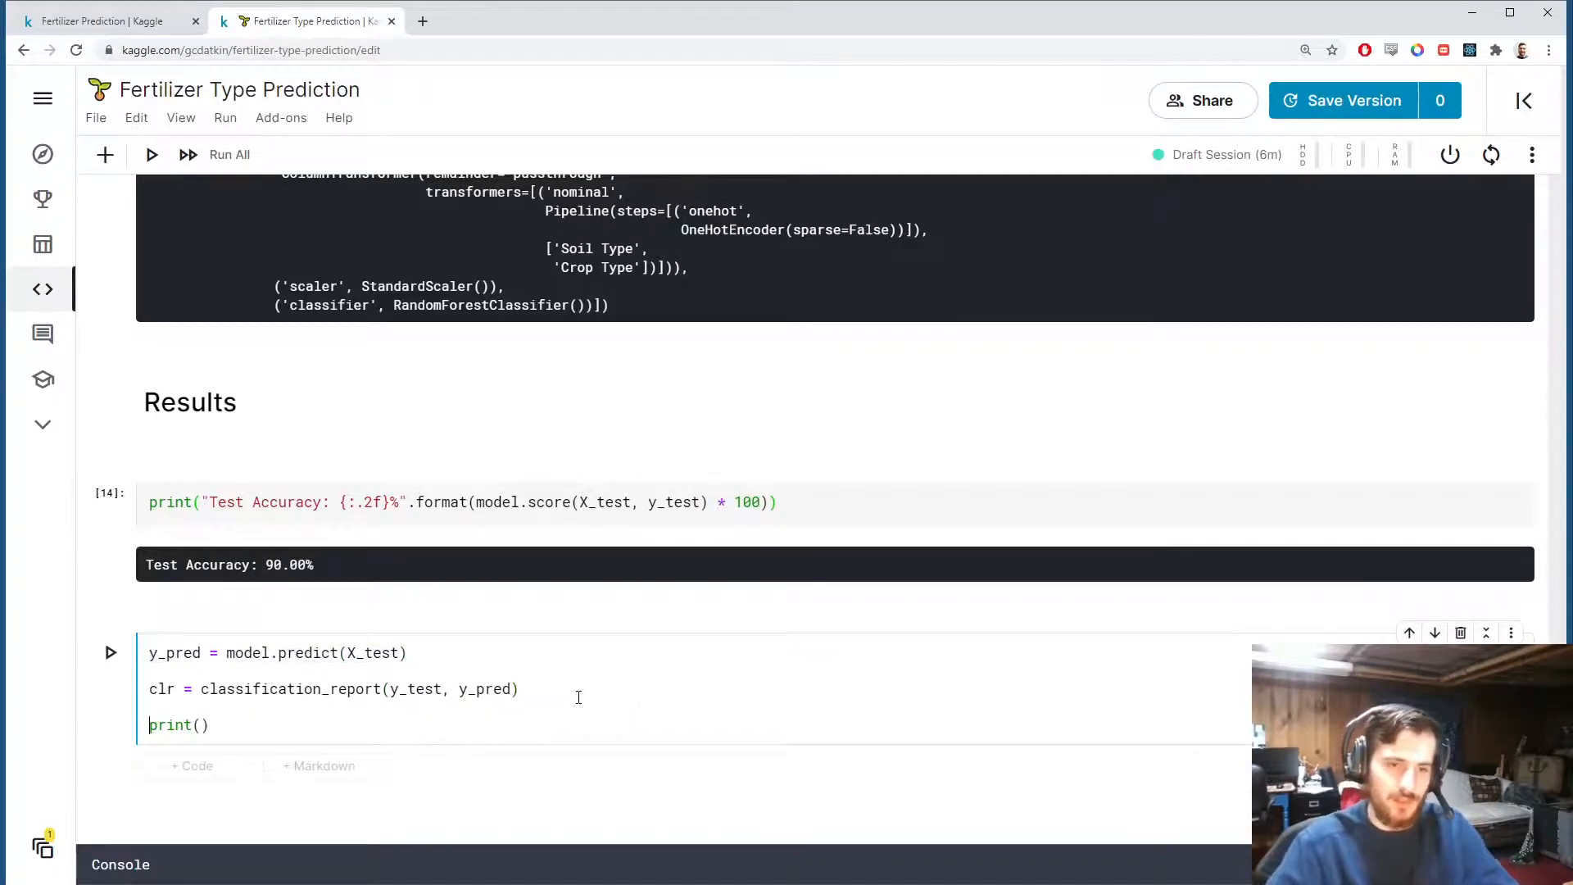
text(clr)
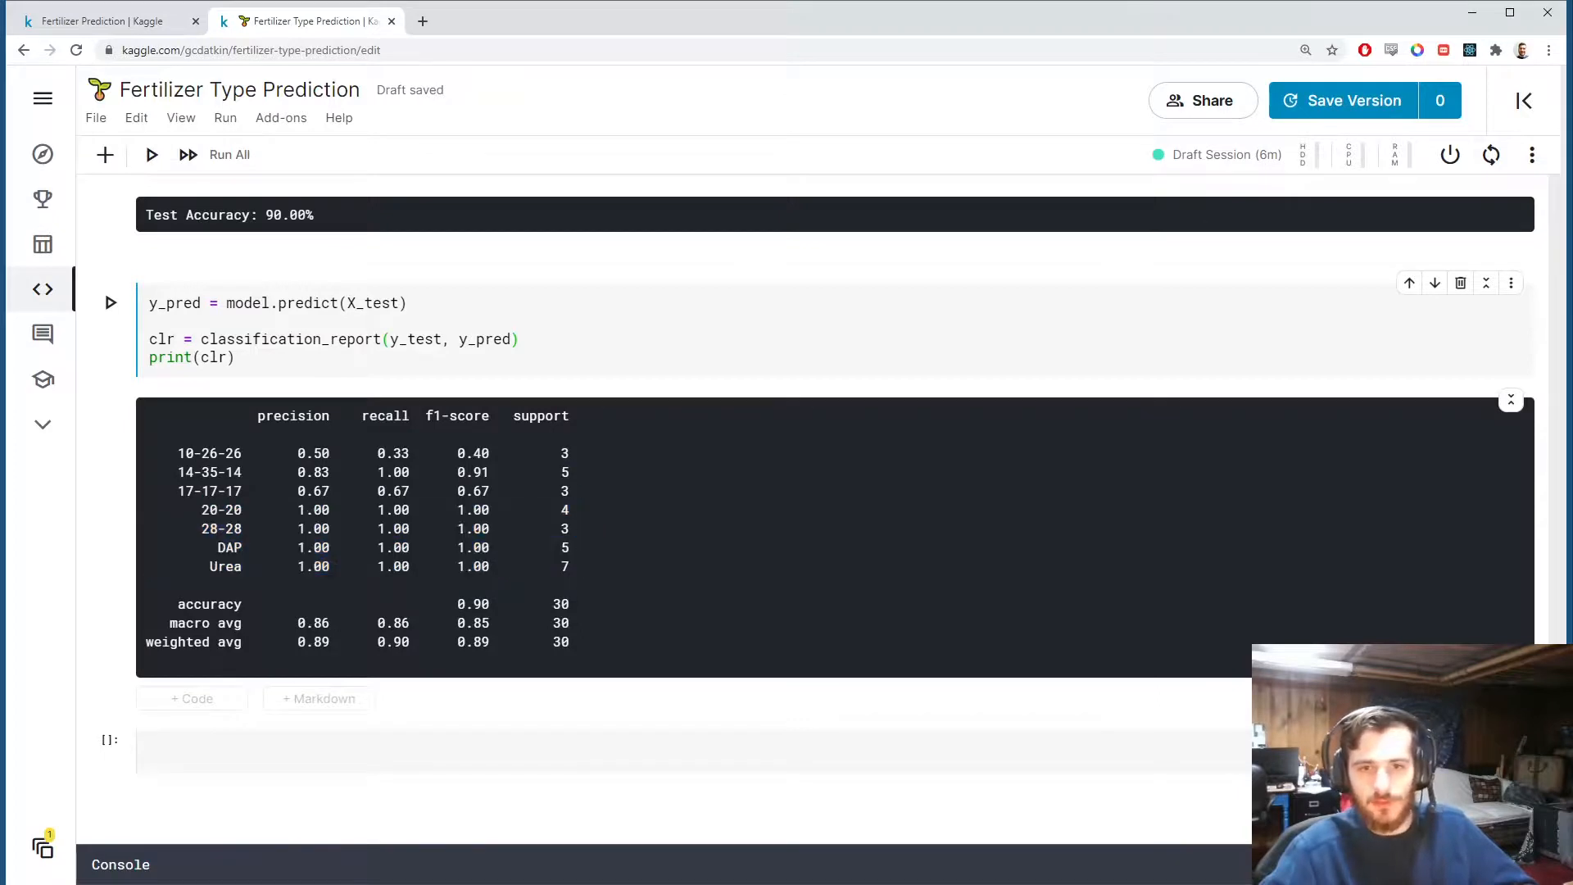
Delete the empty trailing cell so the classification report is the last output.
double_click(563, 529)
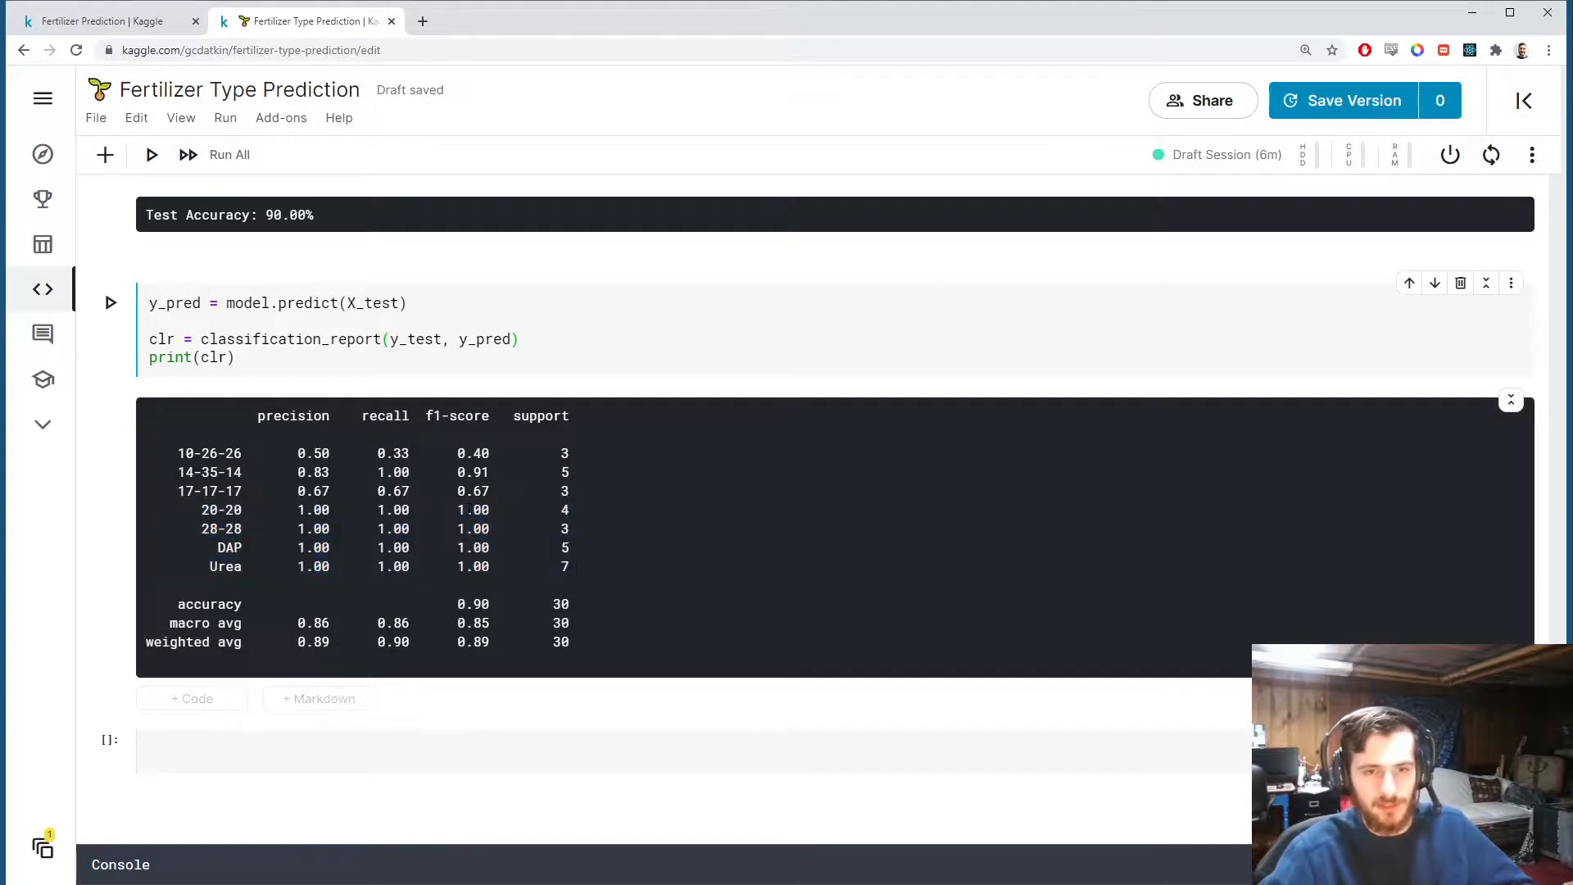
double_click(472, 547)
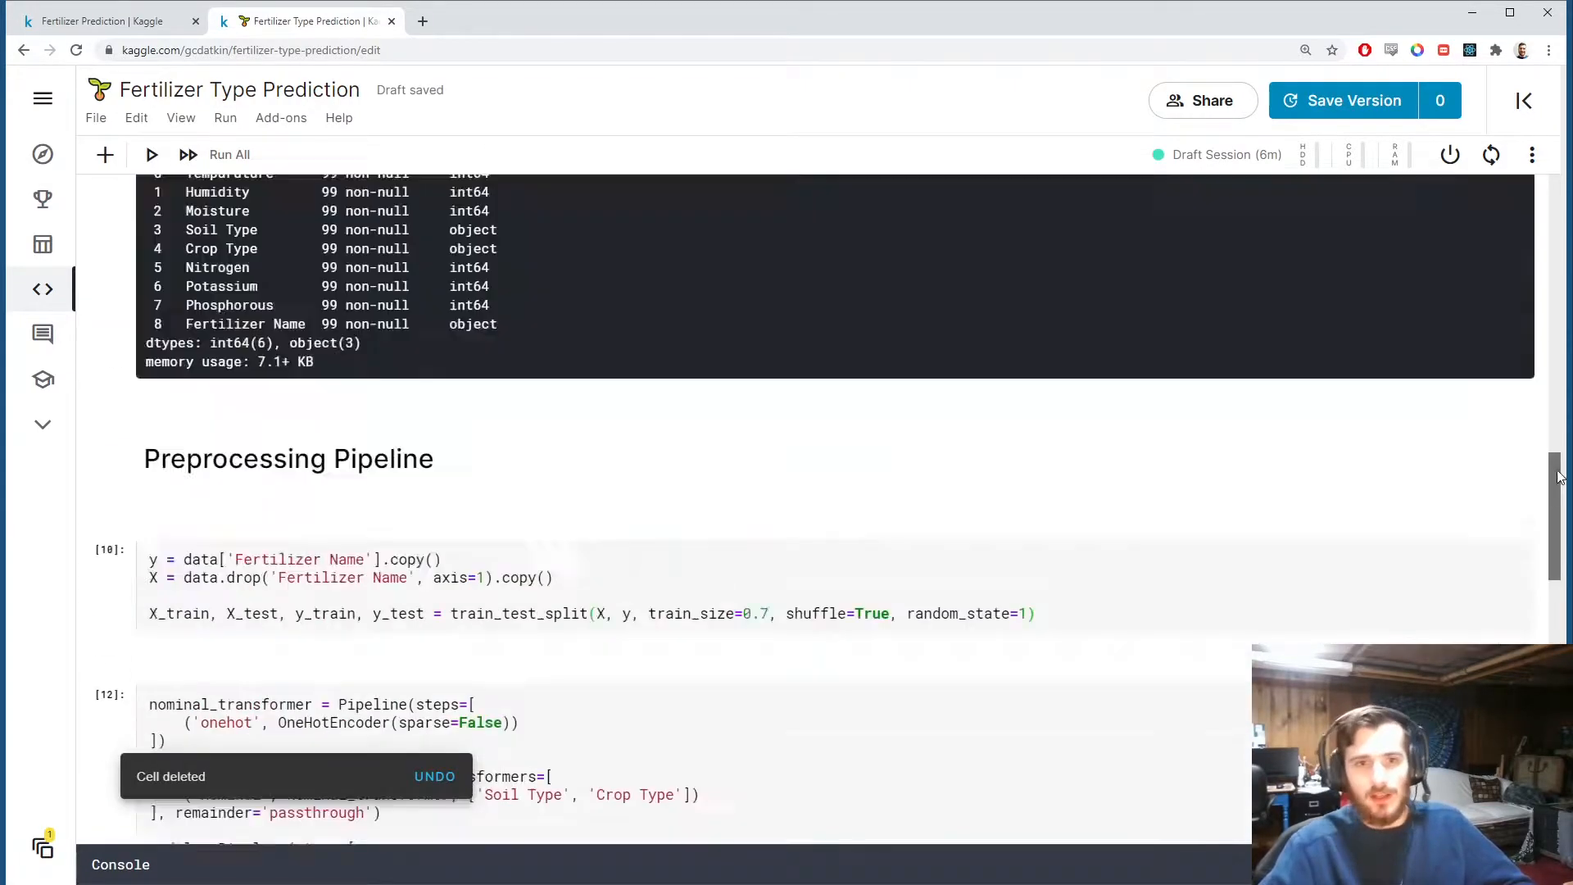
scroll(down, 3)
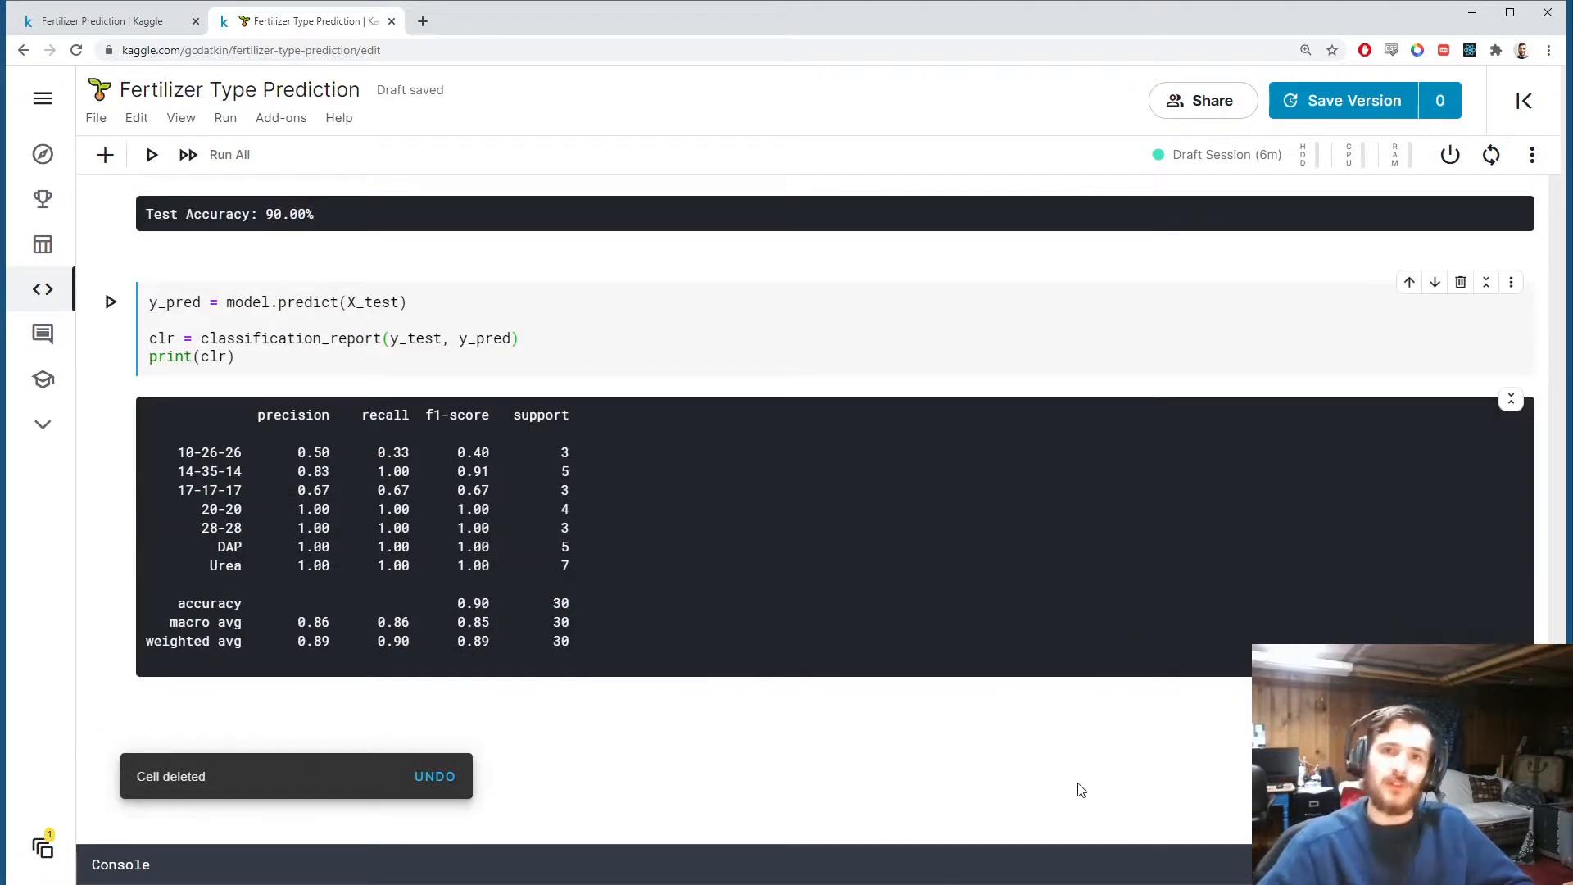